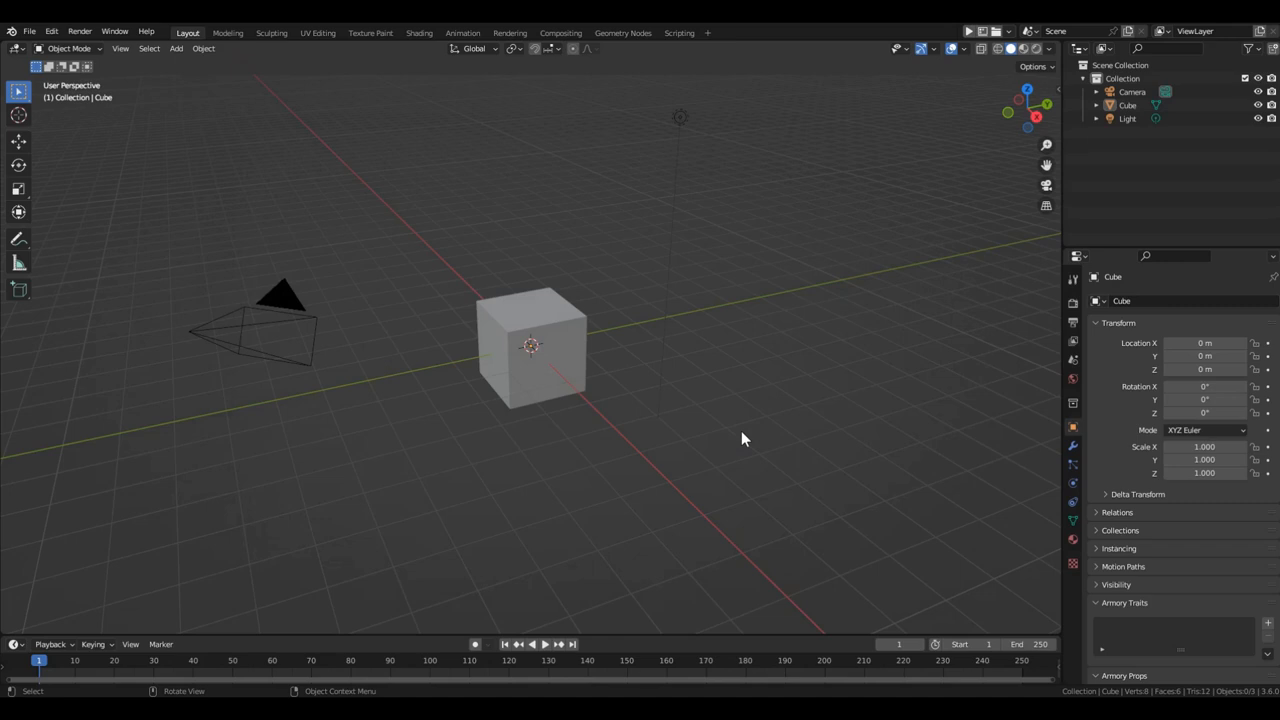
mouse_move(788, 311)
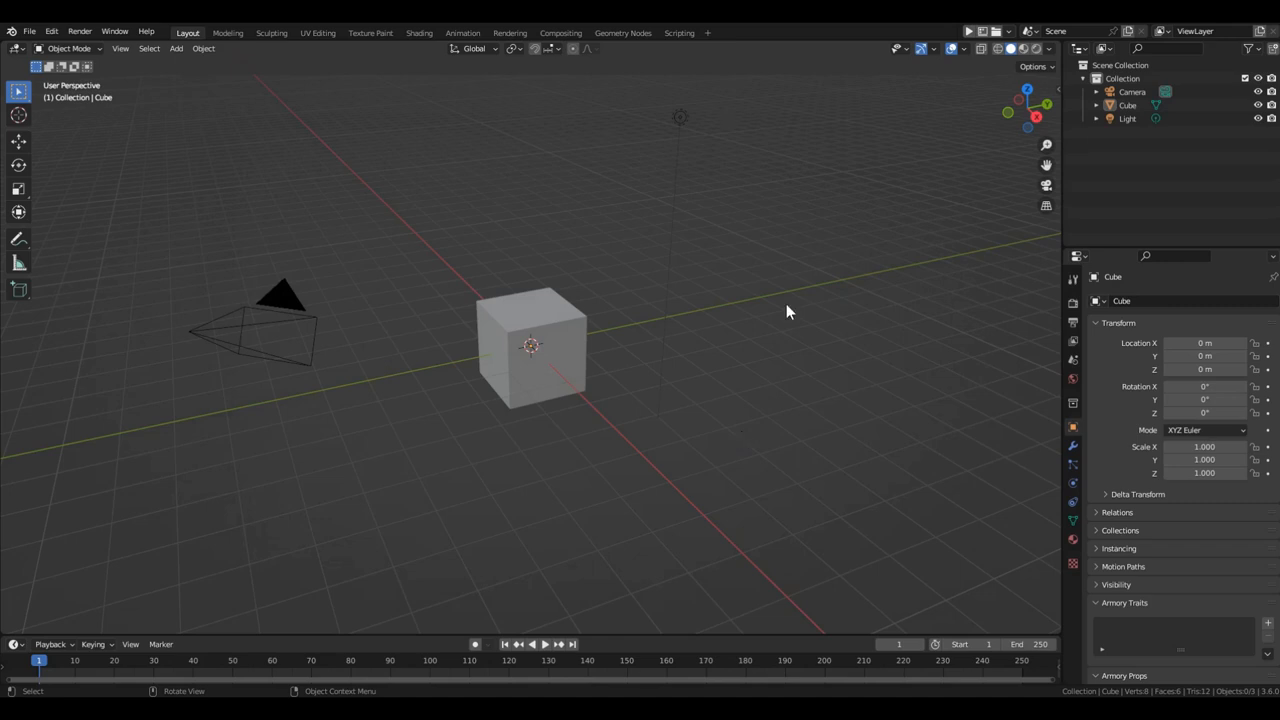
- Inspect the camera and light, then view the default cube scene through the camera
click(280, 300)
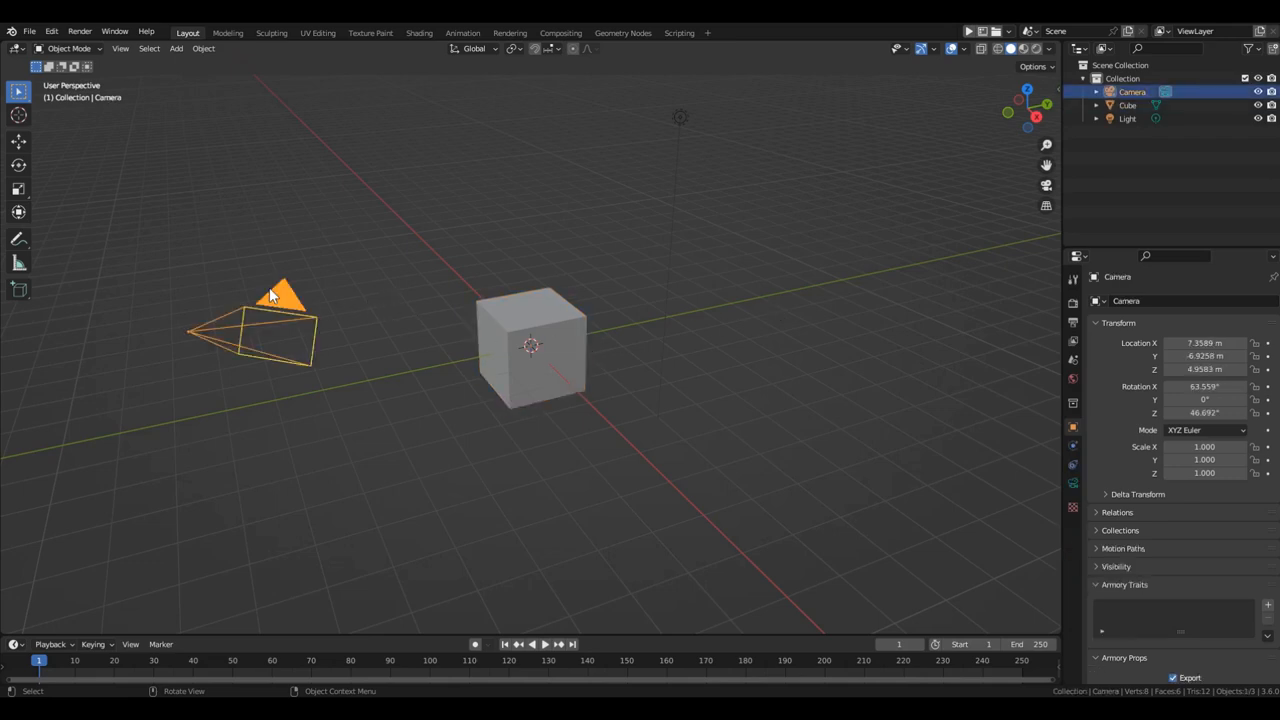
click(1127, 118)
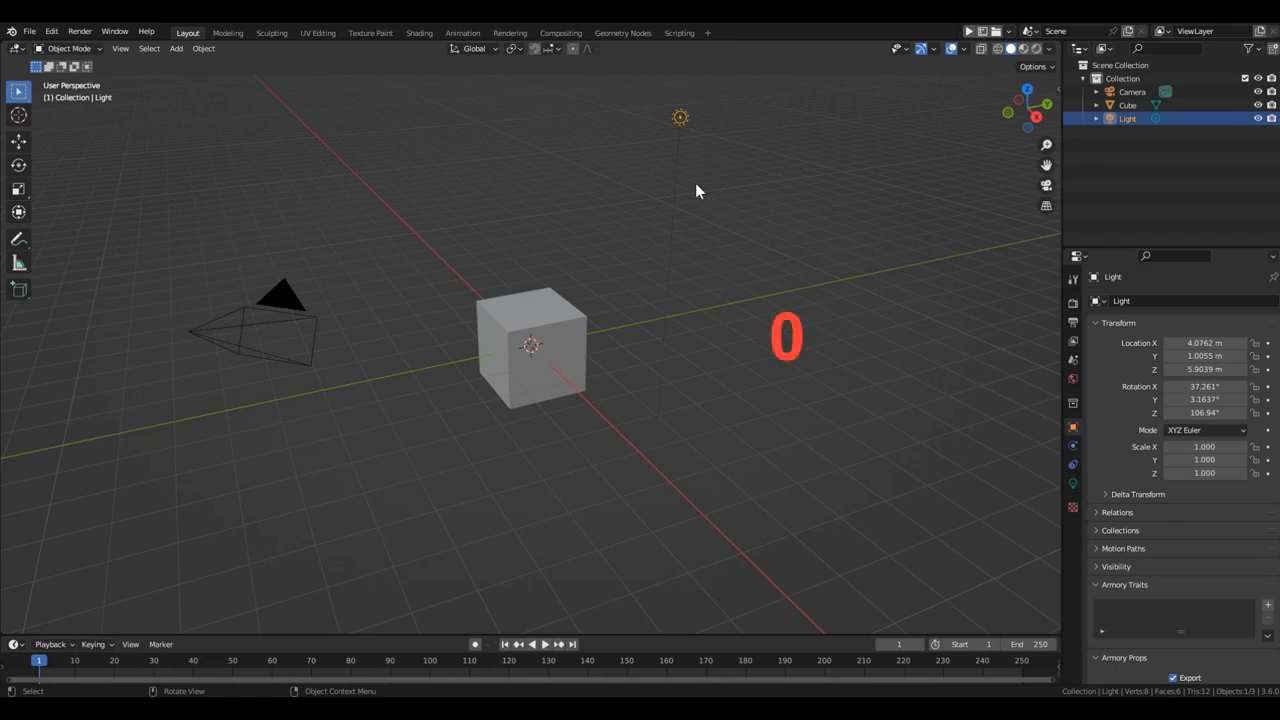
key(KP_0)
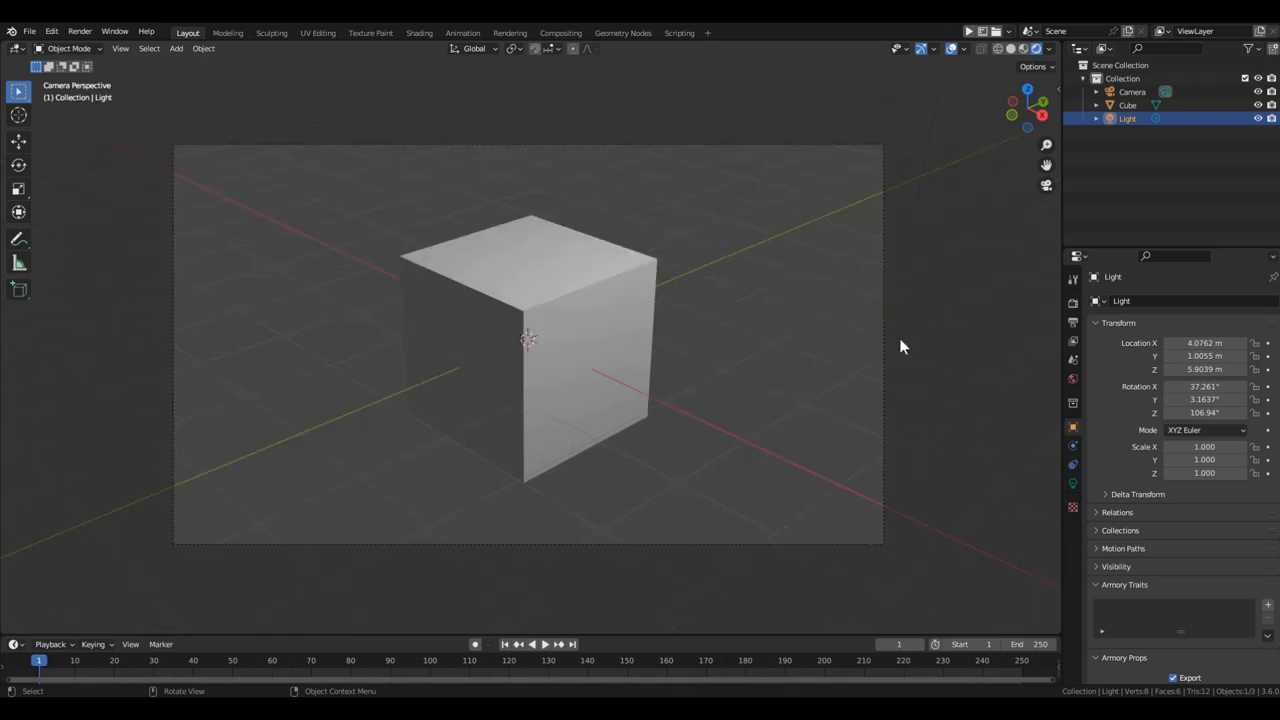
- Set the output resolution to 800 × 800 px and switch to the Animation workspace
click(1073, 321)
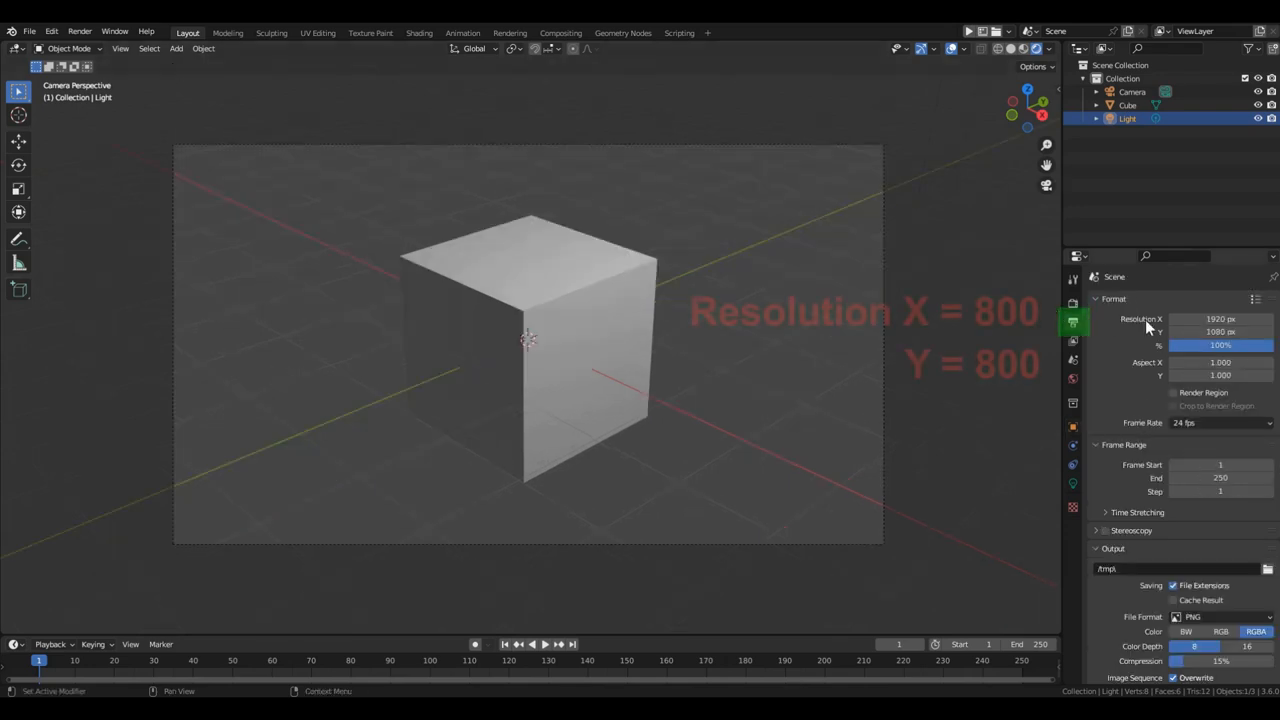
text(800)
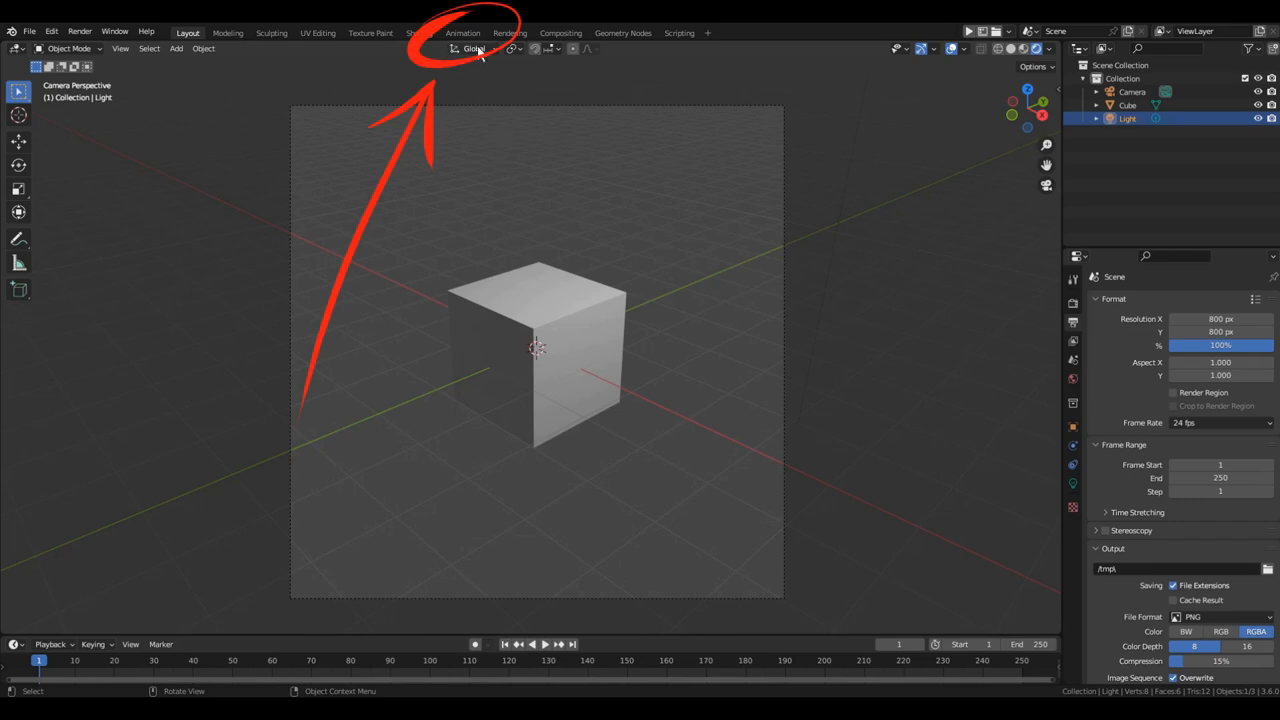
click(462, 32)
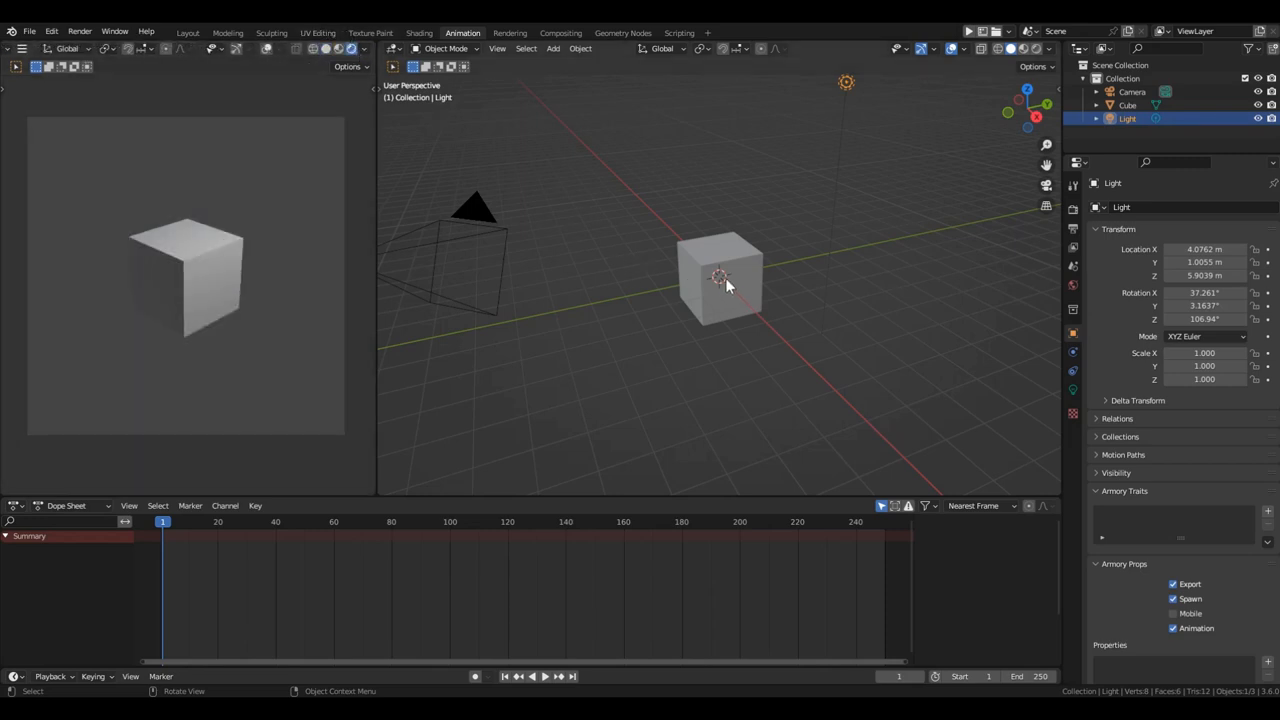
- Select the camera and zero its location and X/Y/Z rotation
click(632, 270)
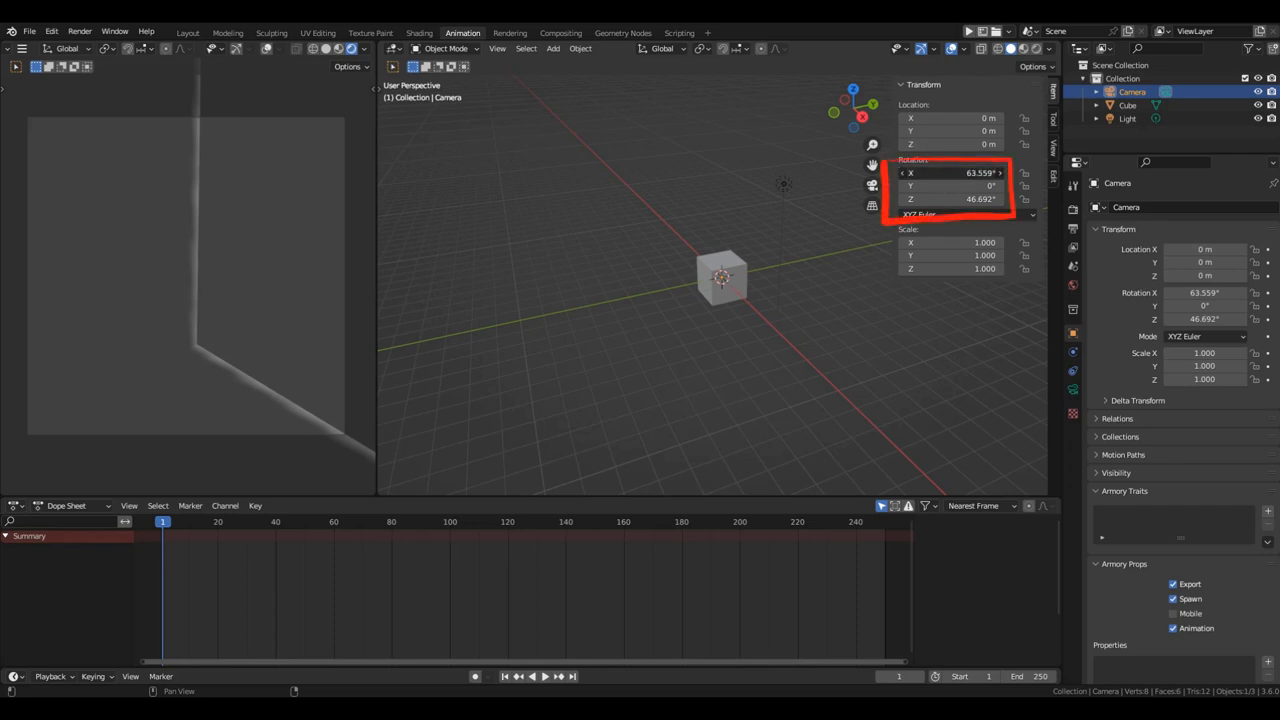
double_click(950, 172)
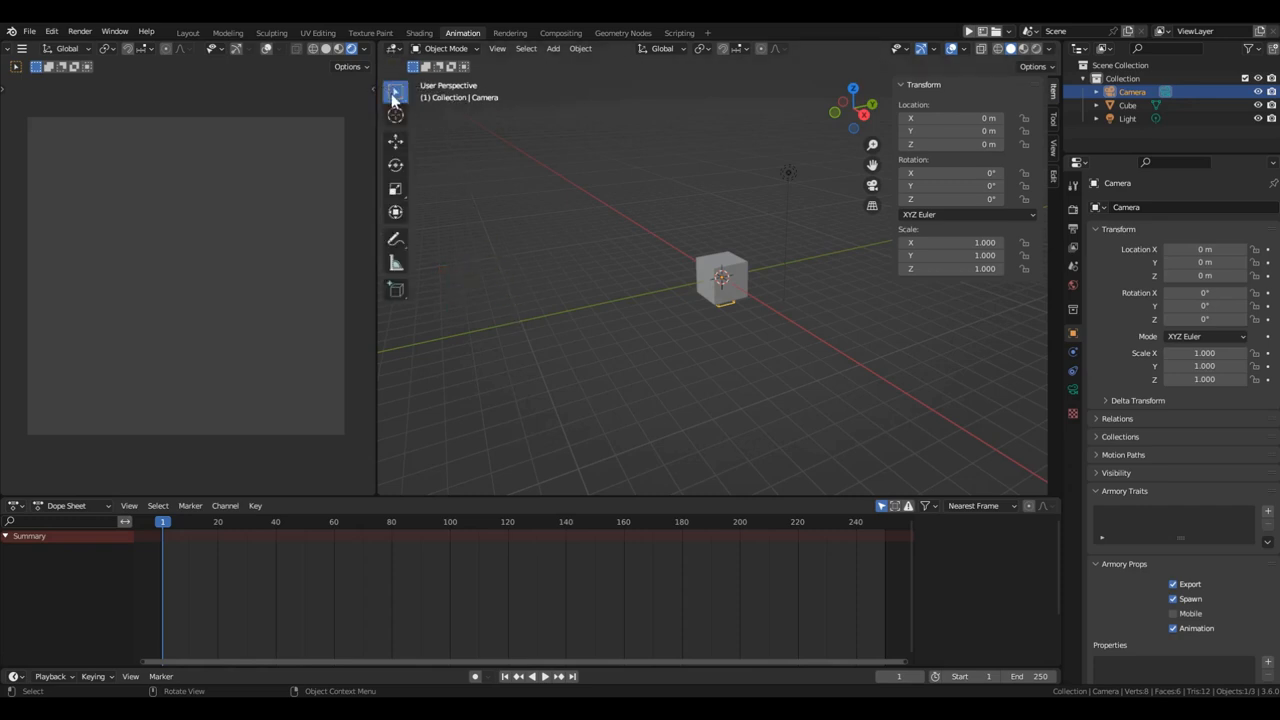
- Move the camera up to 20 m above the cube and switch to top view
click(395, 140)
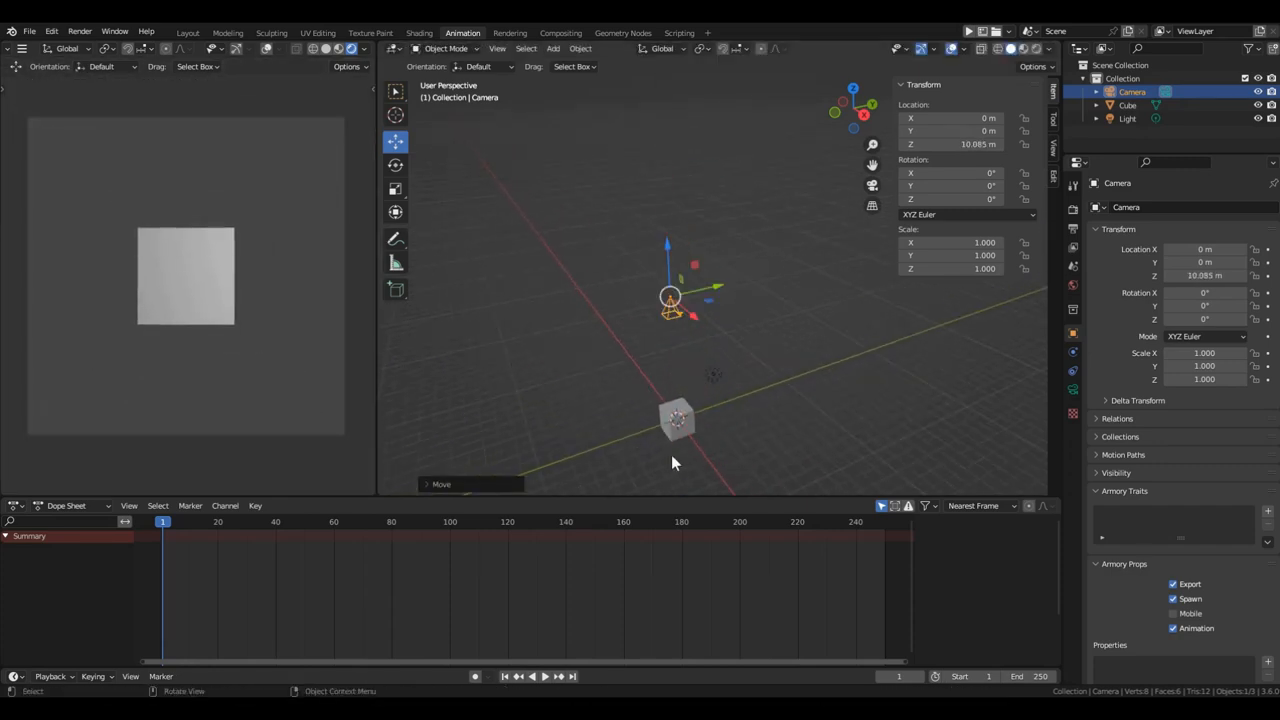
drag(670, 295, 665, 180)
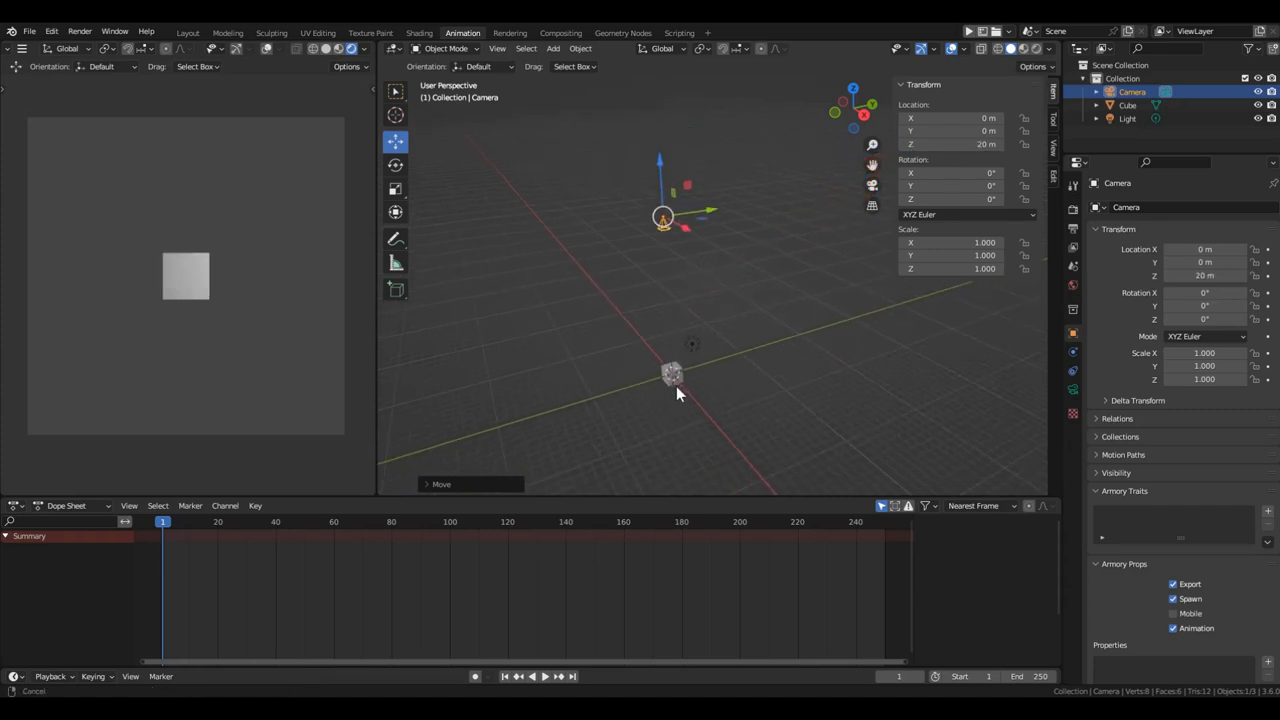
key(KP_7)
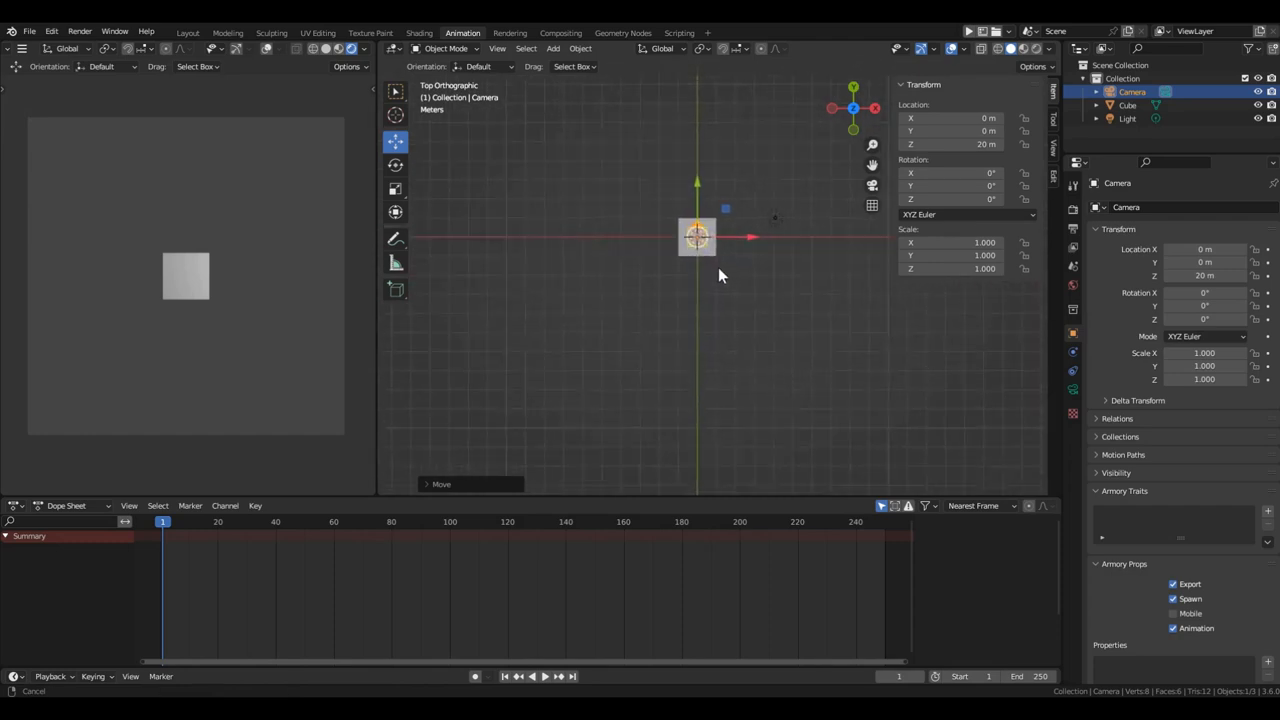
- Add an ico sphere left of the cube at about -4.6 m, then add a torus
key(shift+a)
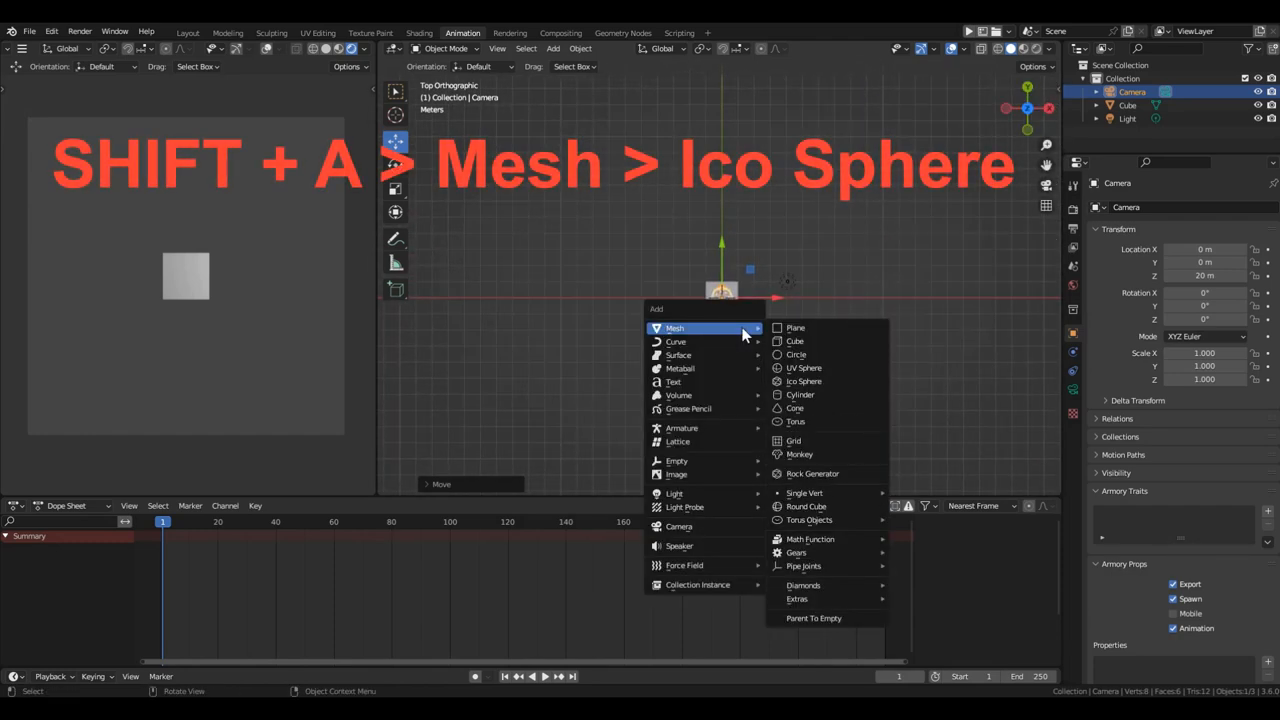
mouse_move(805, 381)
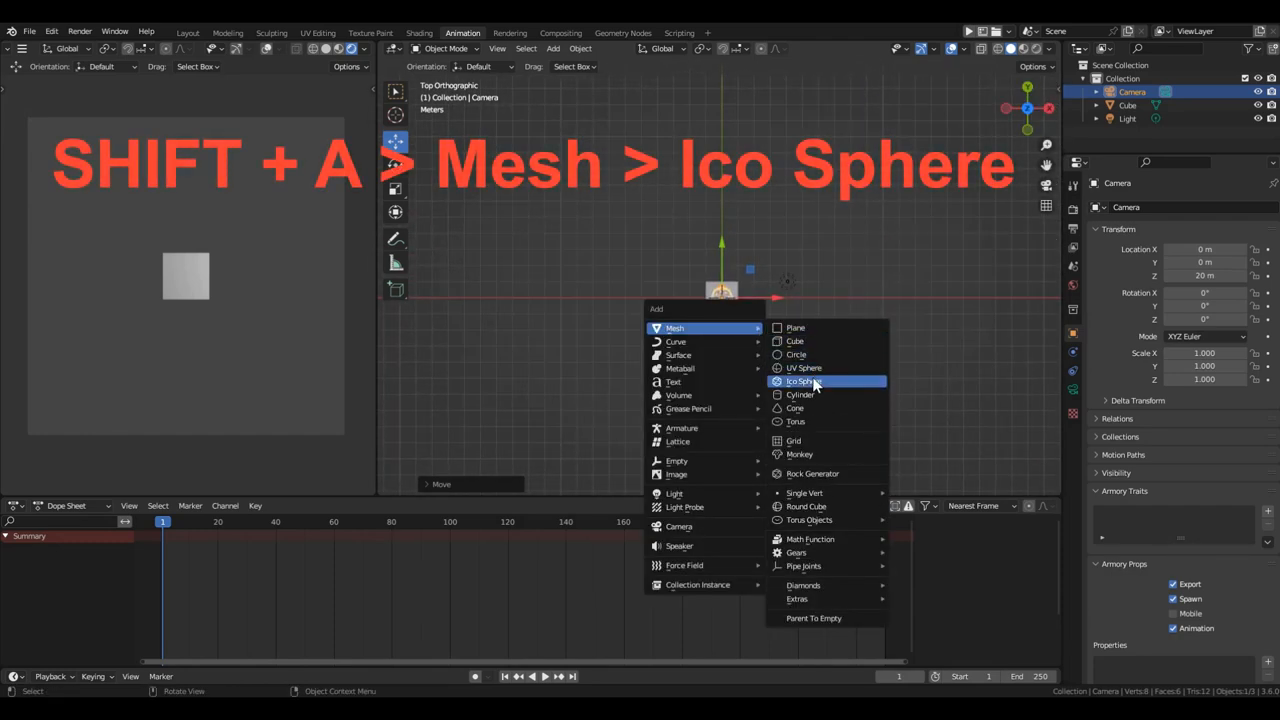
click(803, 381)
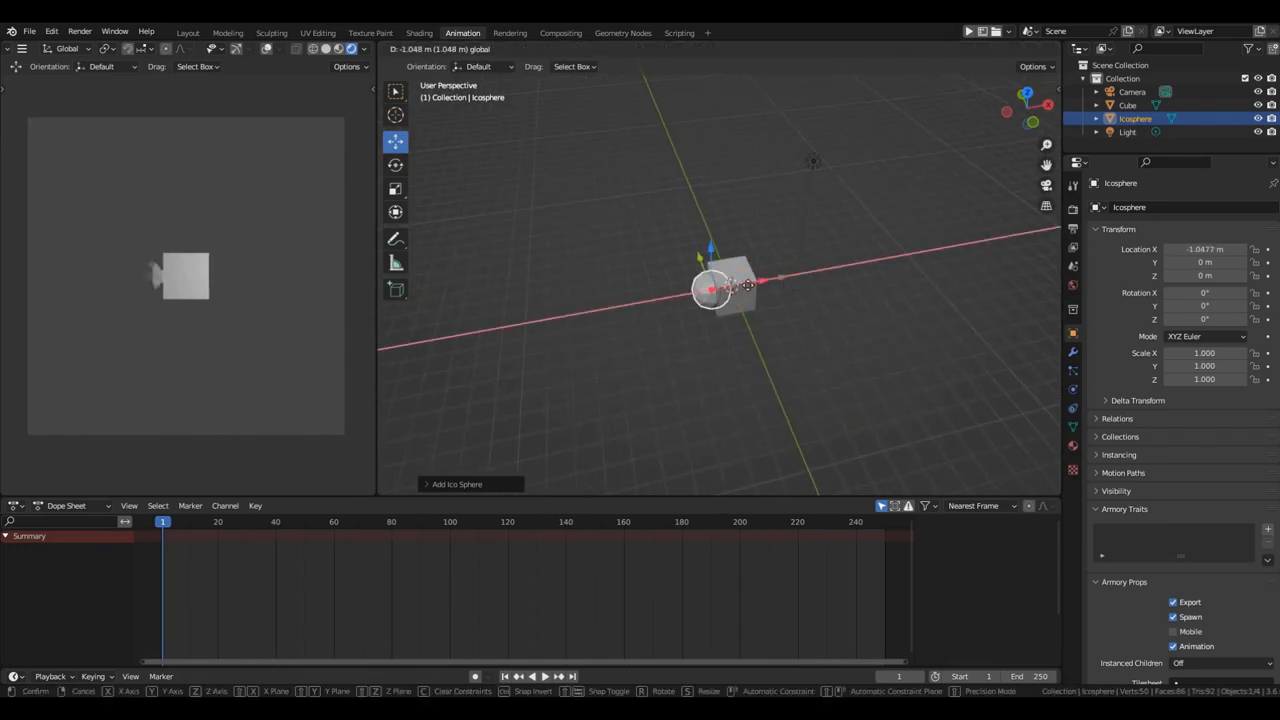
drag(710, 288, 640, 303)
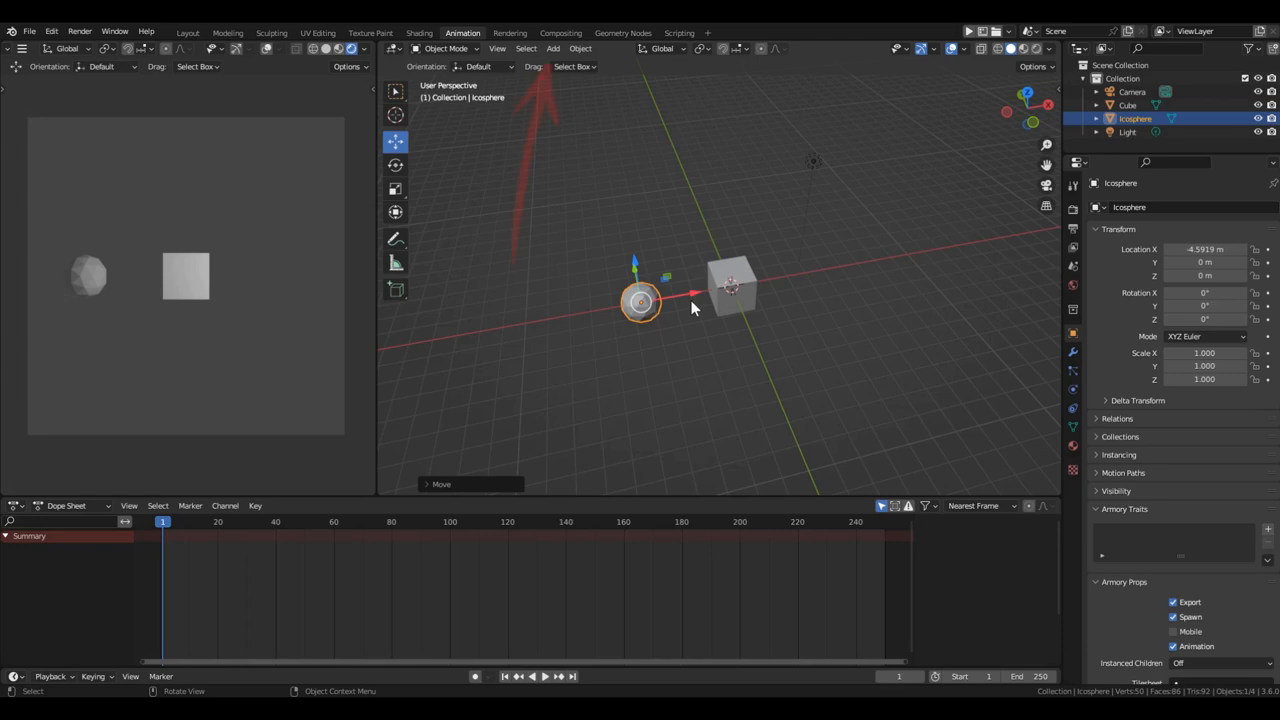
click(553, 48)
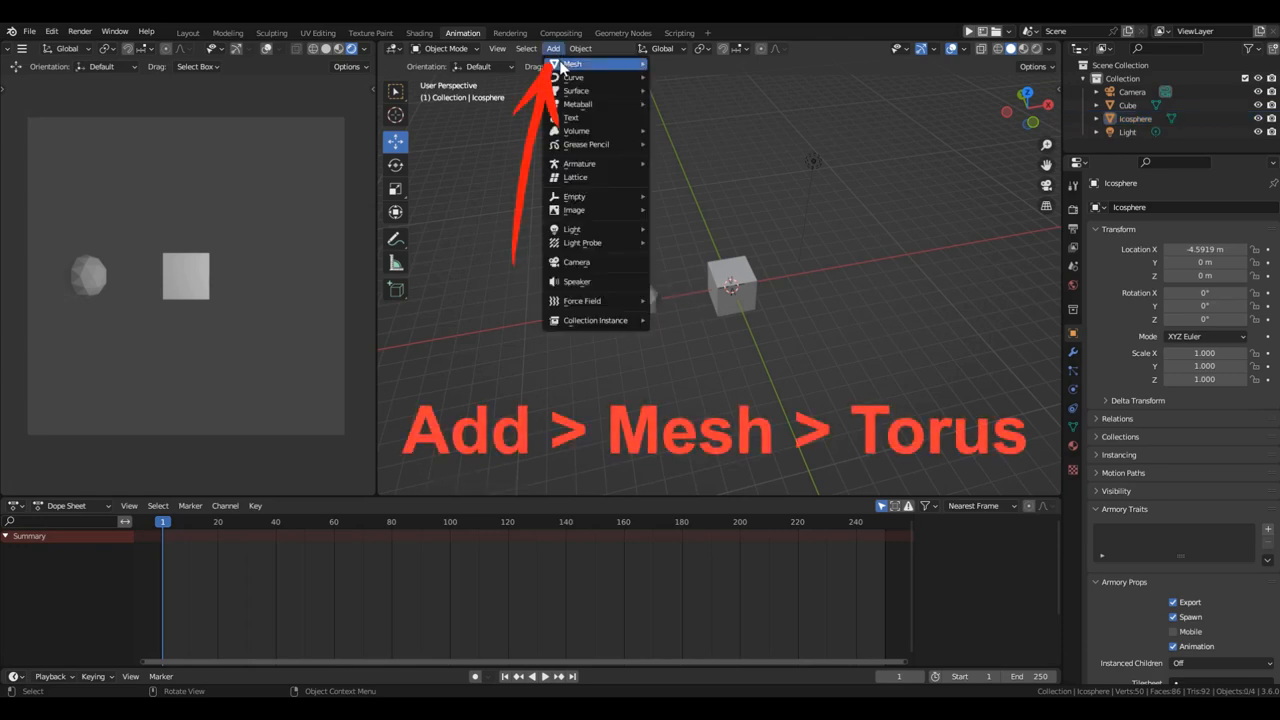
click(572, 64)
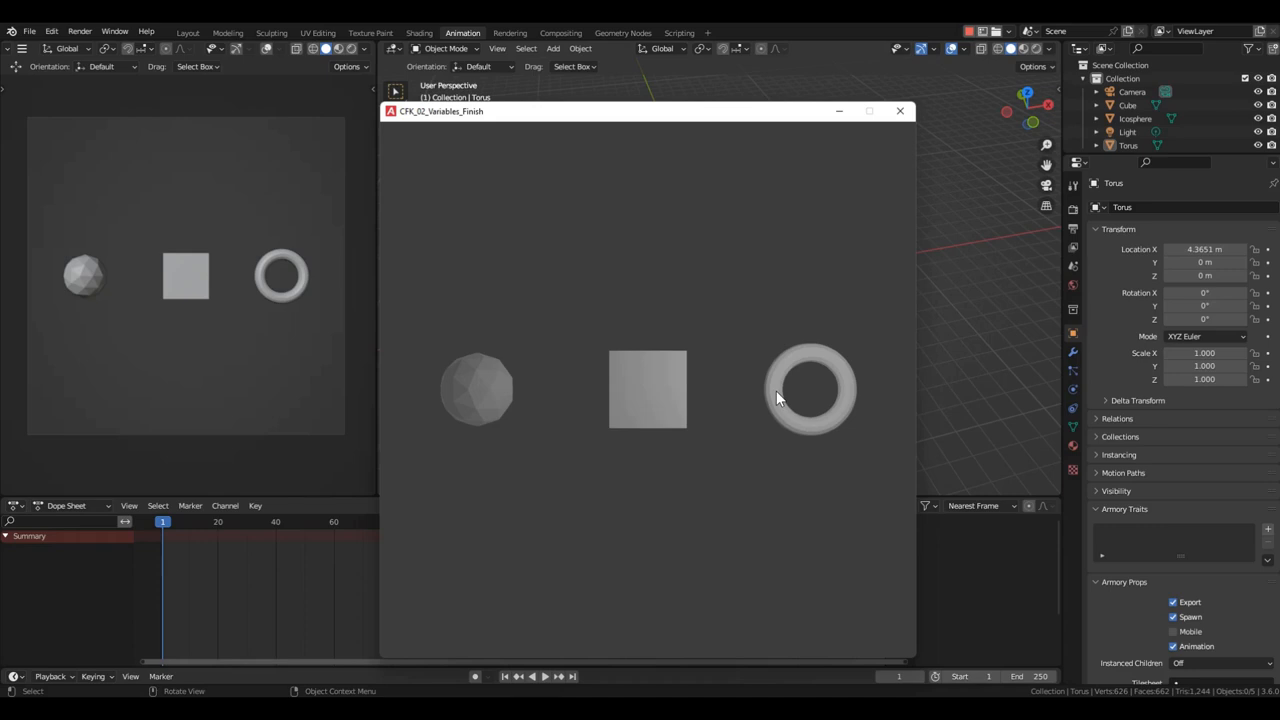
- Close the Armory player window after checking the sphere, cube and torus
click(898, 111)
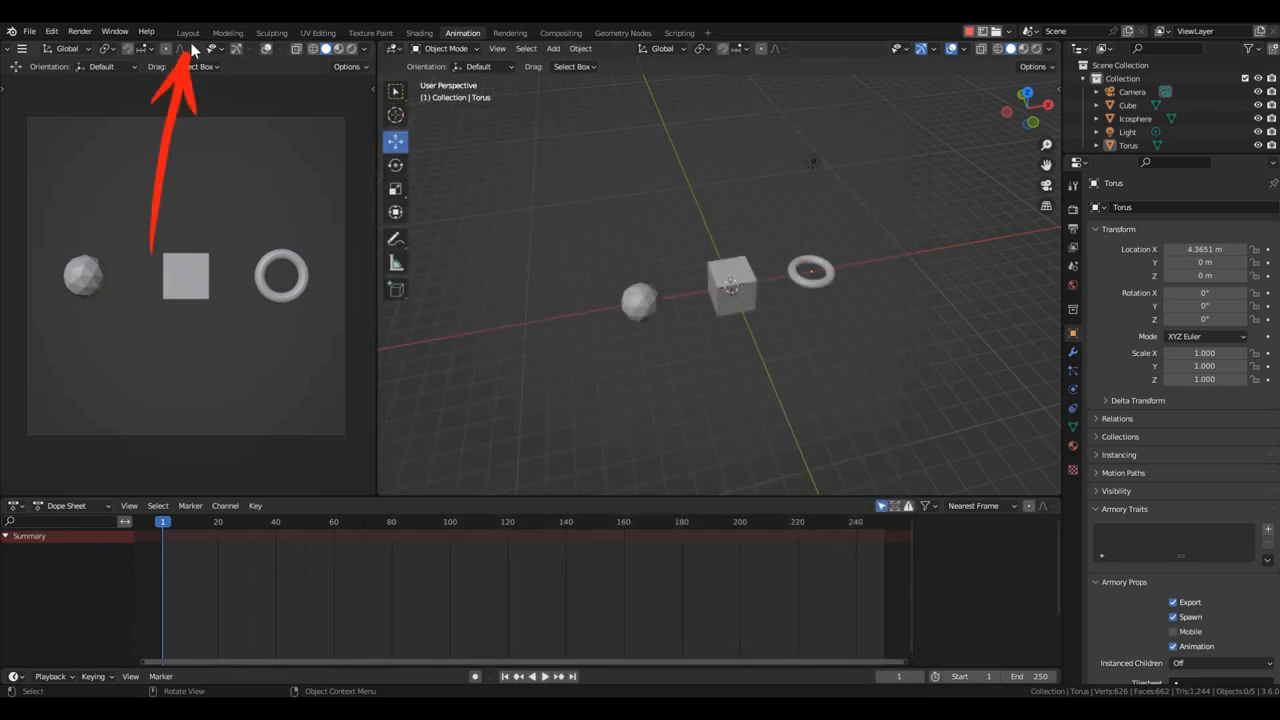
- Create a logic node tree named 'Variables' in Layout and show the Scene properties
click(187, 33)
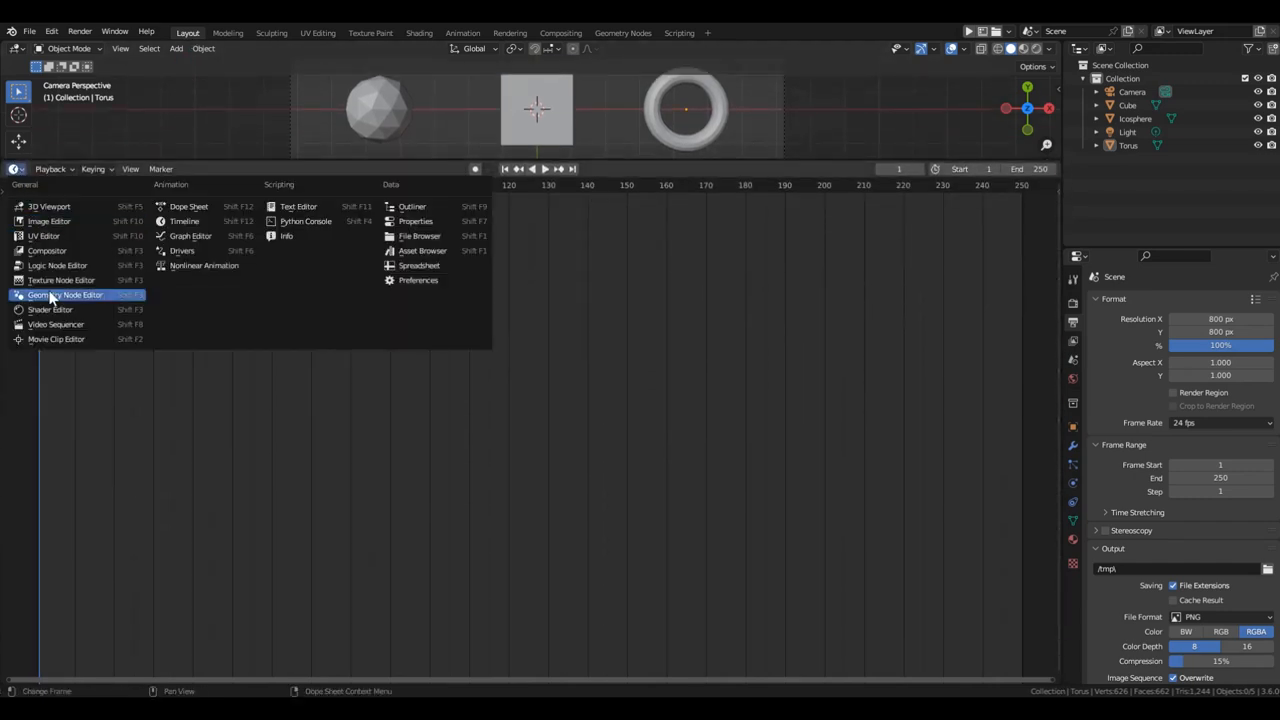
click(67, 294)
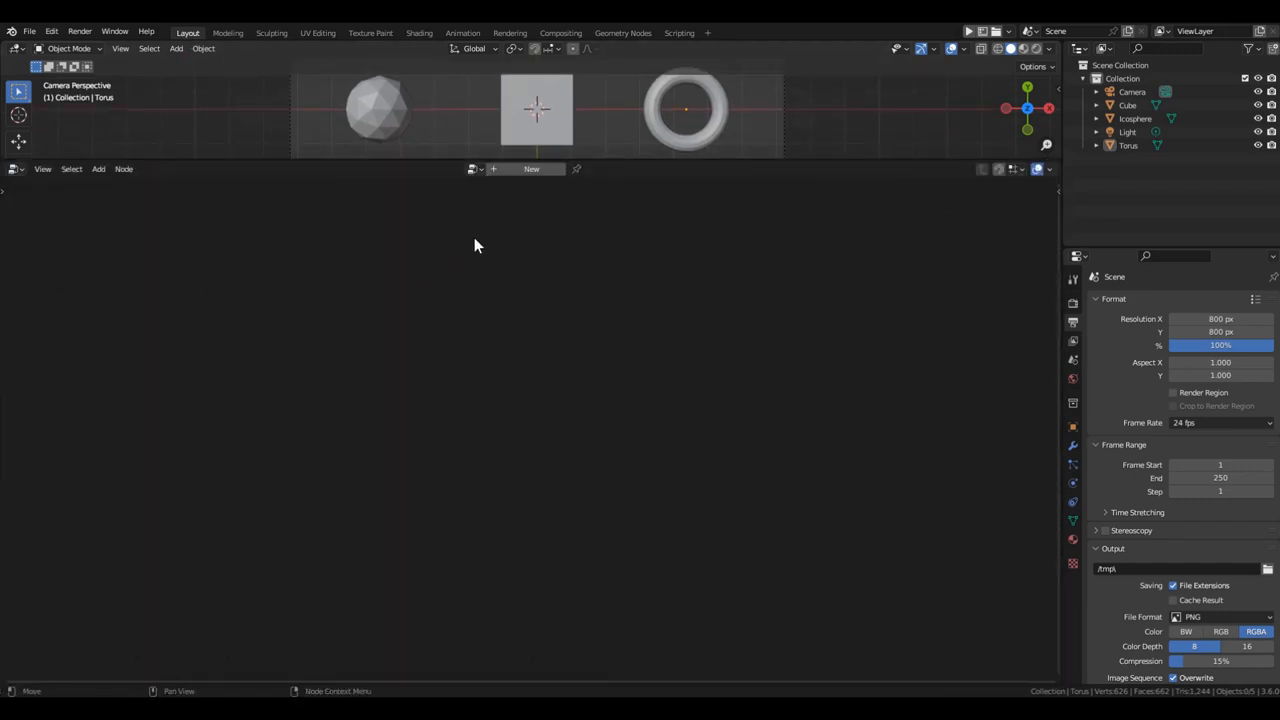
click(531, 168)
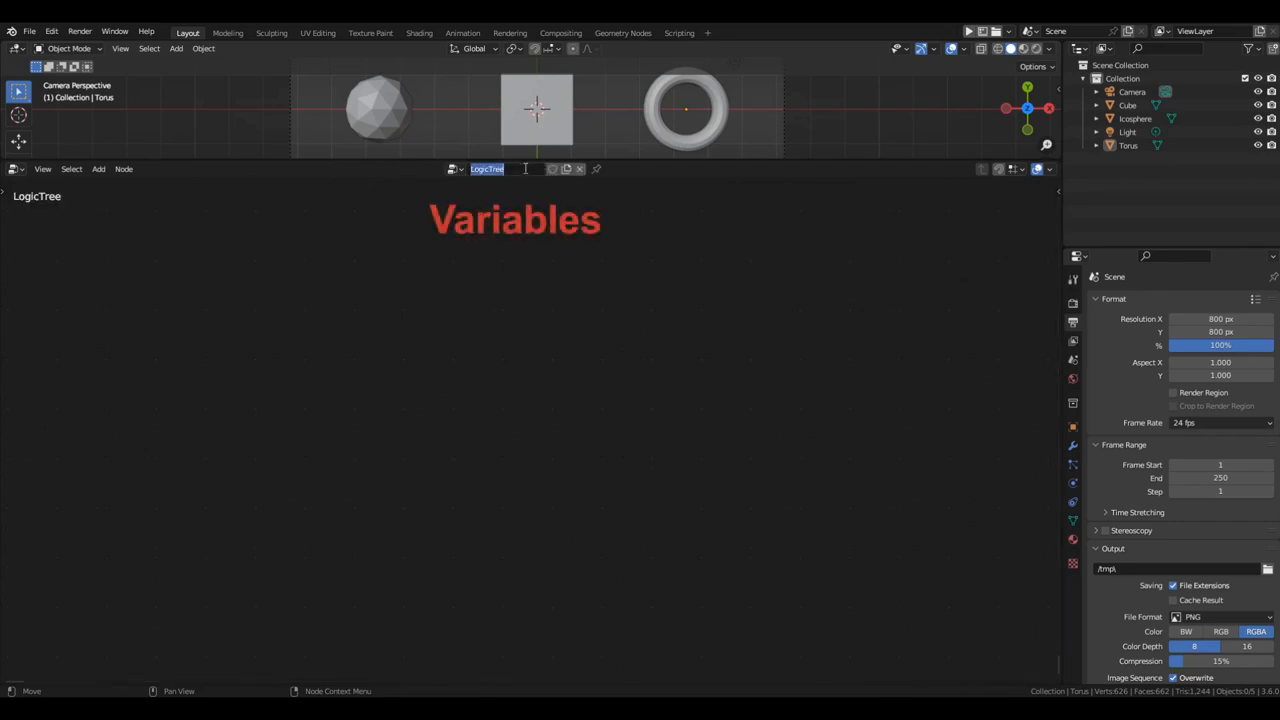
text(Variables)
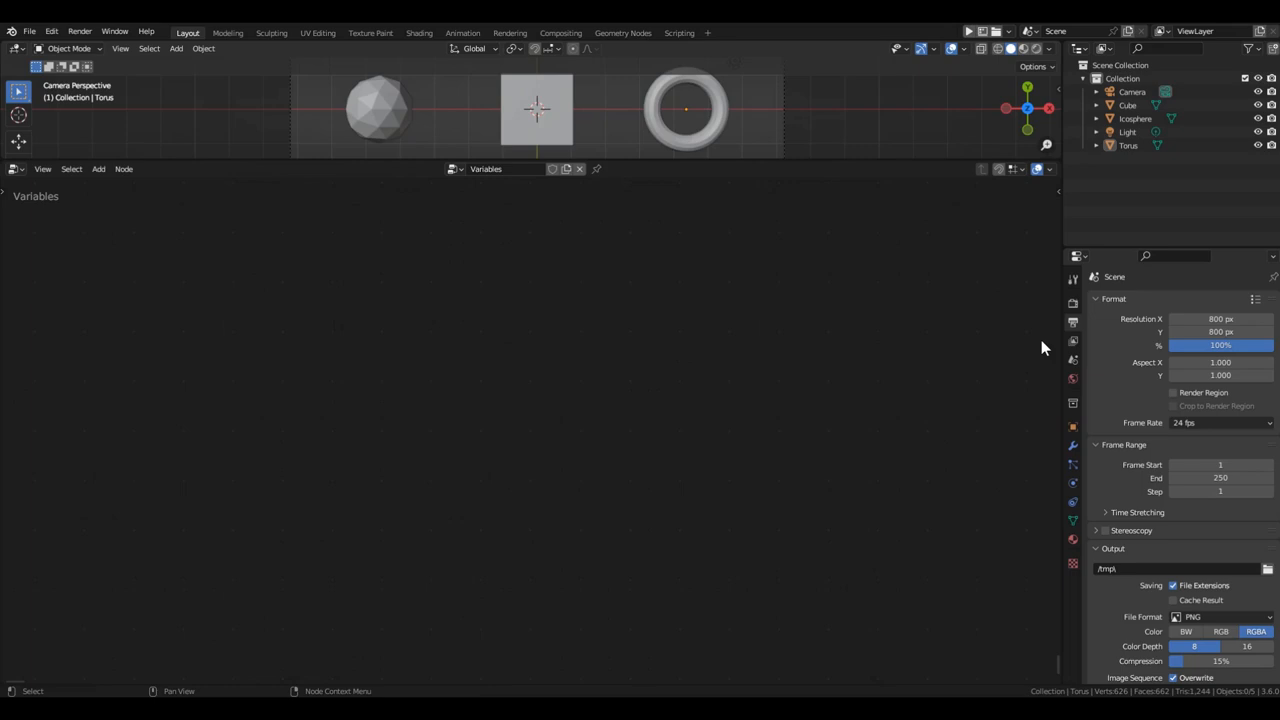
click(1073, 361)
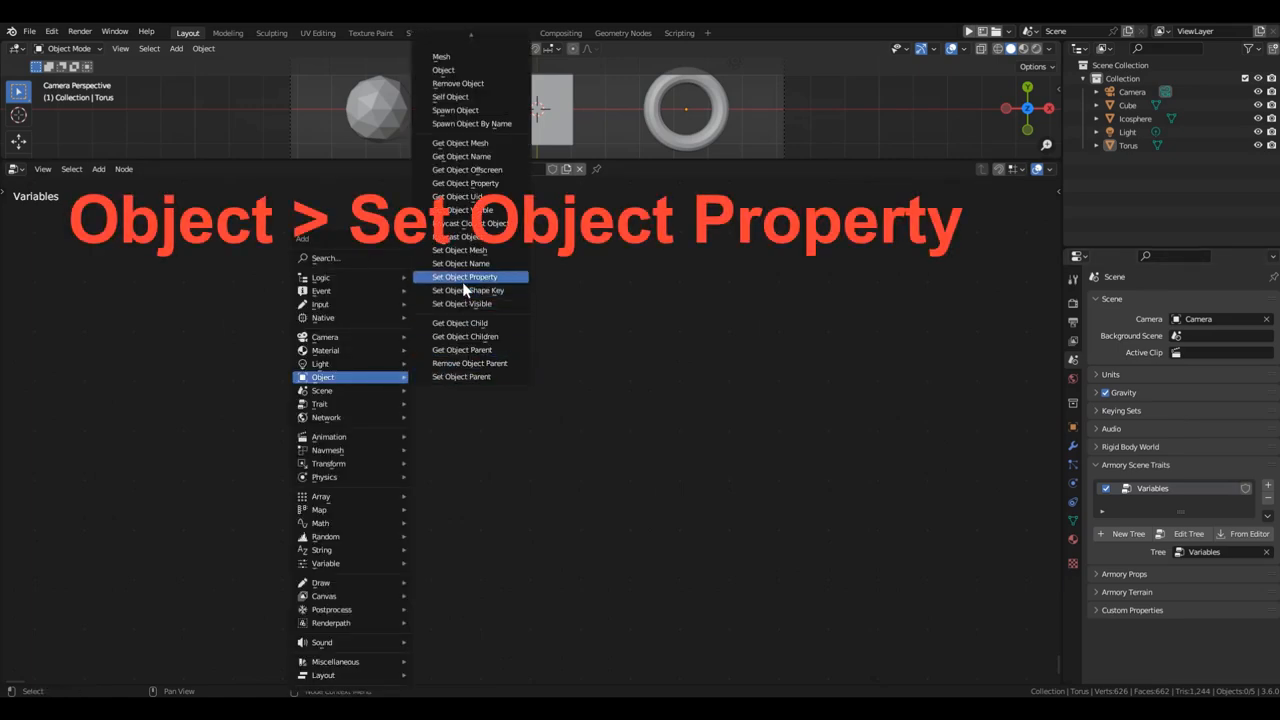
- Place a Set Object Property node in the Variables tree and zoom in on it
click(464, 277)
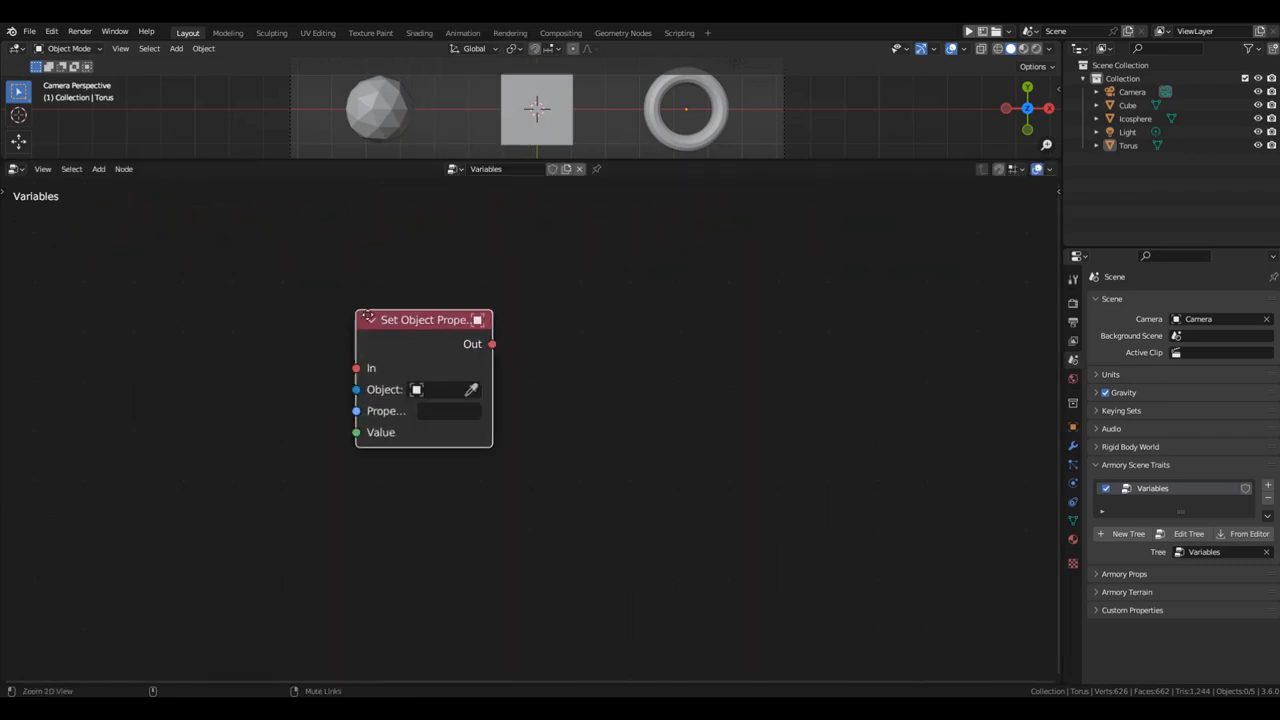
drag(423, 320, 540, 318)
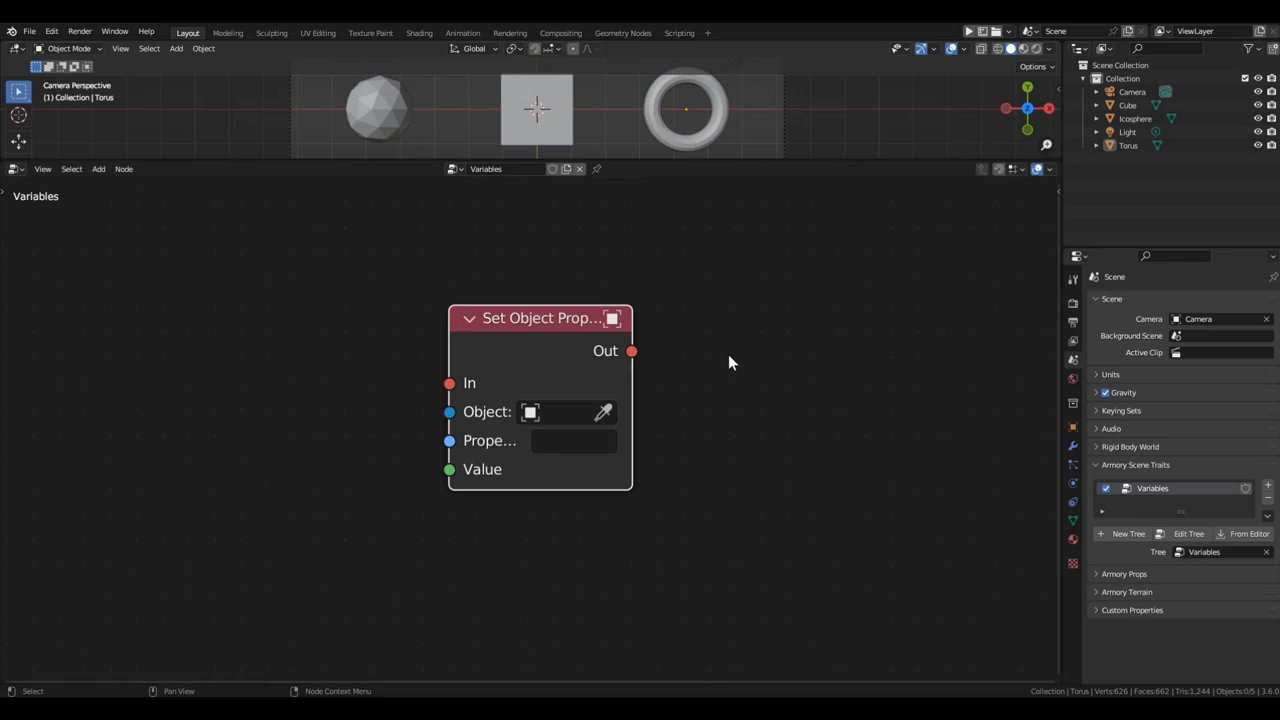
mouse_move(672, 397)
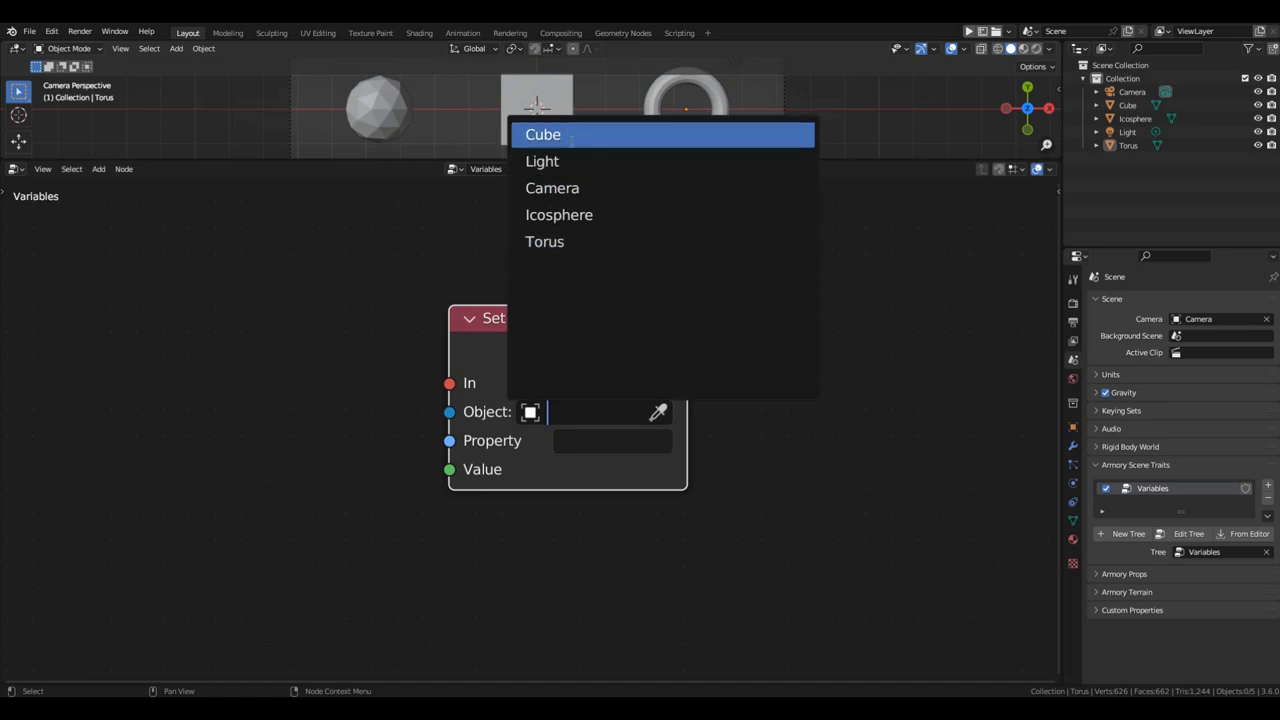
- Set the node's Object to Cube and its Property name to 'candy'
click(542, 134)
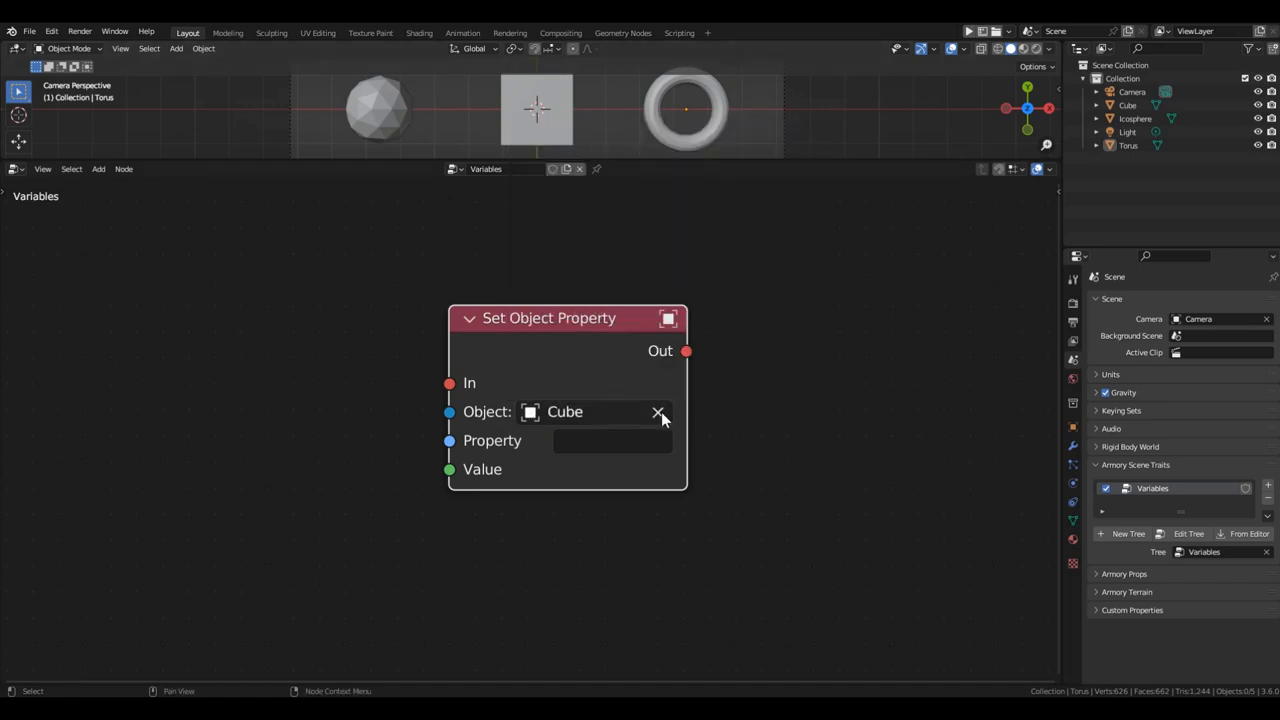
click(657, 411)
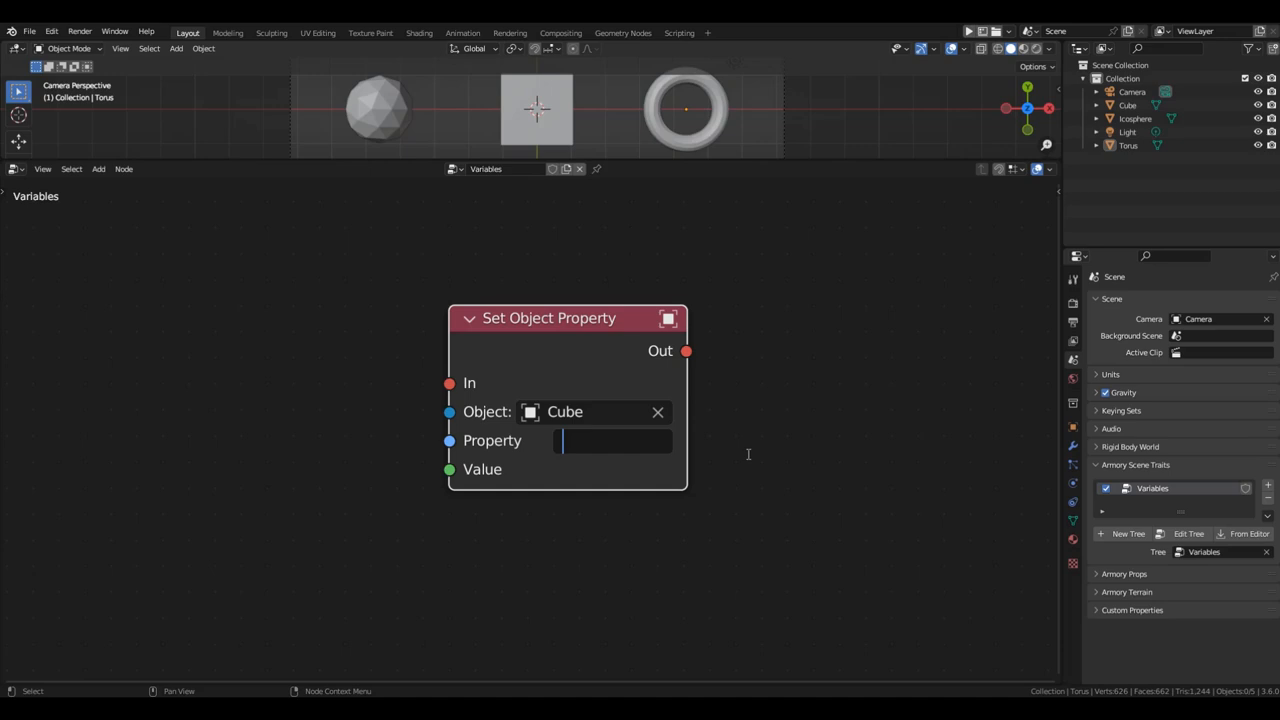
text(candy)
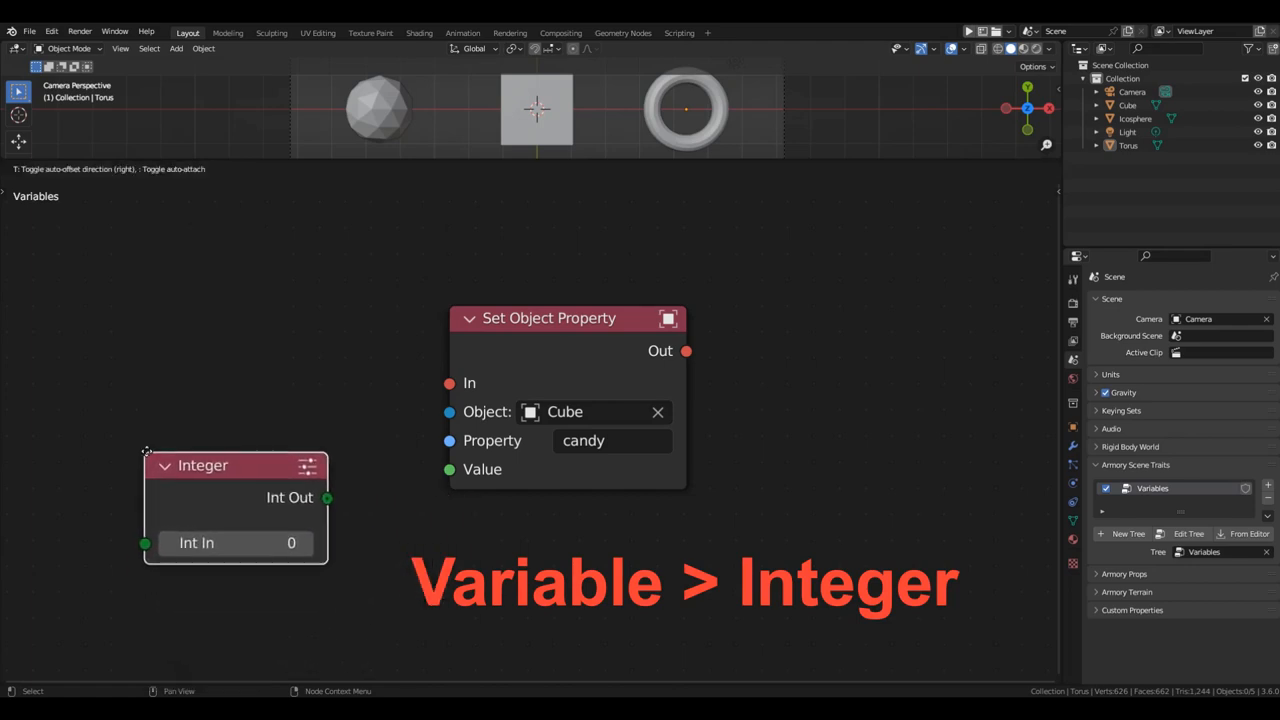
- Link an Integer node set to 9 into the Set Object Property Value socket
drag(327, 497, 449, 469)
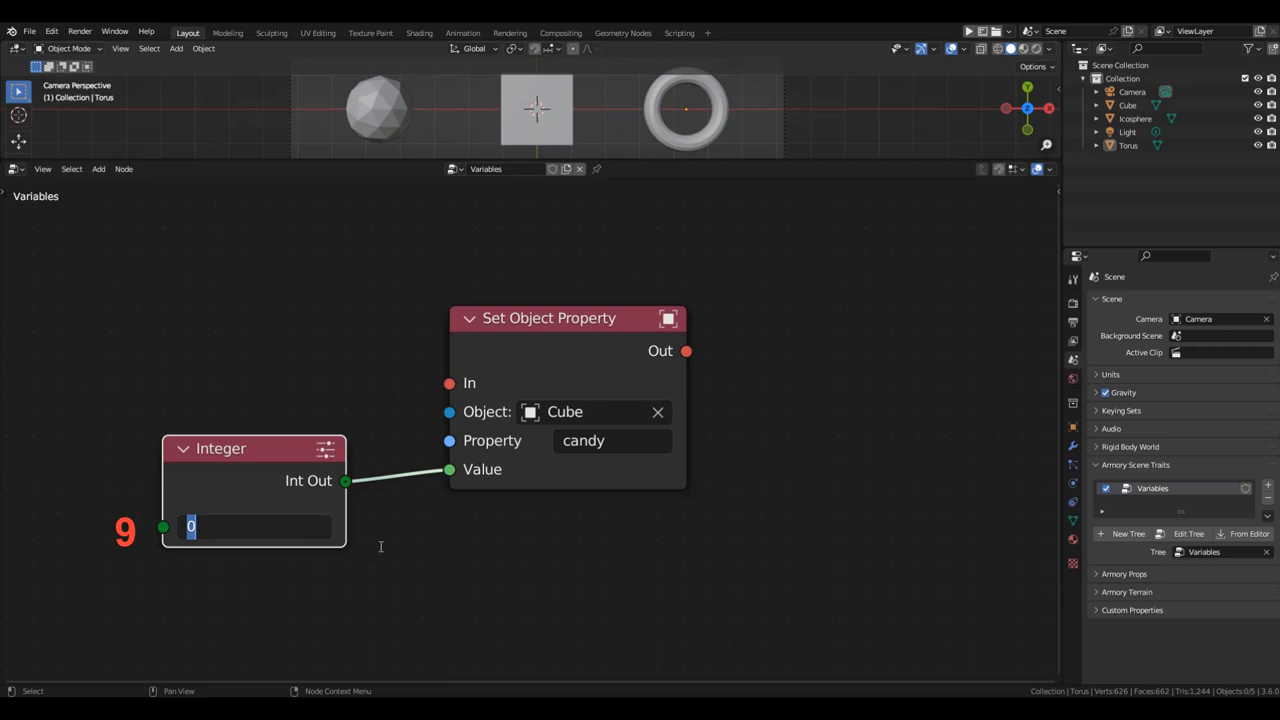
text(9)
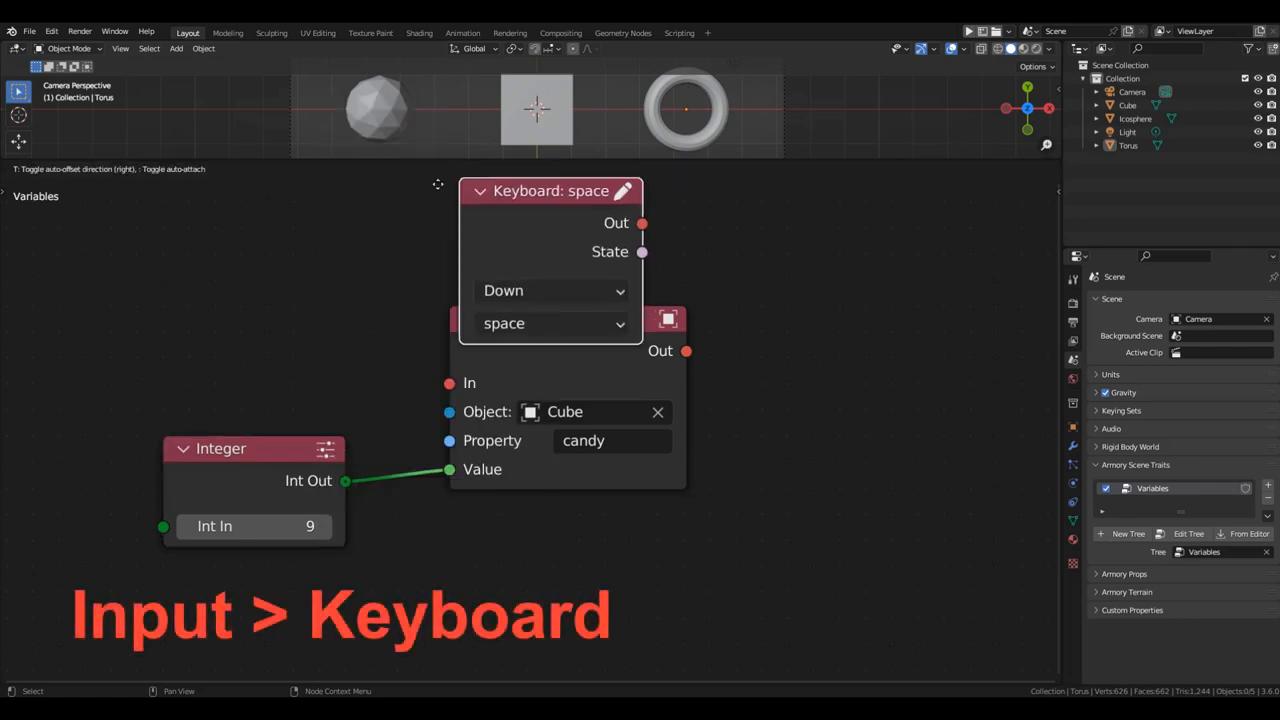
- Add a Keyboard node for space in Started mode and link it to the property setter
click(554, 290)
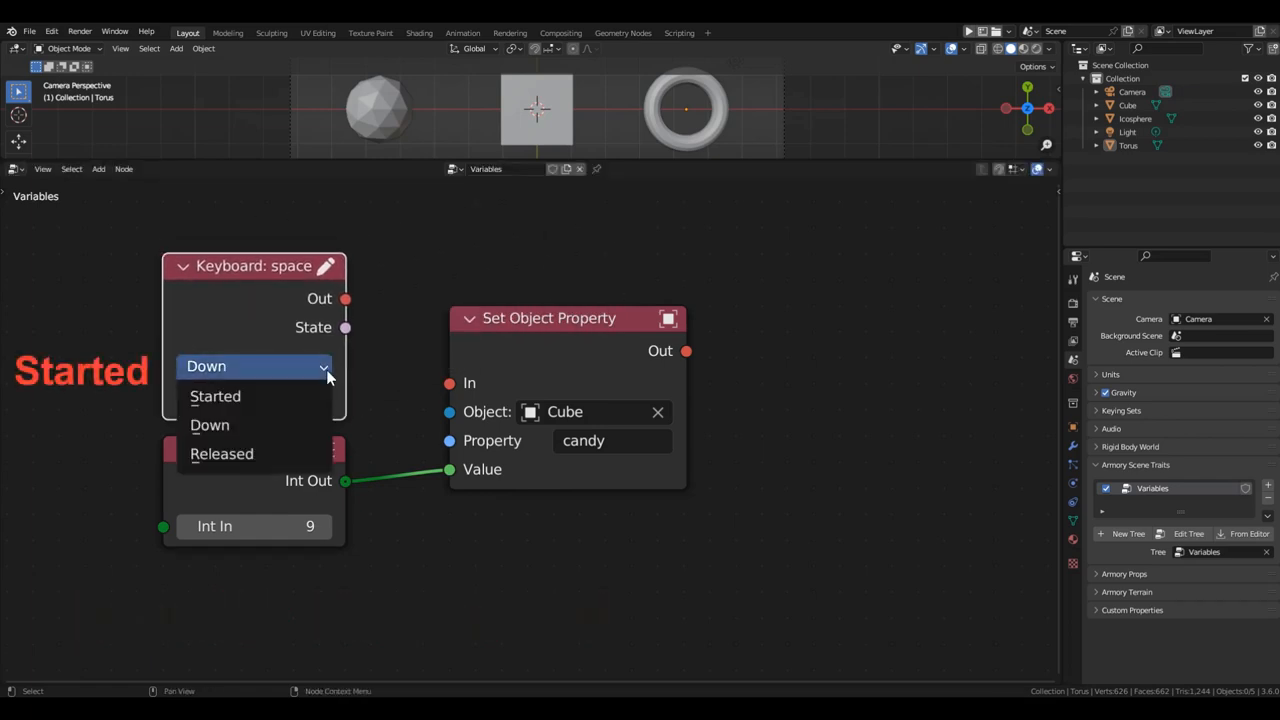
click(215, 396)
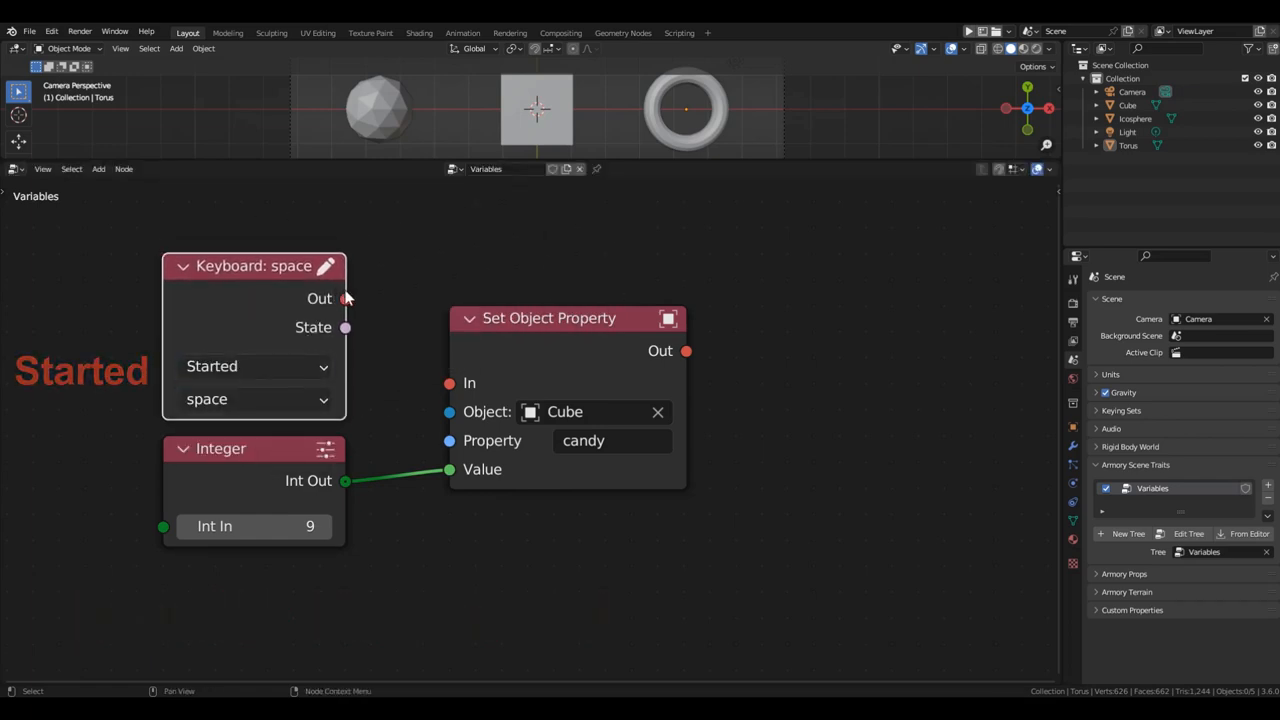
drag(347, 298, 449, 383)
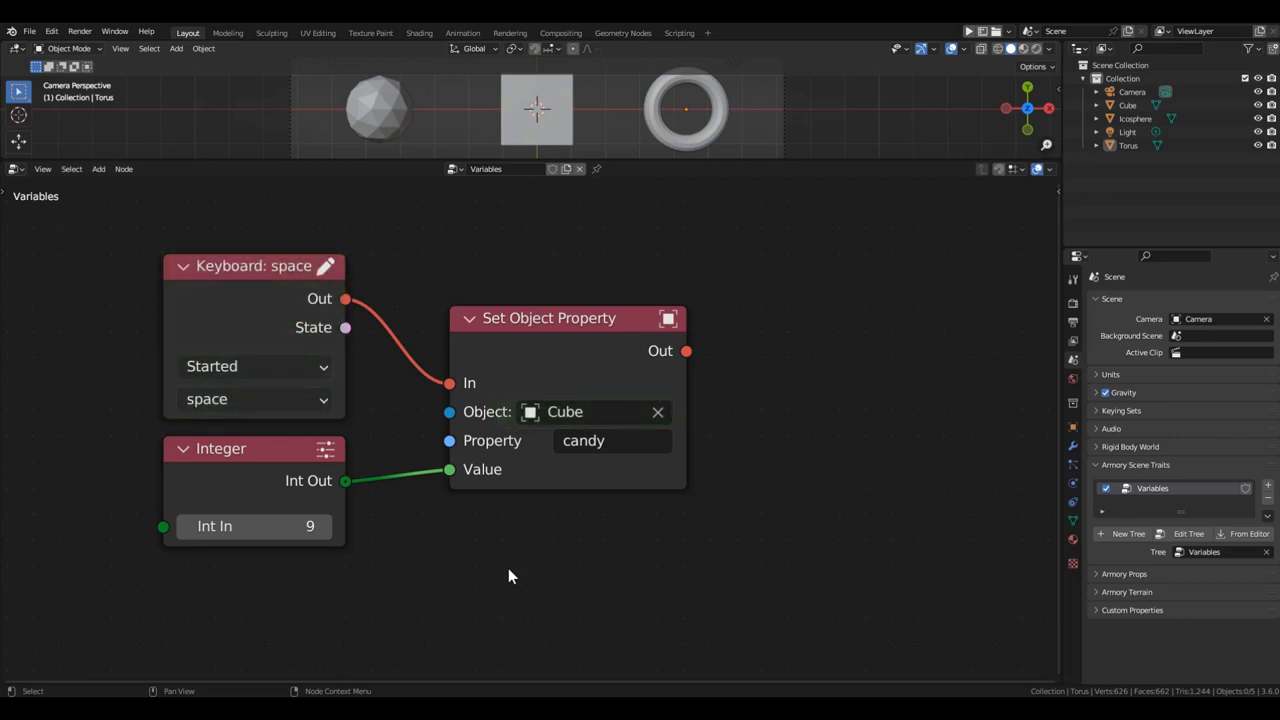
click(612, 440)
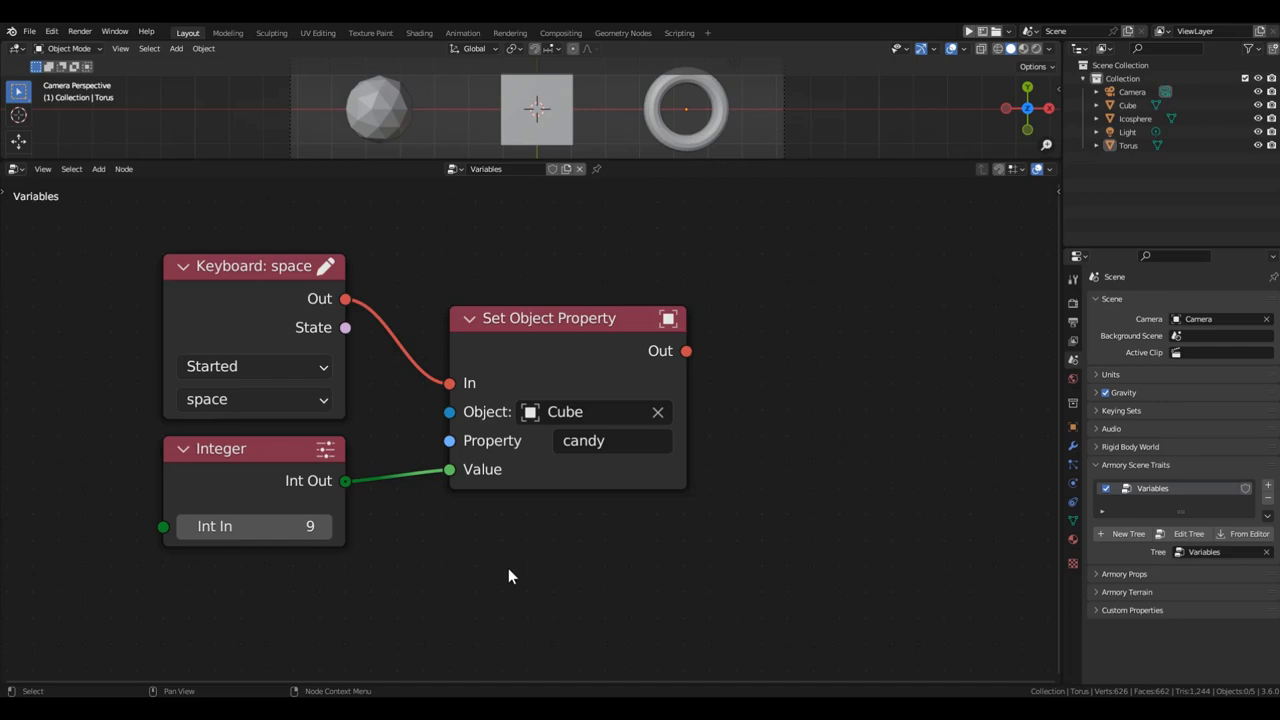
click(254, 526)
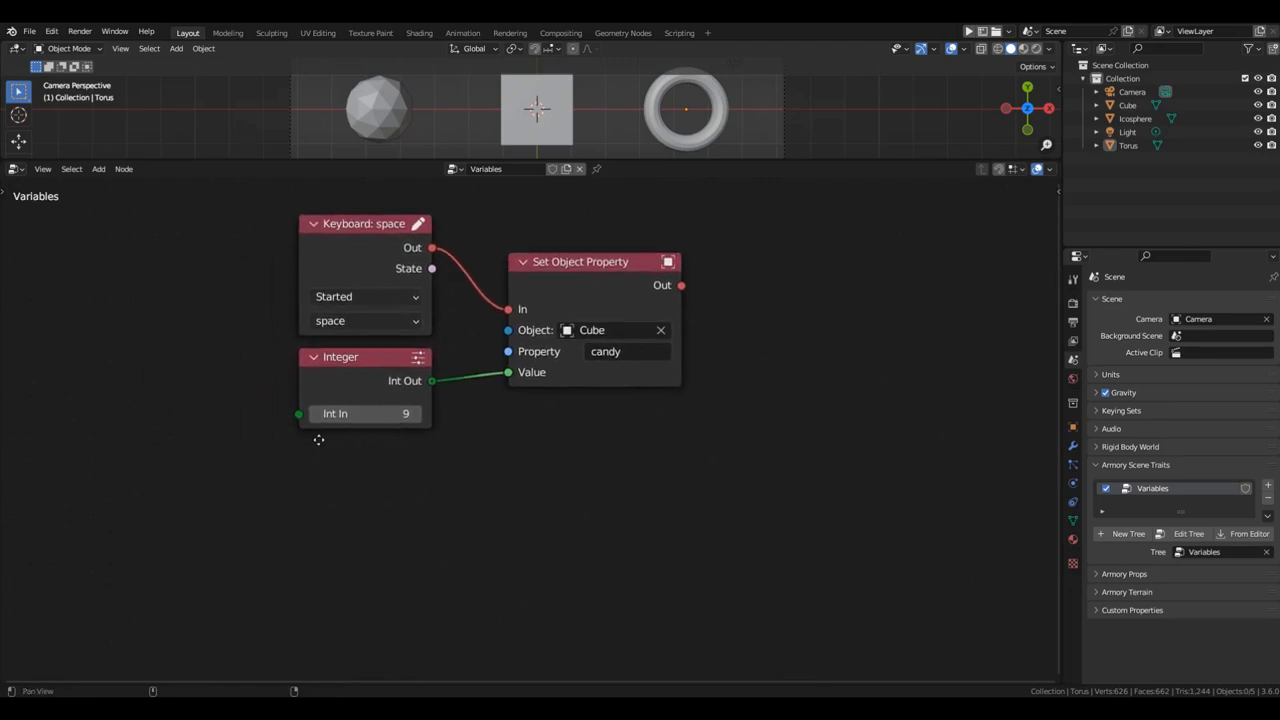
- Build a p-key chain printing the Cube's candy value via Get Object Property and Print
drag(340, 440, 340, 415)
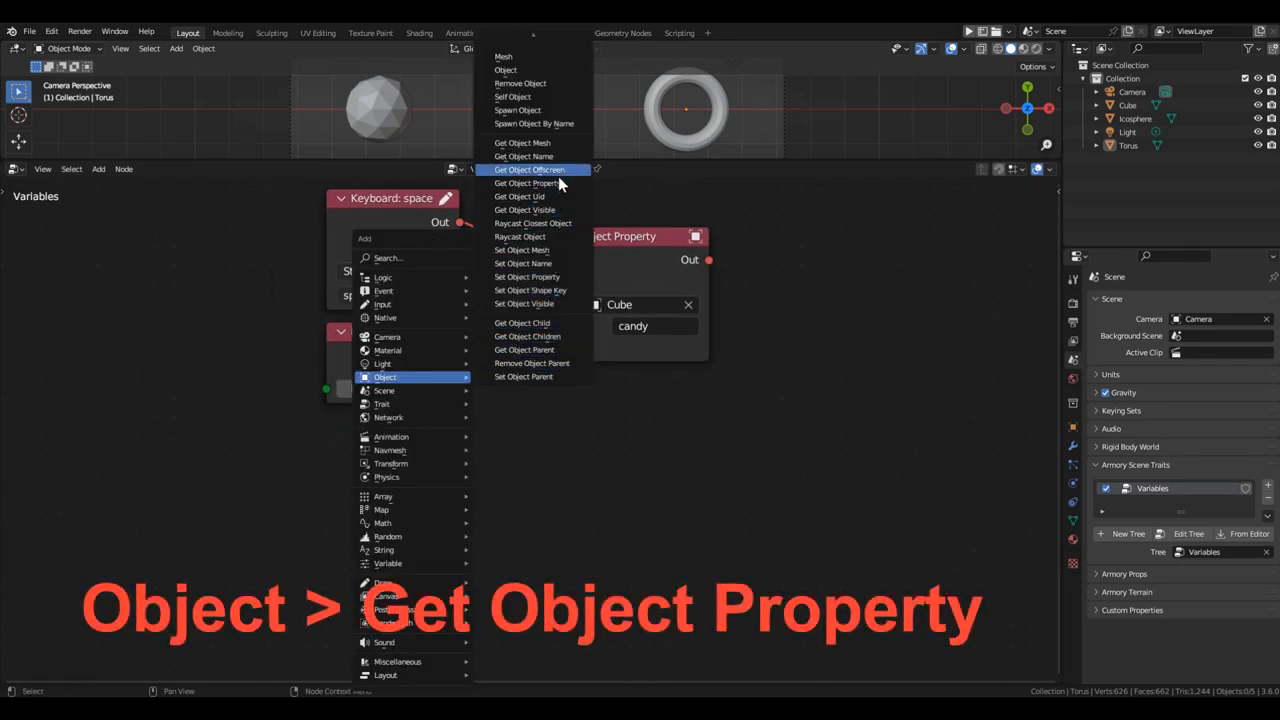
click(527, 183)
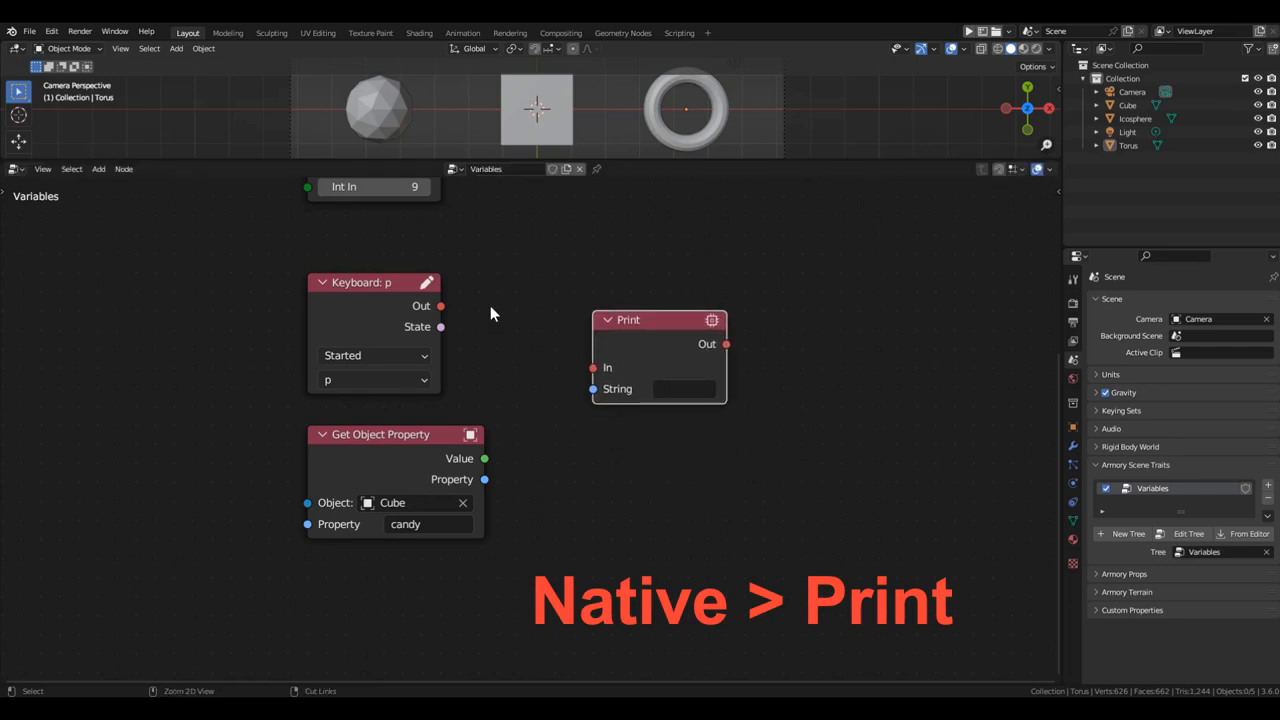
drag(441, 306, 593, 367)
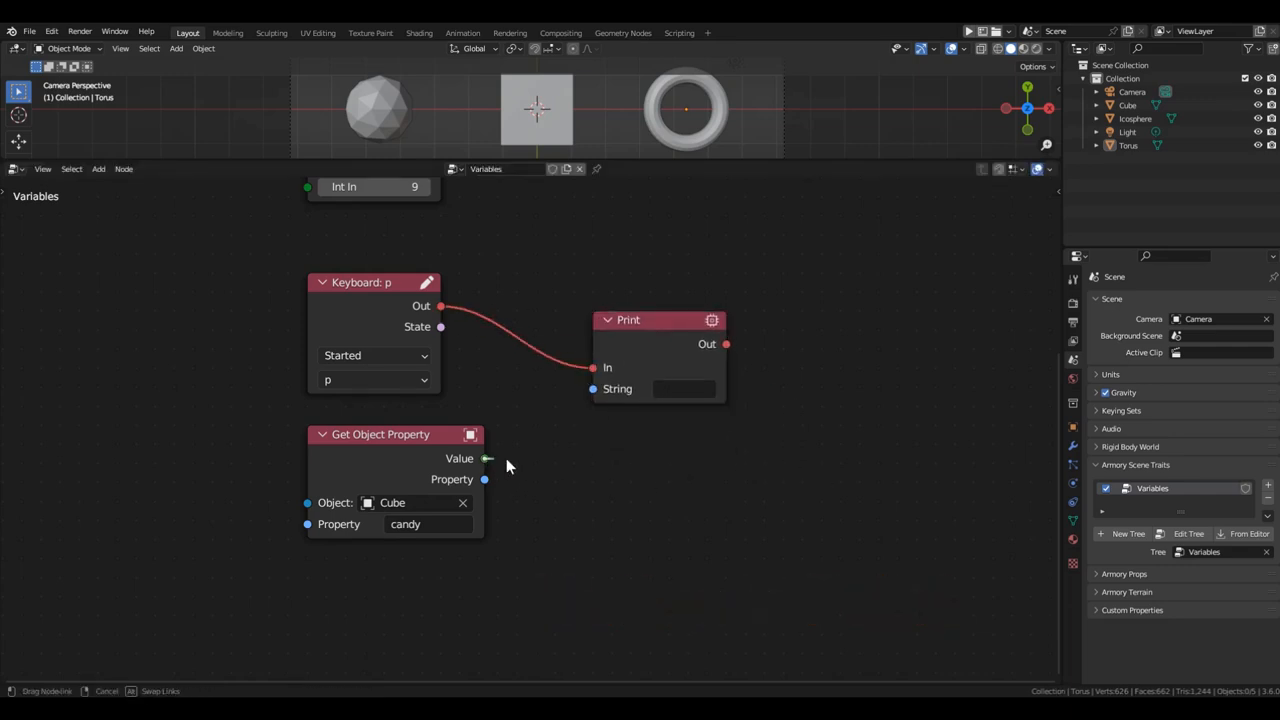
drag(485, 458, 593, 389)
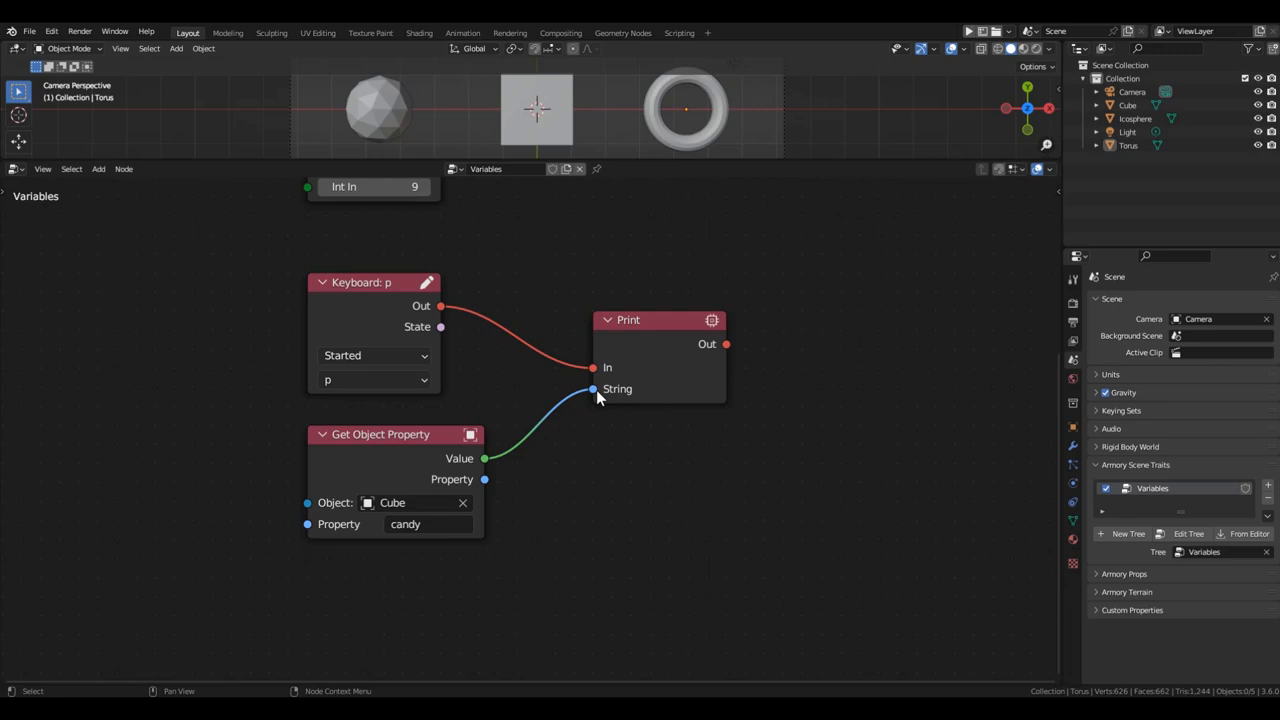
click(114, 31)
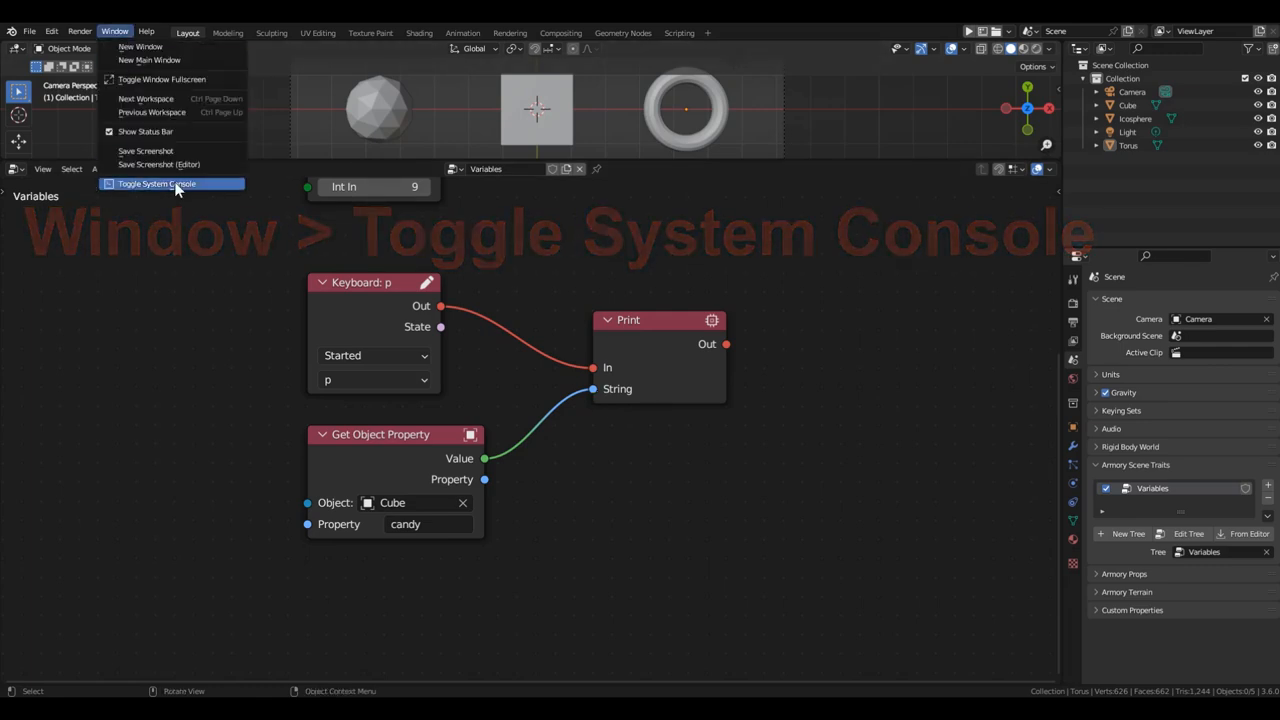
- Toggle the system console to see printed candy values while the game runs
click(156, 183)
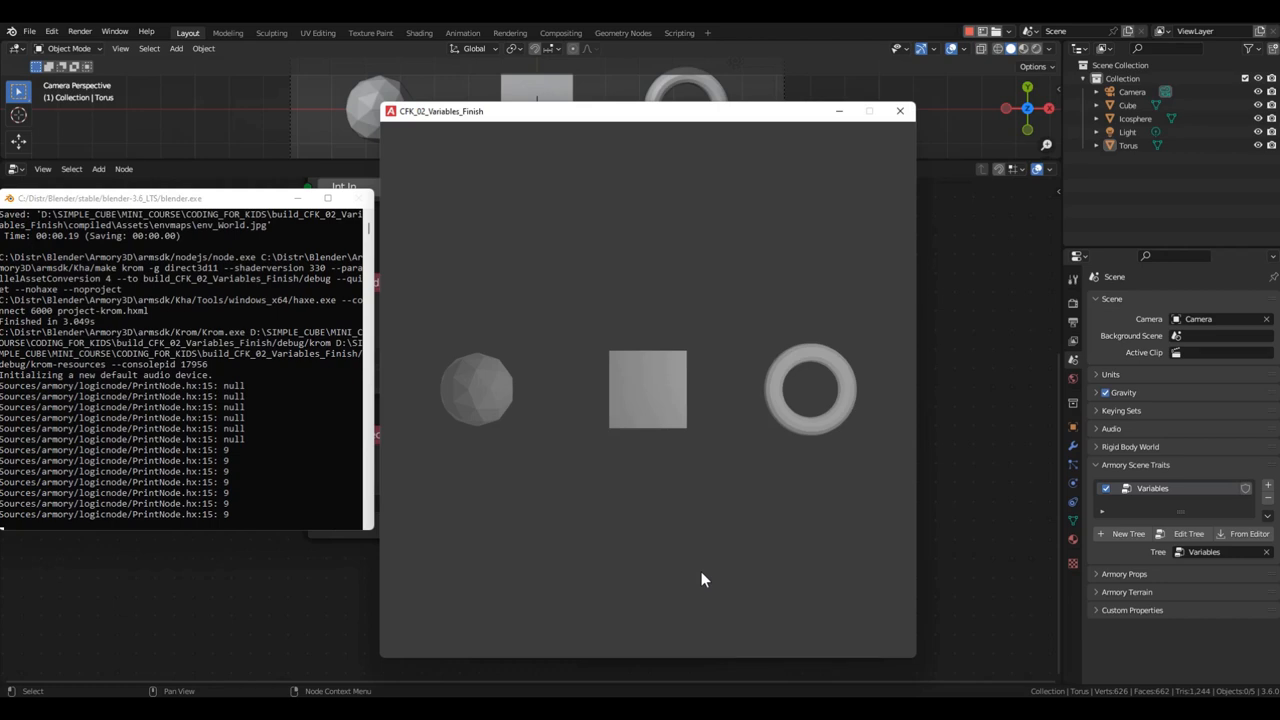
- Close the game, select the Cube, and set its Armory candy property to 9
click(899, 111)
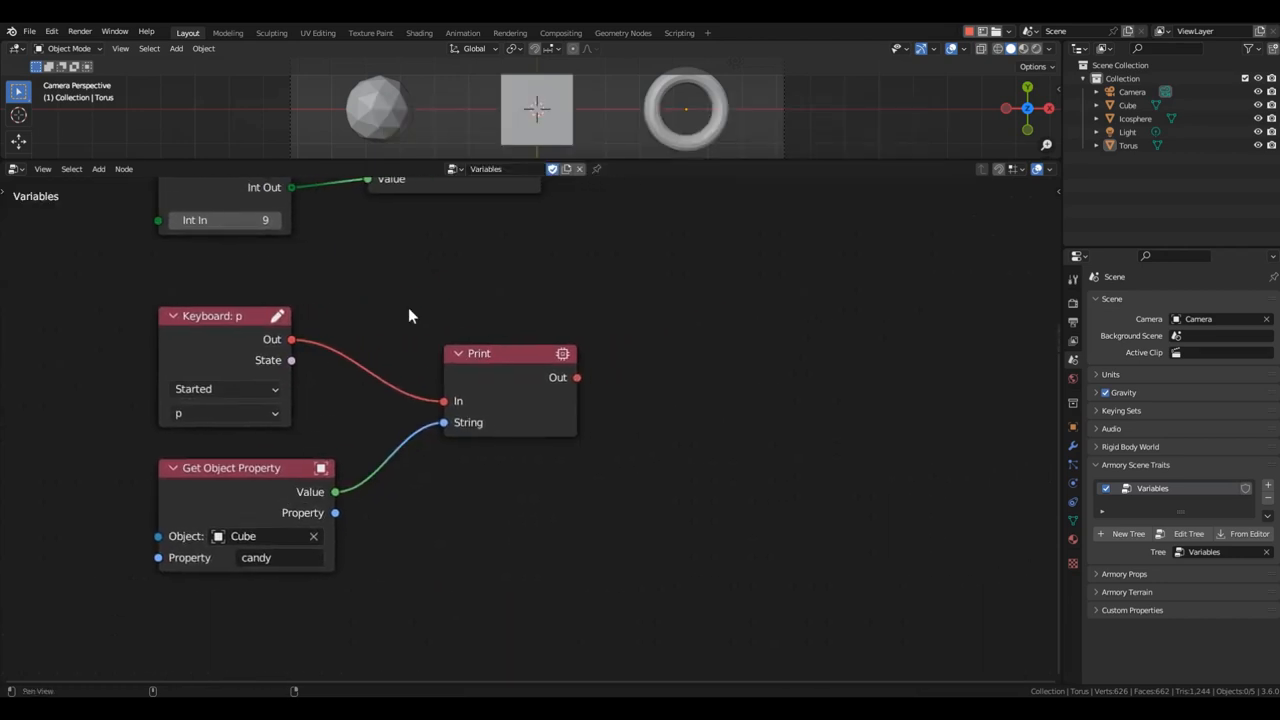
click(536, 110)
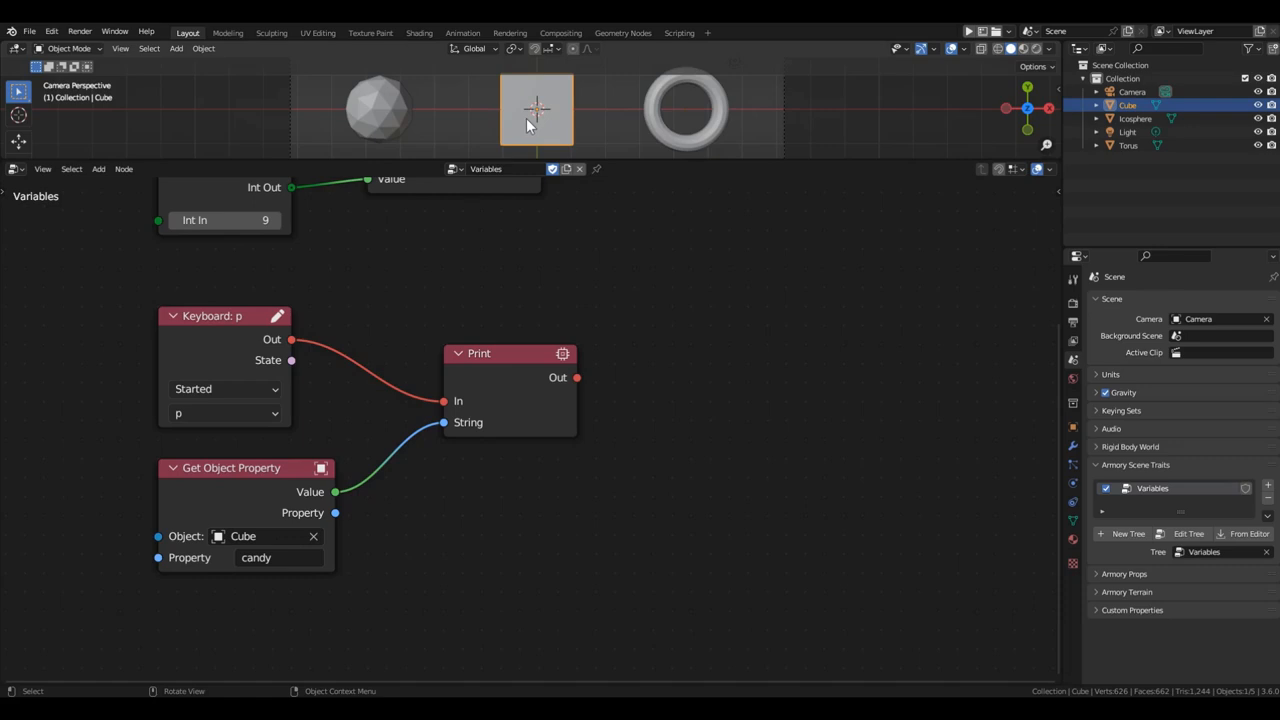
click(1073, 427)
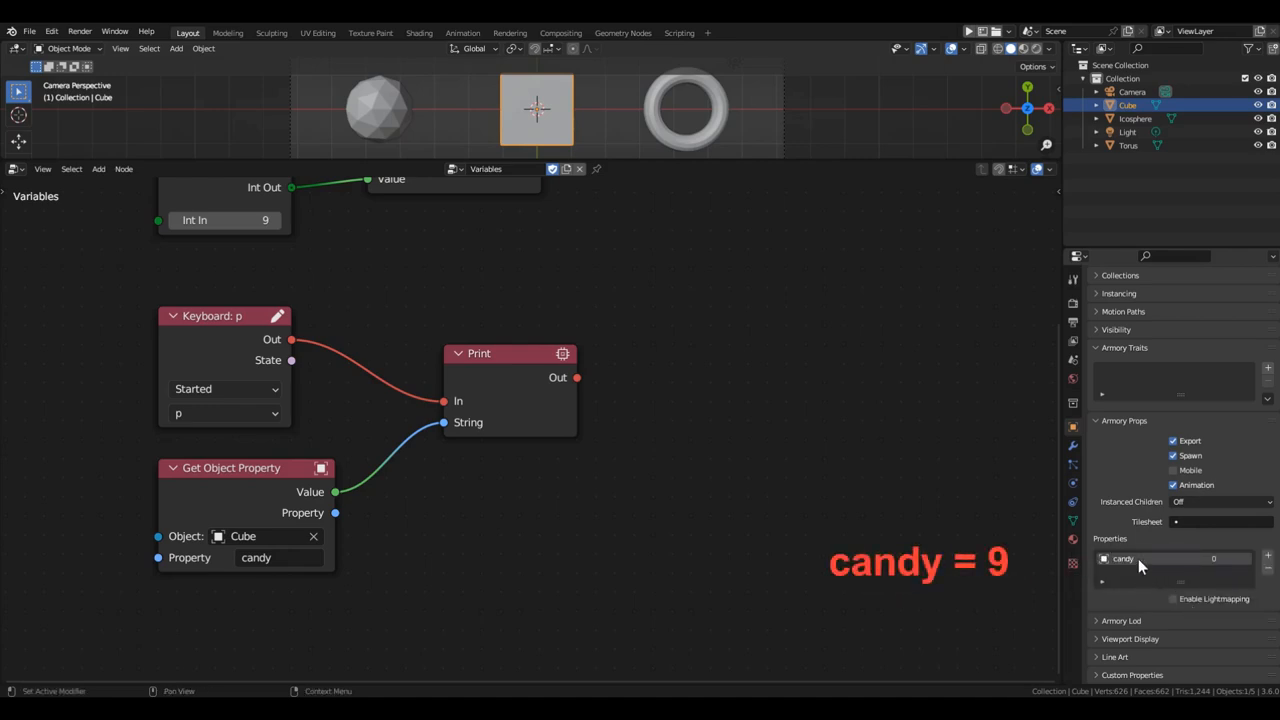
click(1180, 558)
text(9)
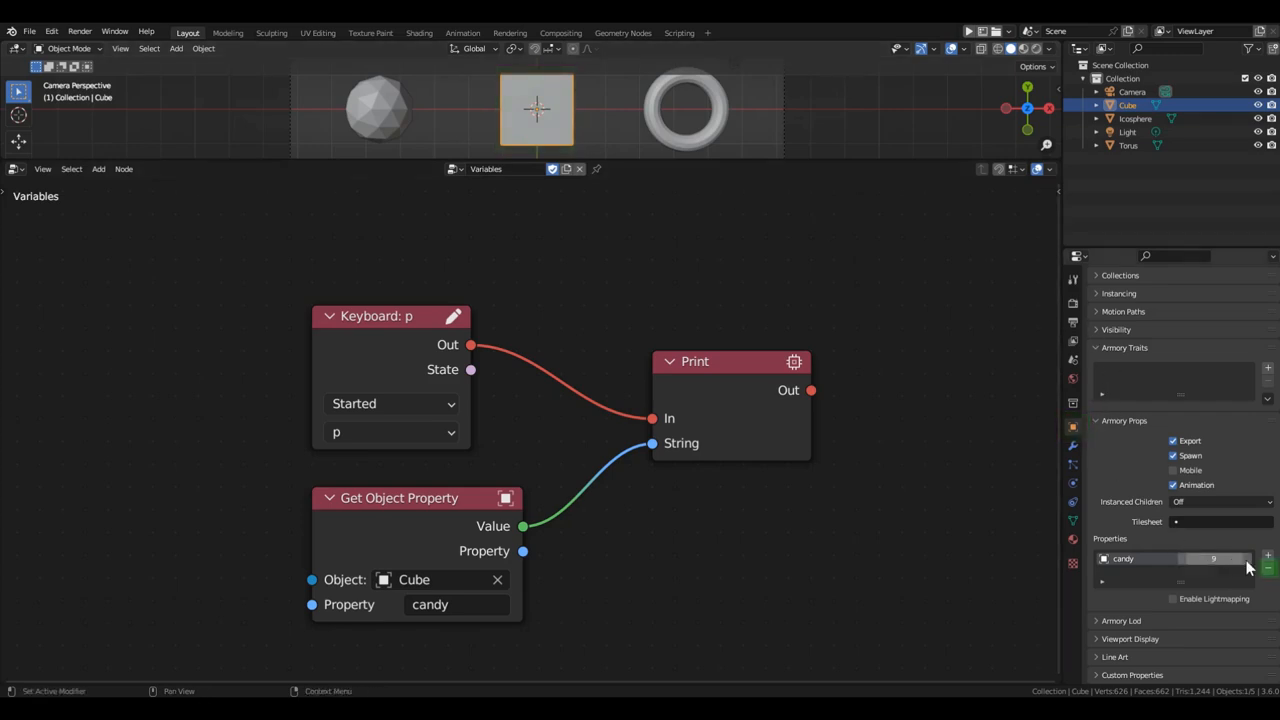
- Scroll the properties panel while deleting the Cube's candy property
scroll(down, 3)
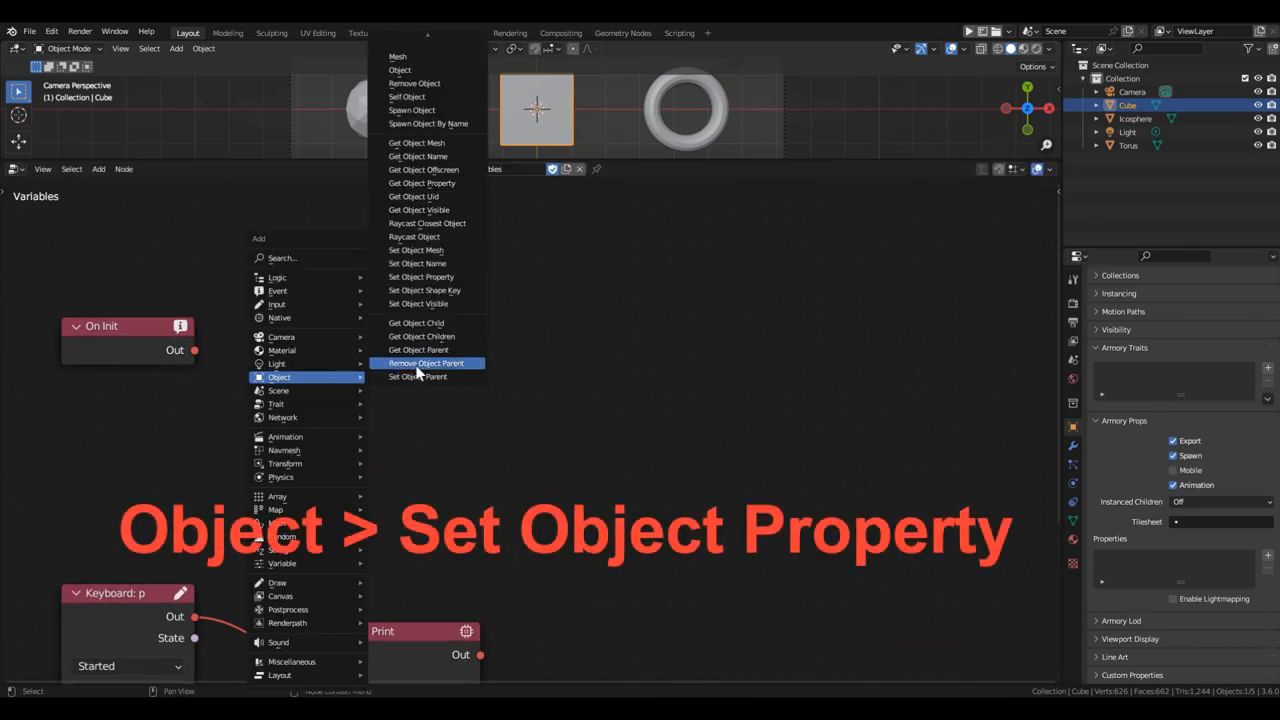
- Add Set Object Property nodes for Icosphere, Cube and Torus candy, plus an Integer node
click(420, 277)
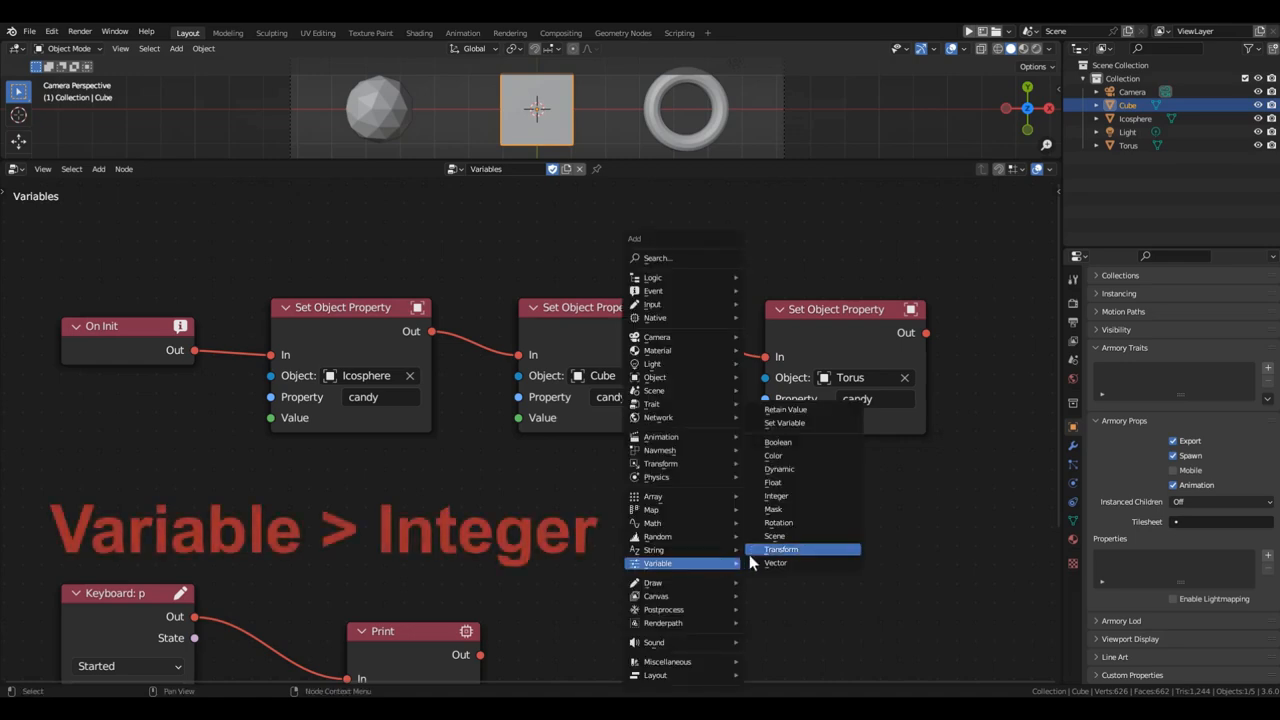
click(776, 495)
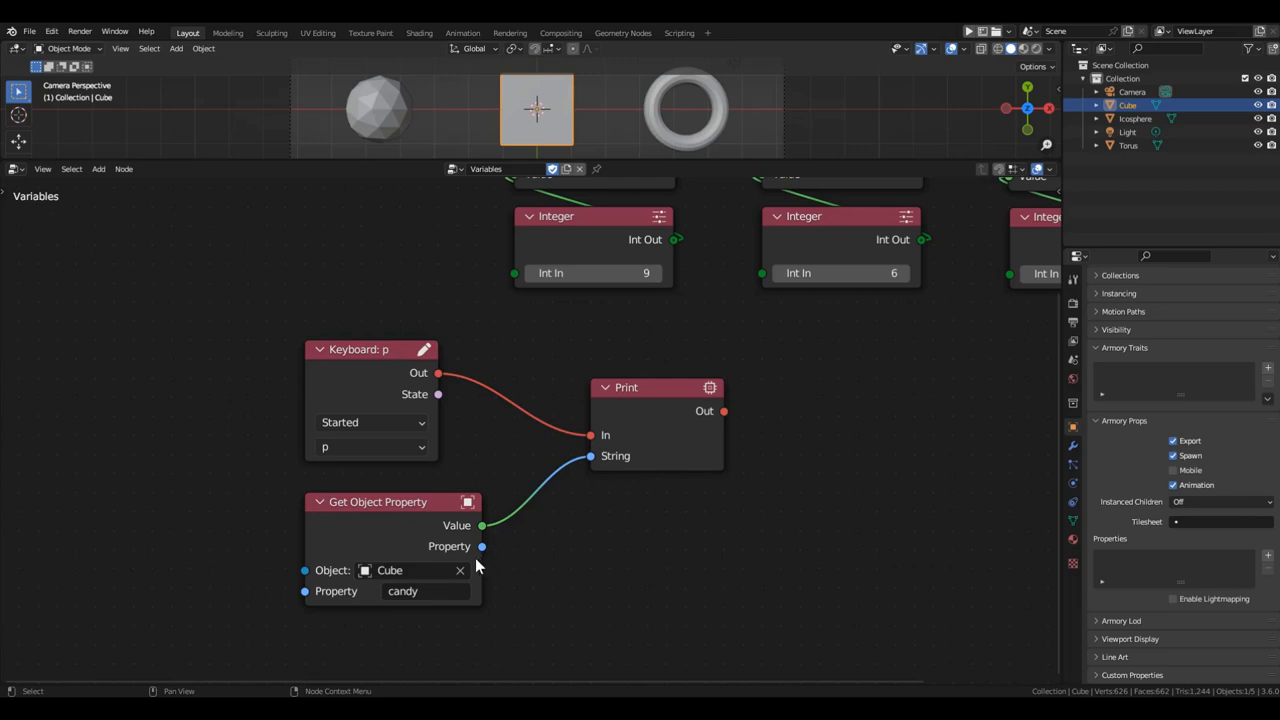
- Play the game and focus its window to print the candy values
click(460, 570)
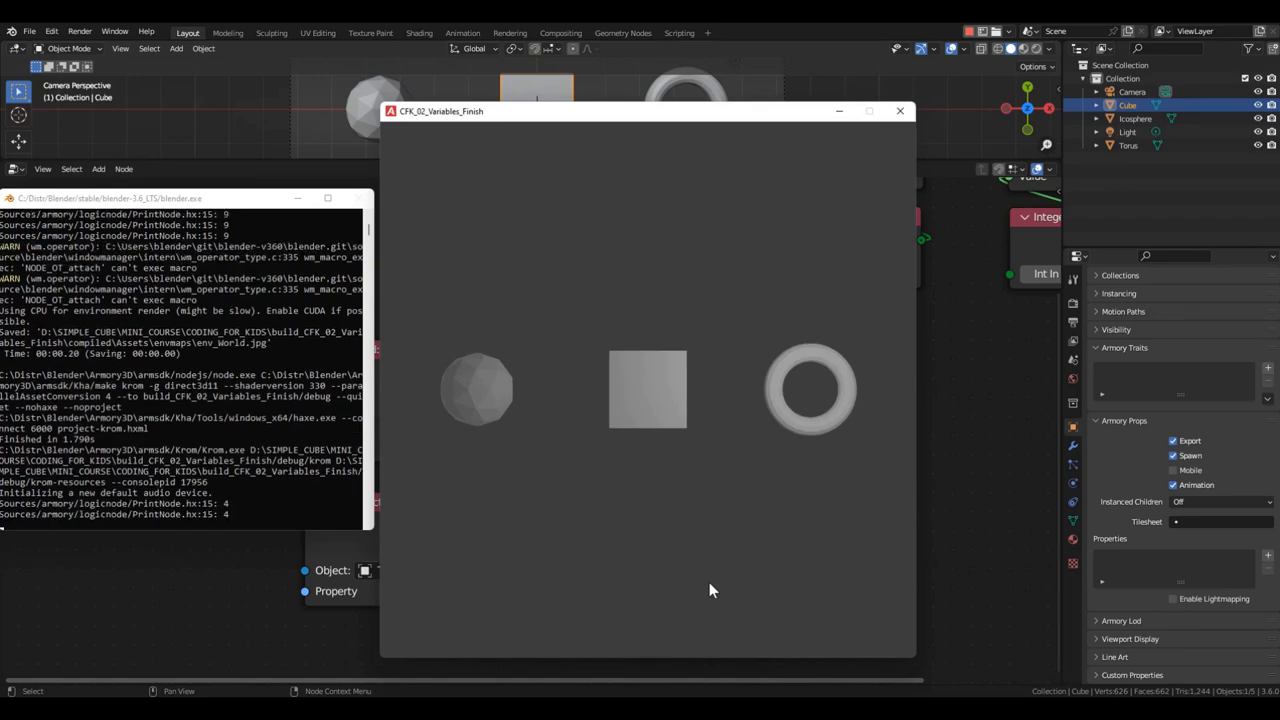
click(899, 111)
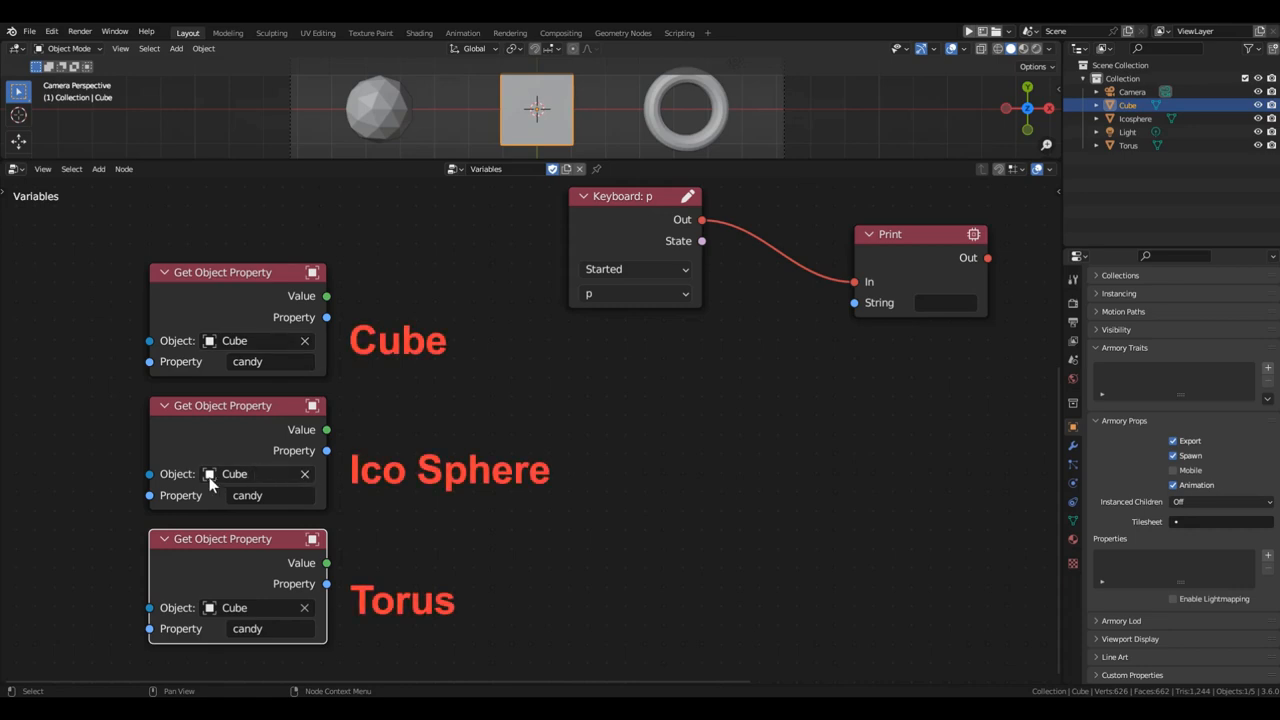
- Point the second getter at the Icosphere and add a Math Add node
click(245, 473)
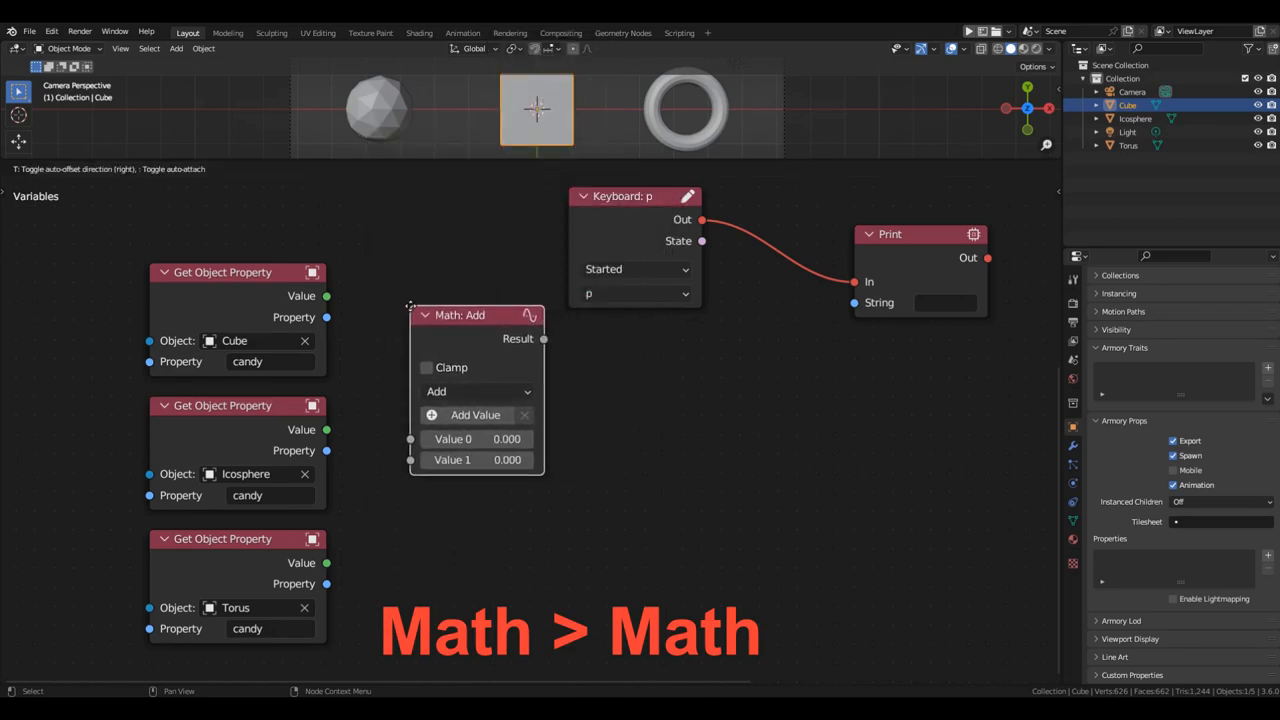
scroll(down, 3)
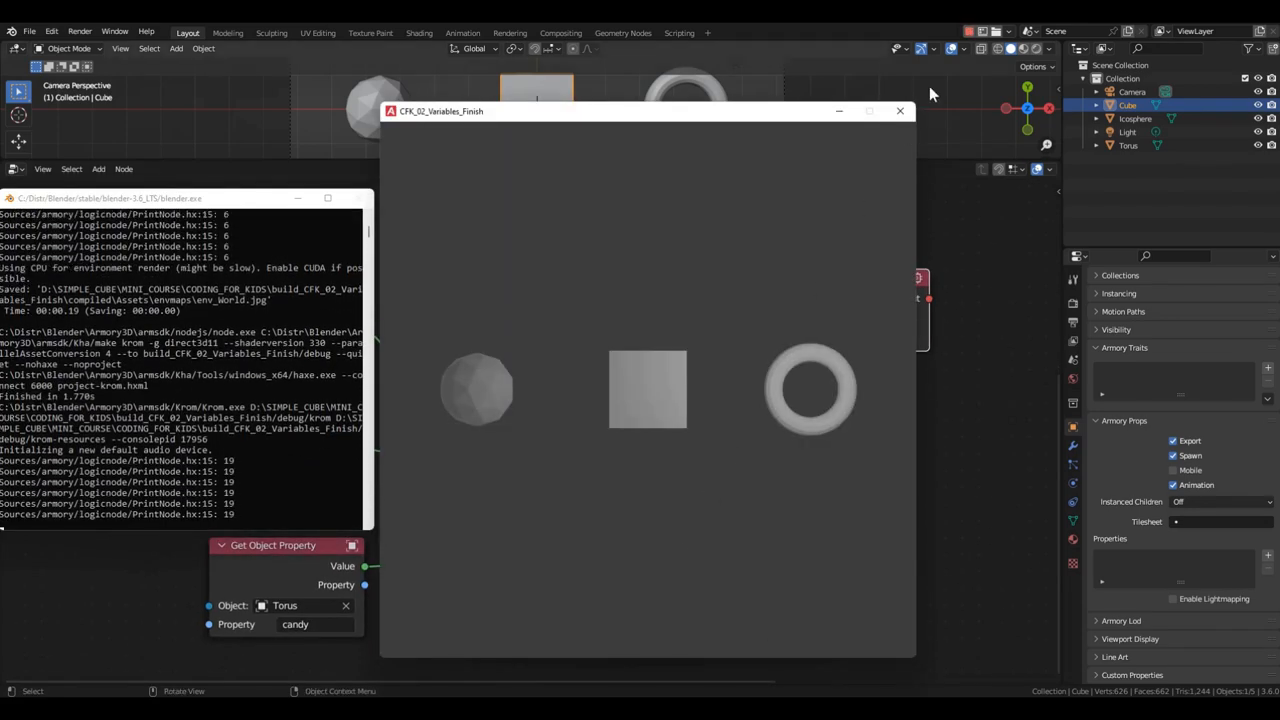
- Focus the running game window to print the candy total of 19
click(899, 111)
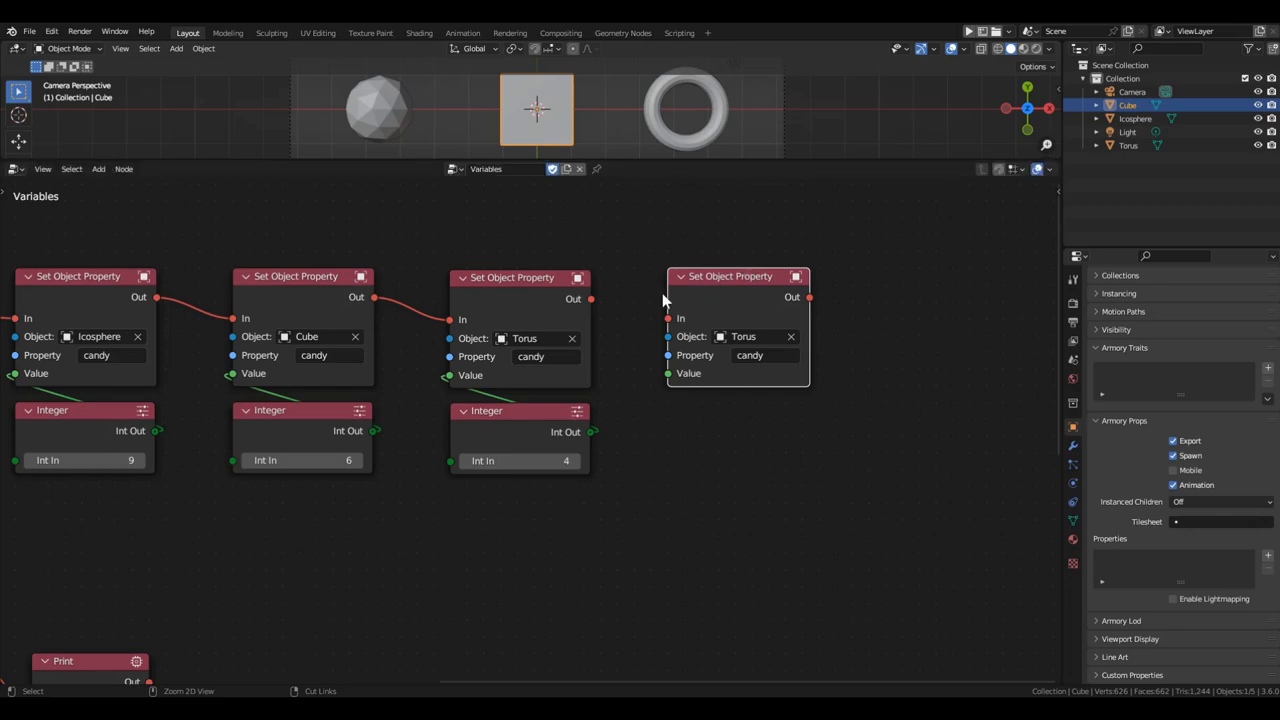
- Chain the fourth setter after Torus, rename its property totalCandy, and clear its object
drag(591, 299, 668, 318)
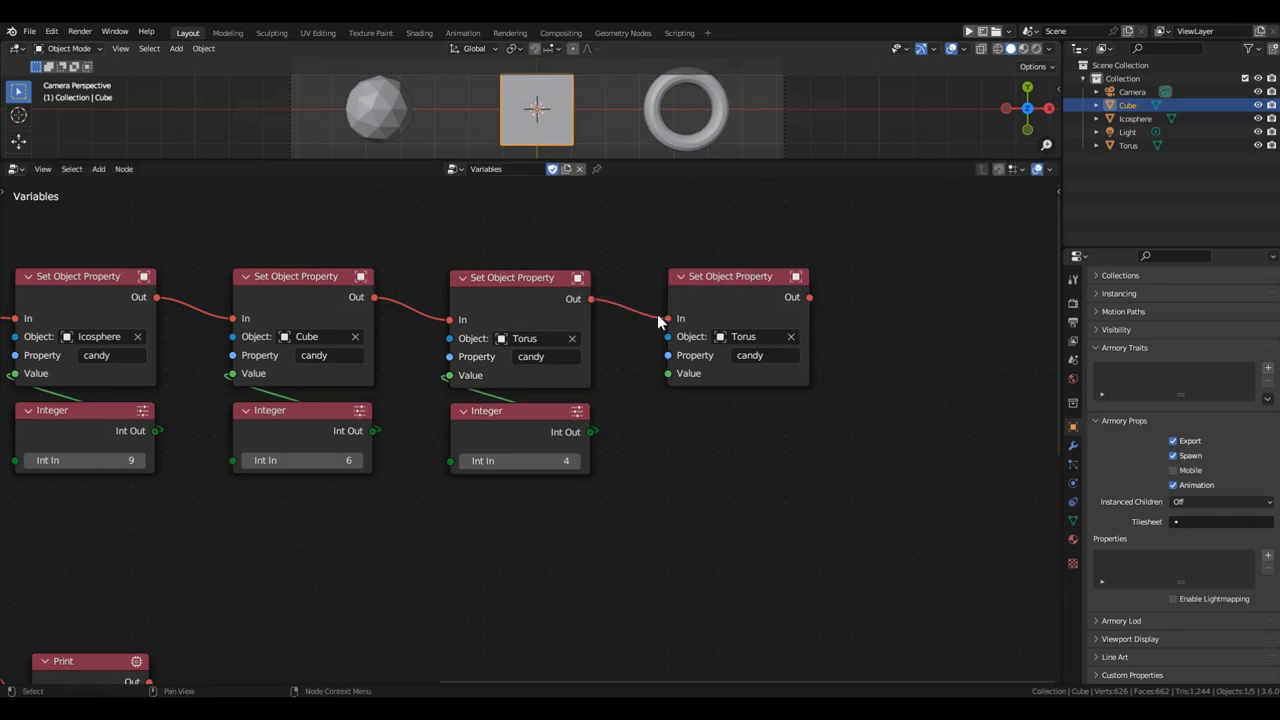
double_click(749, 355)
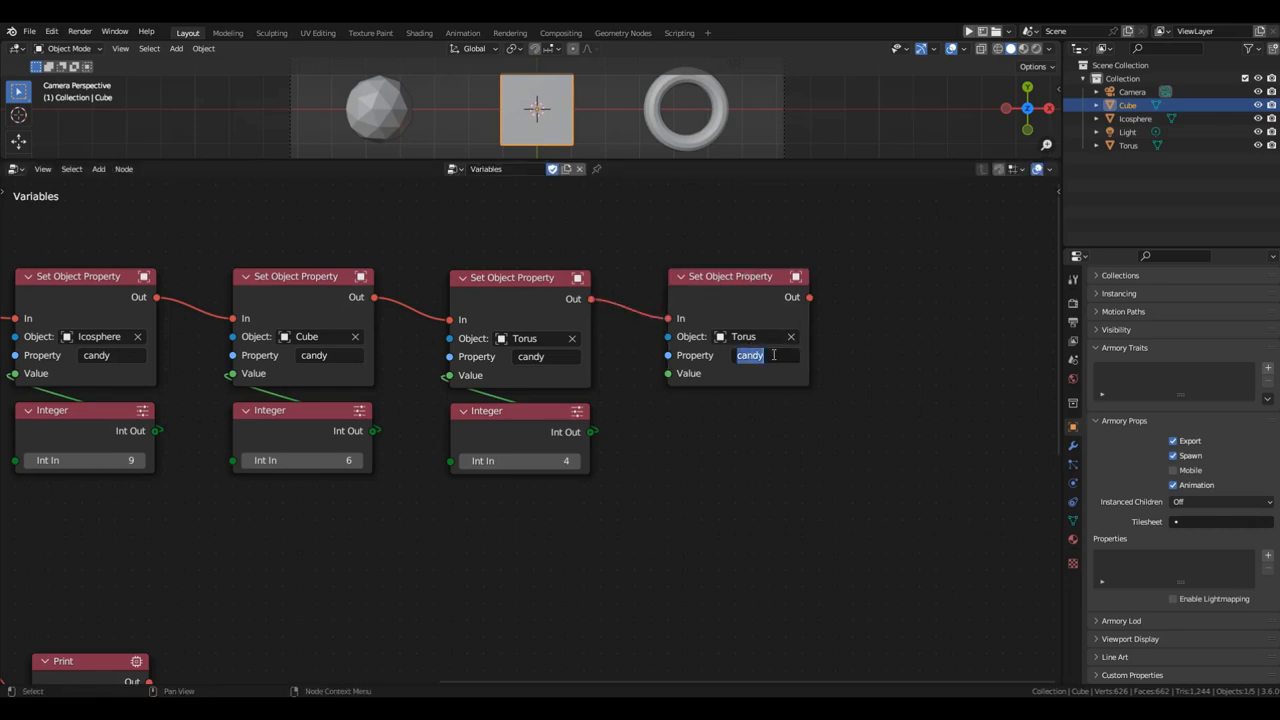
text(totalCandy)
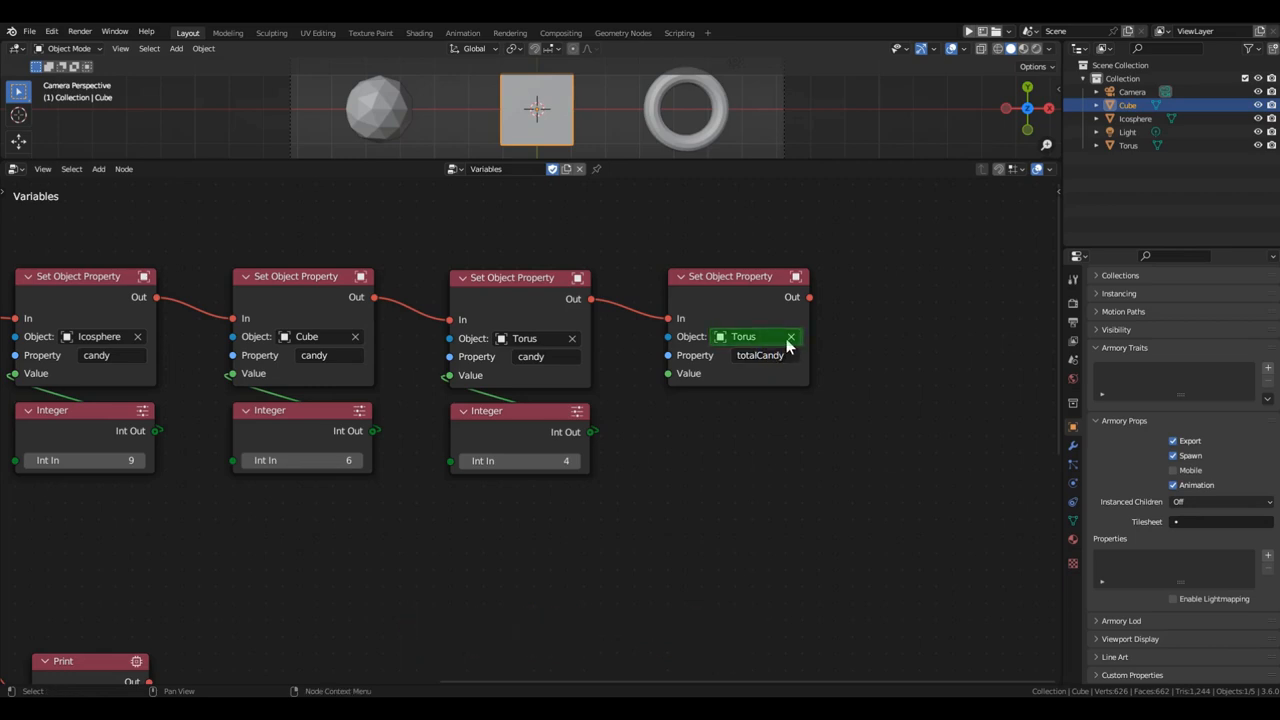
click(790, 336)
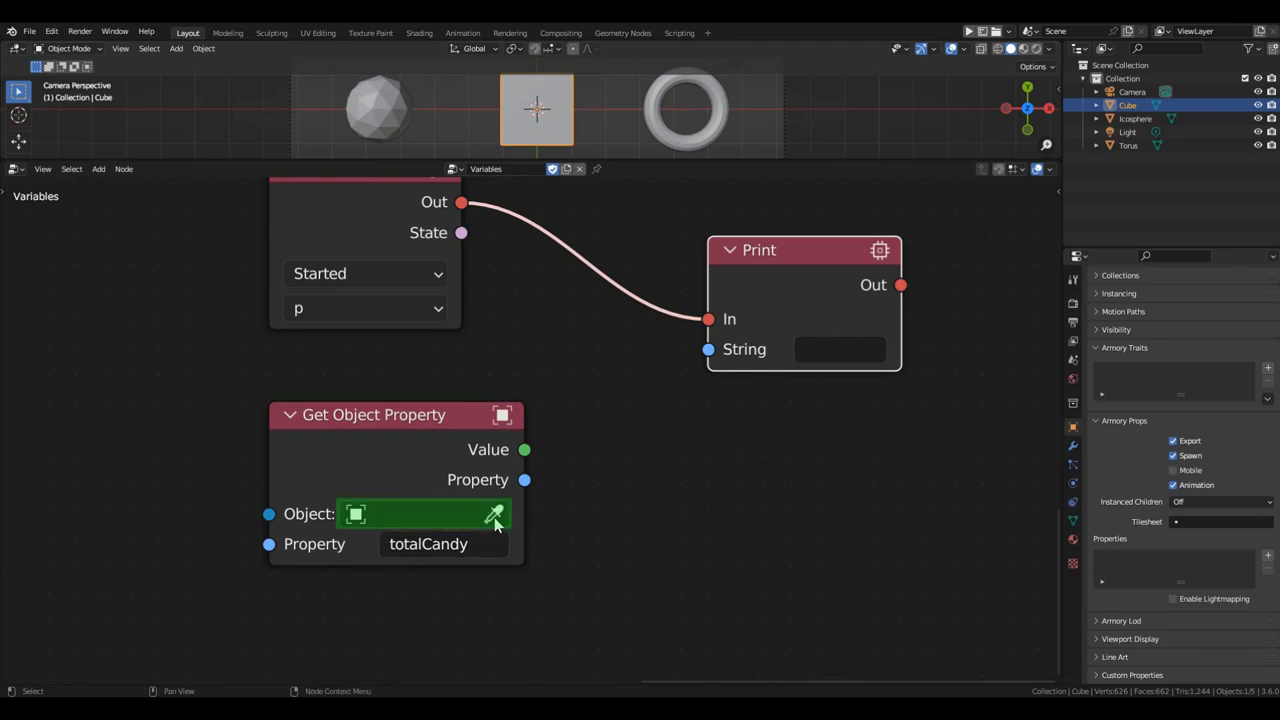
- Connect the object-less totalCandy getter's Value to the Print node's String input
drag(525, 449, 708, 349)
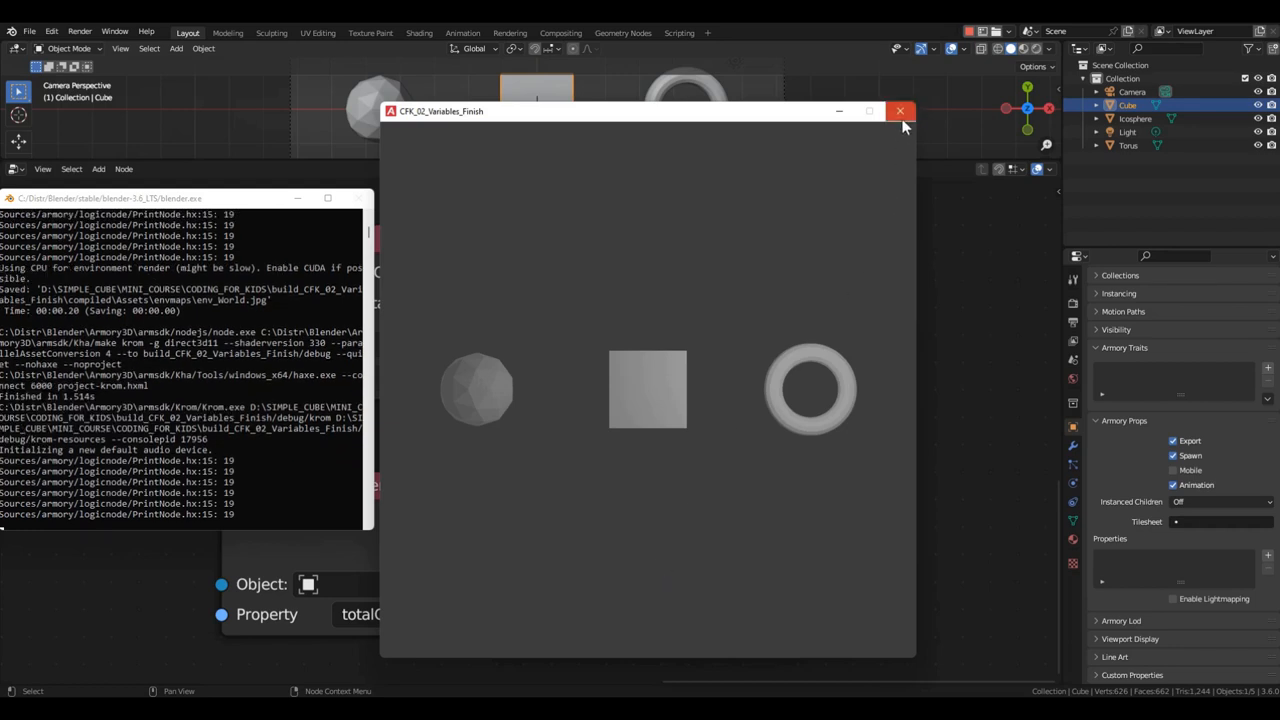
- Close the running game window after 19 is printed
click(899, 111)
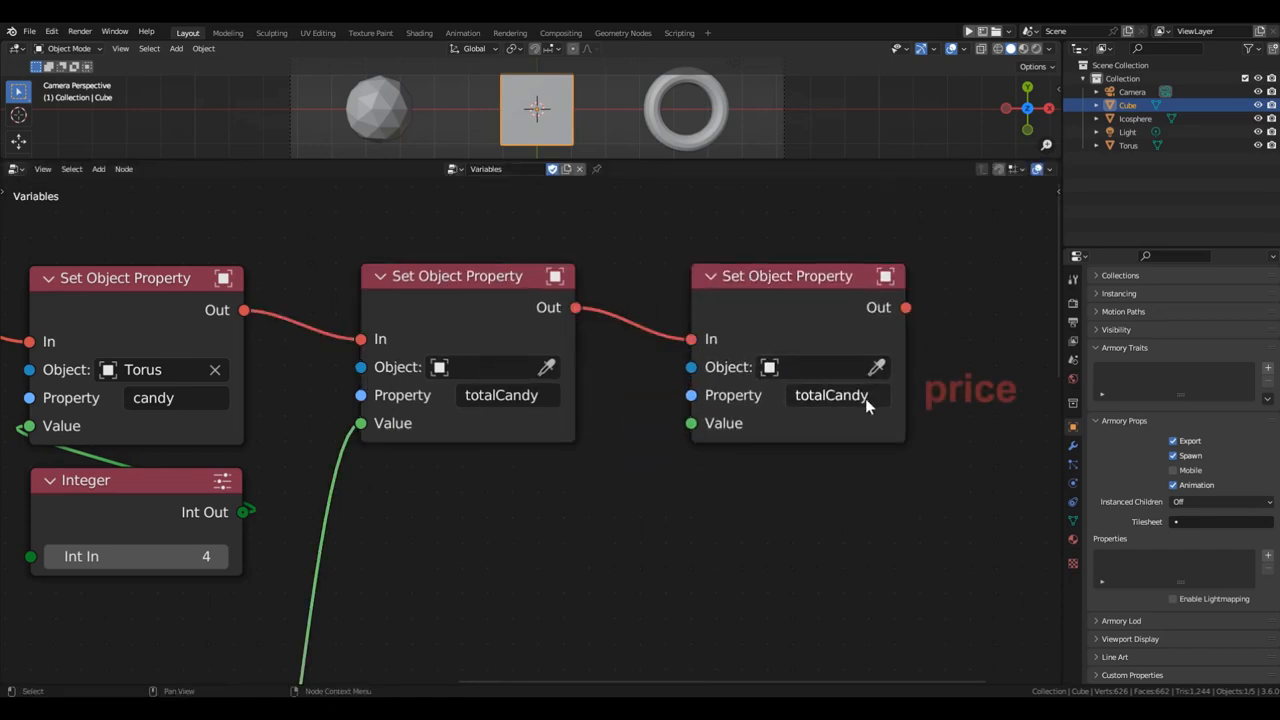
- Name the new setter's property 'price'
text(price)
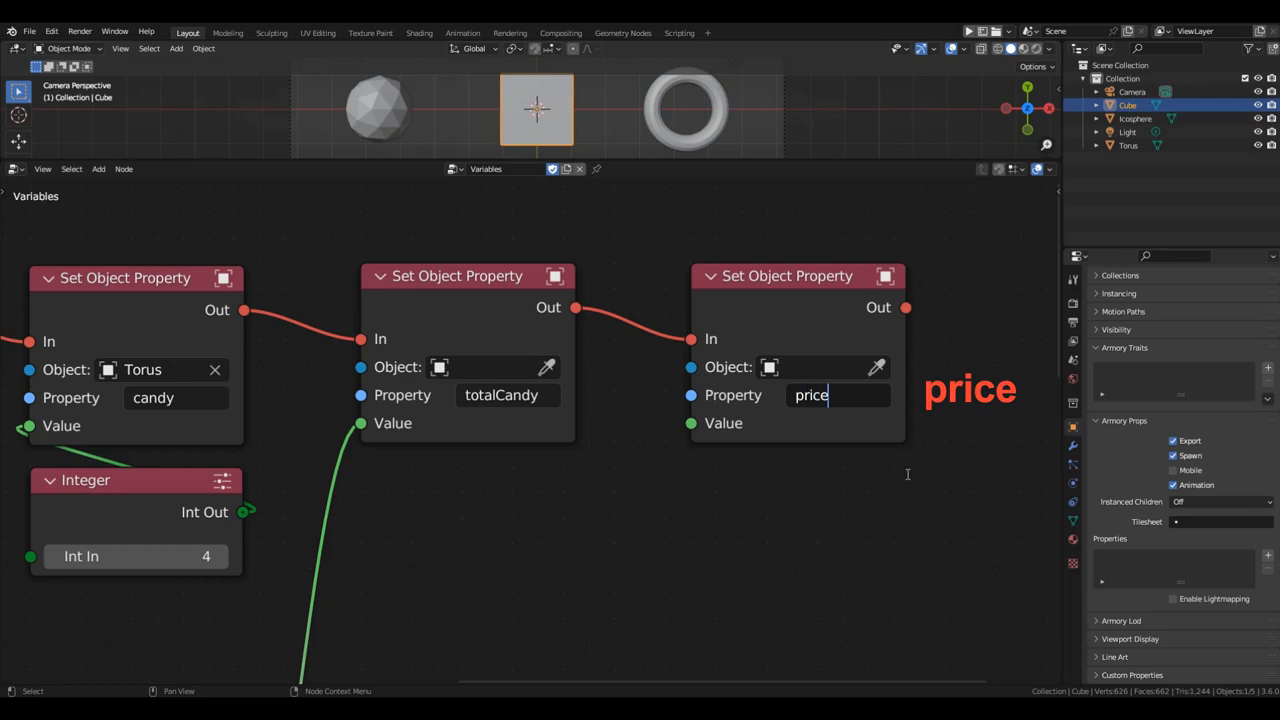
click(545, 563)
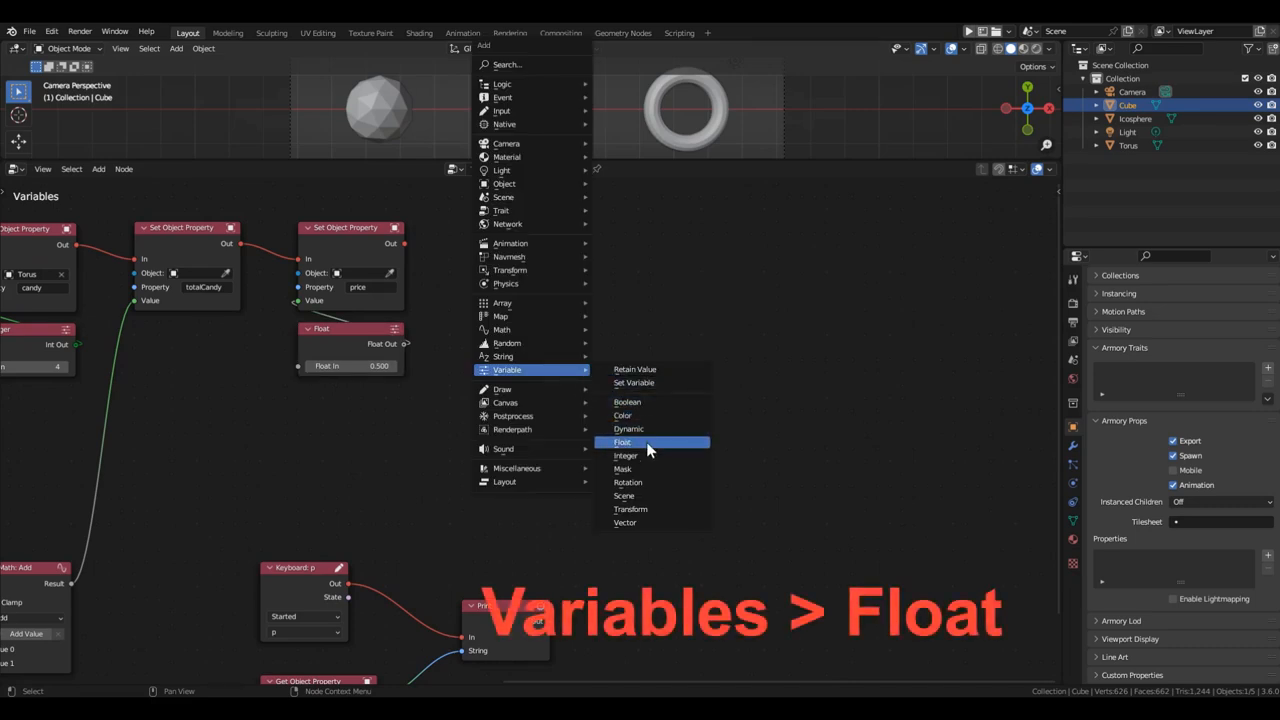
- Add a Float node and create the Float tree variable totalCost from it
click(622, 442)
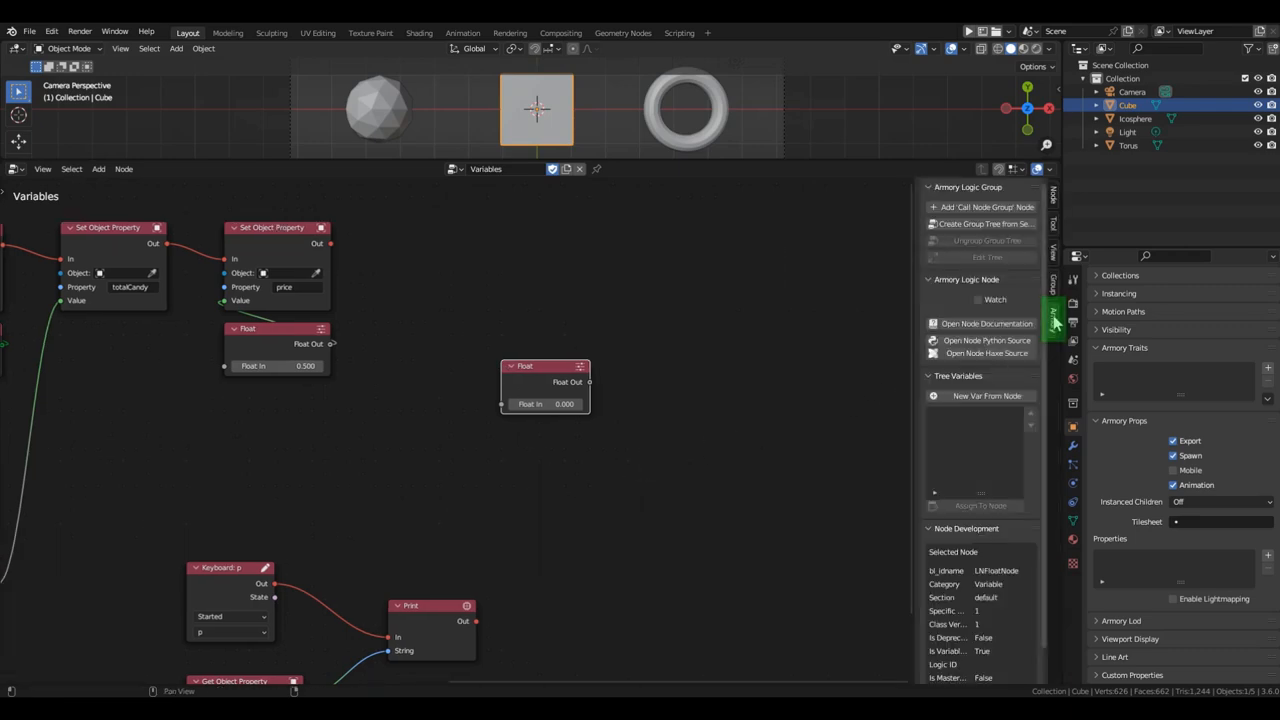
click(545, 365)
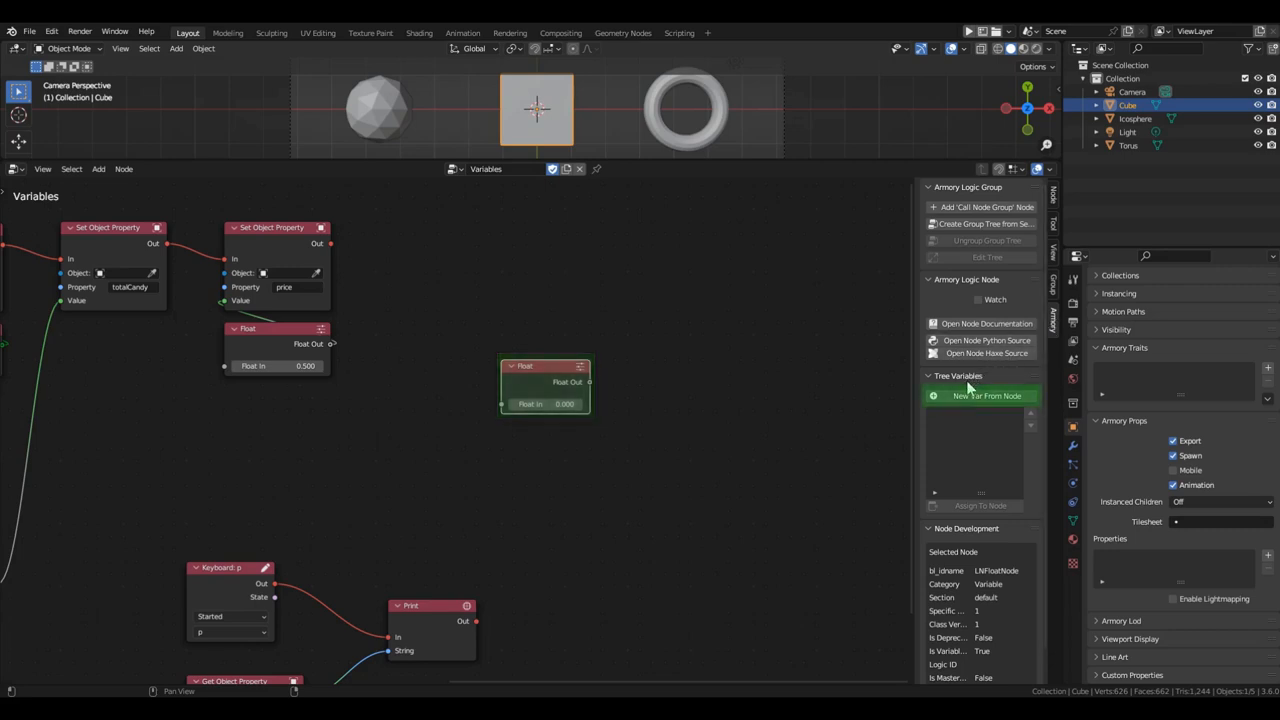
click(988, 395)
text(total)
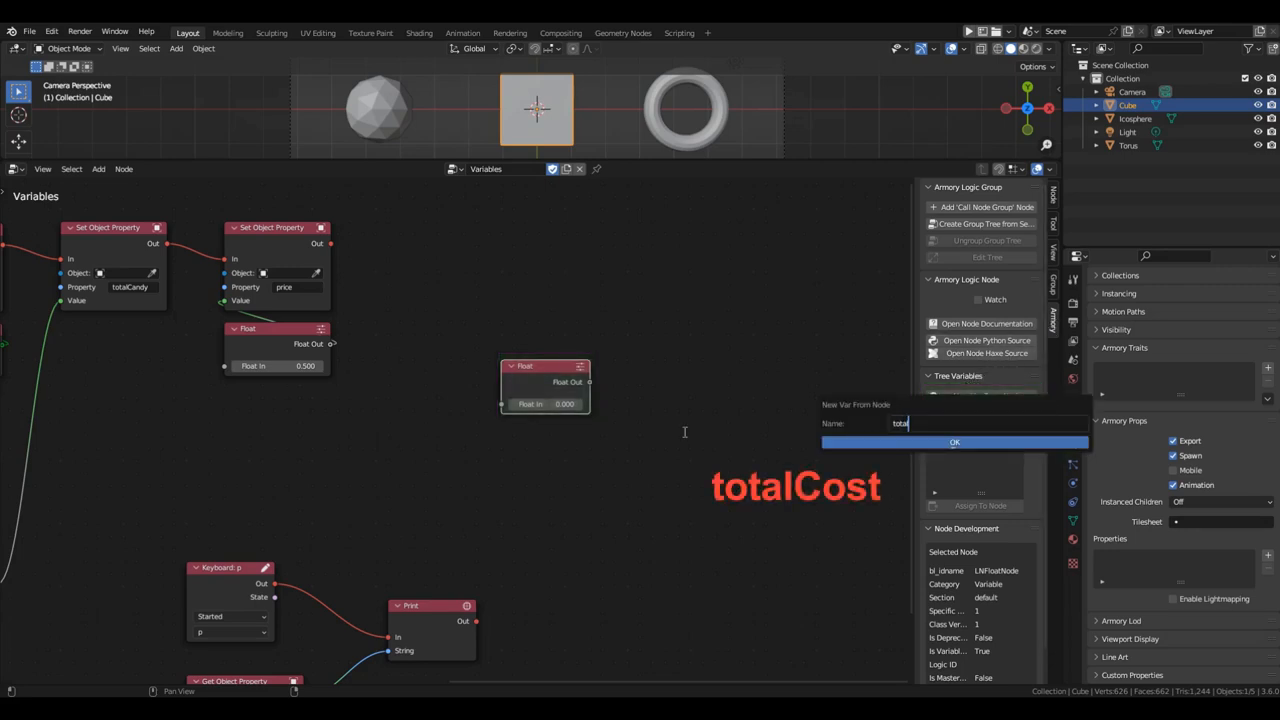
click(954, 442)
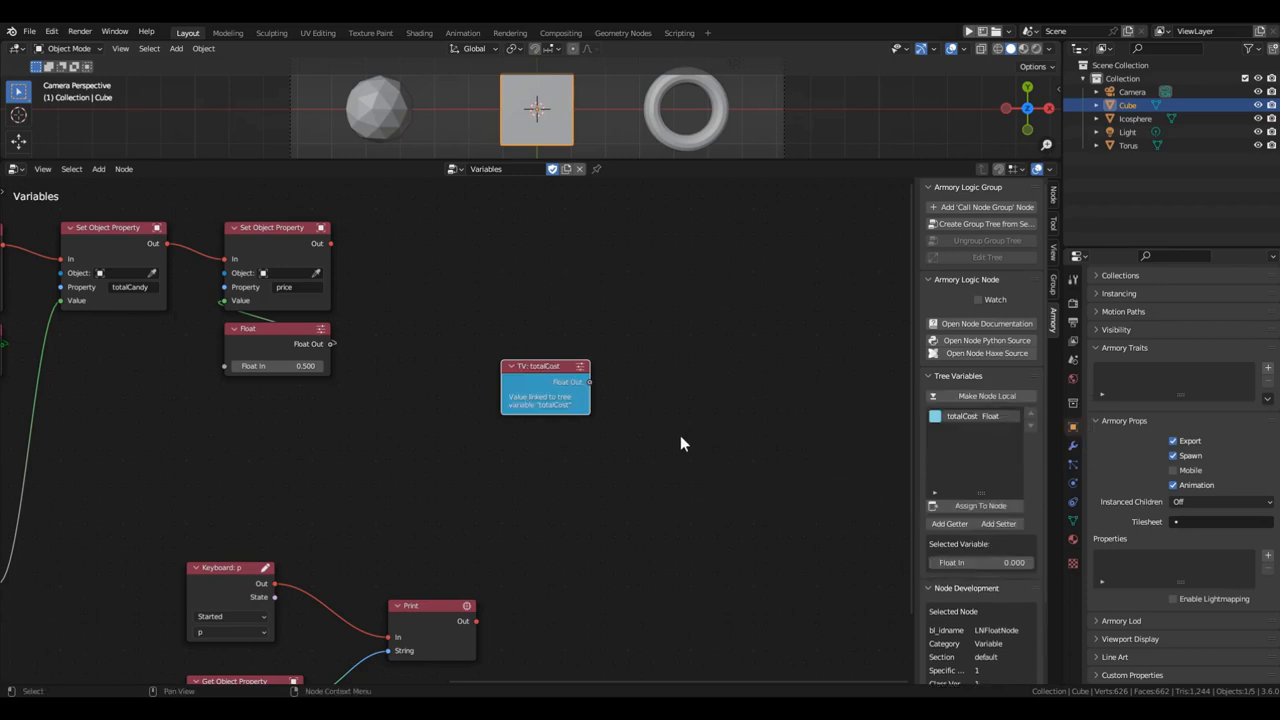
mouse_move(688, 443)
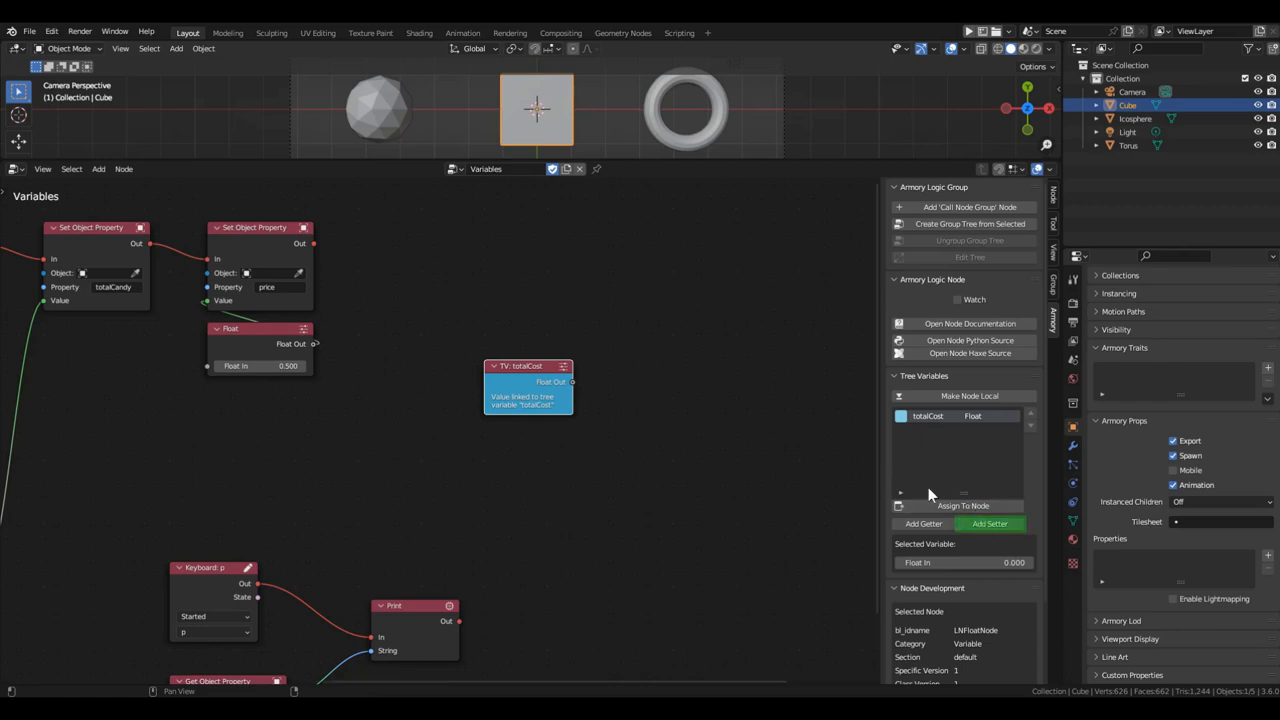
- Add totalCost setter and getter nodes, attaching Set Variable after the price setter
click(990, 523)
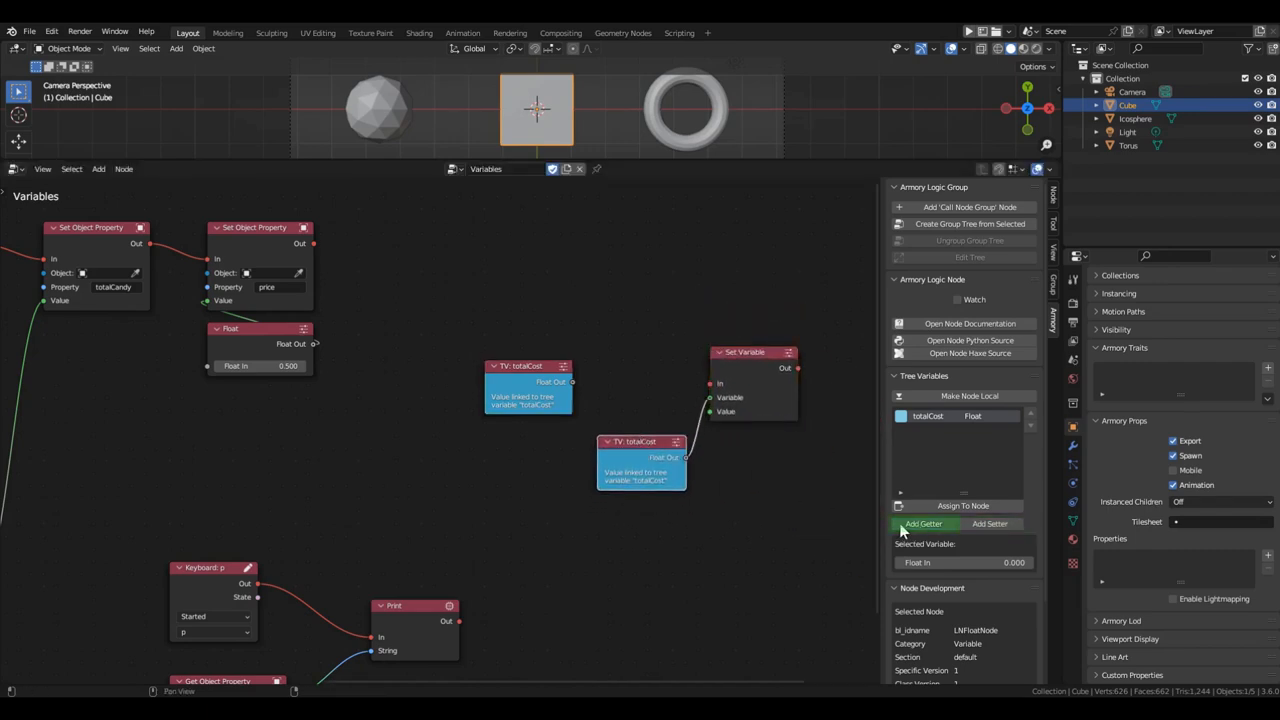
click(923, 523)
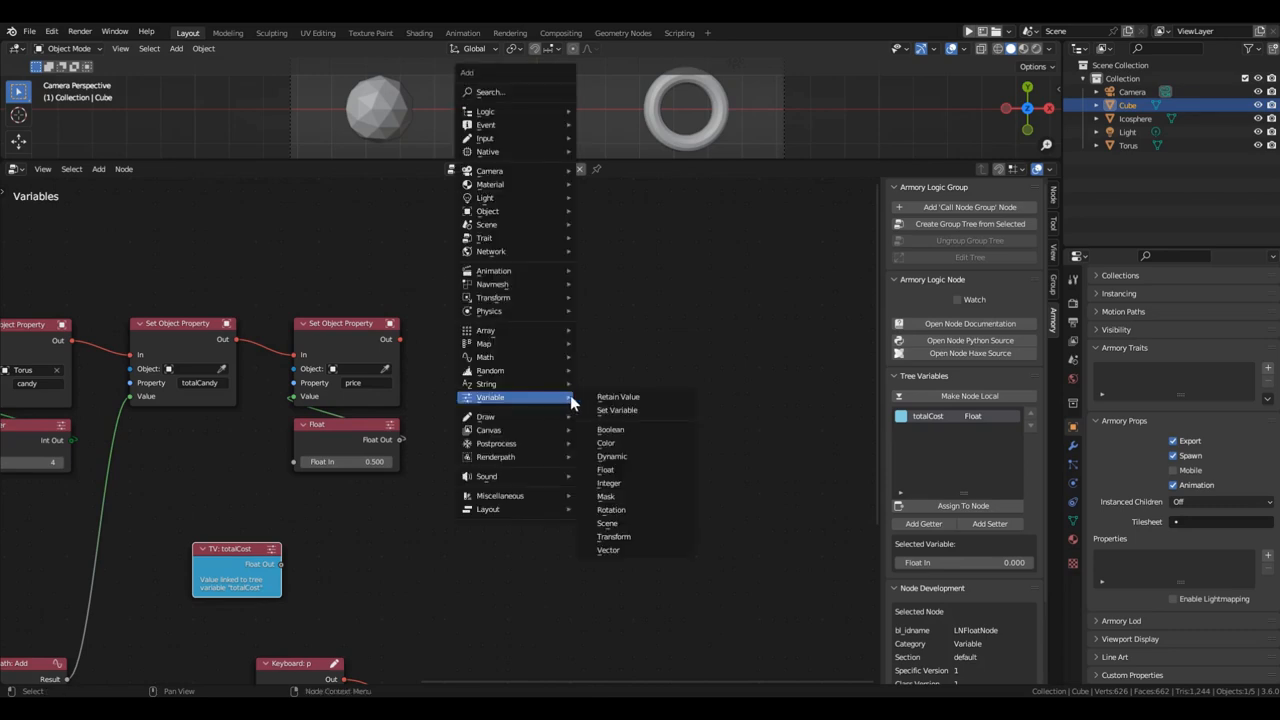
click(617, 410)
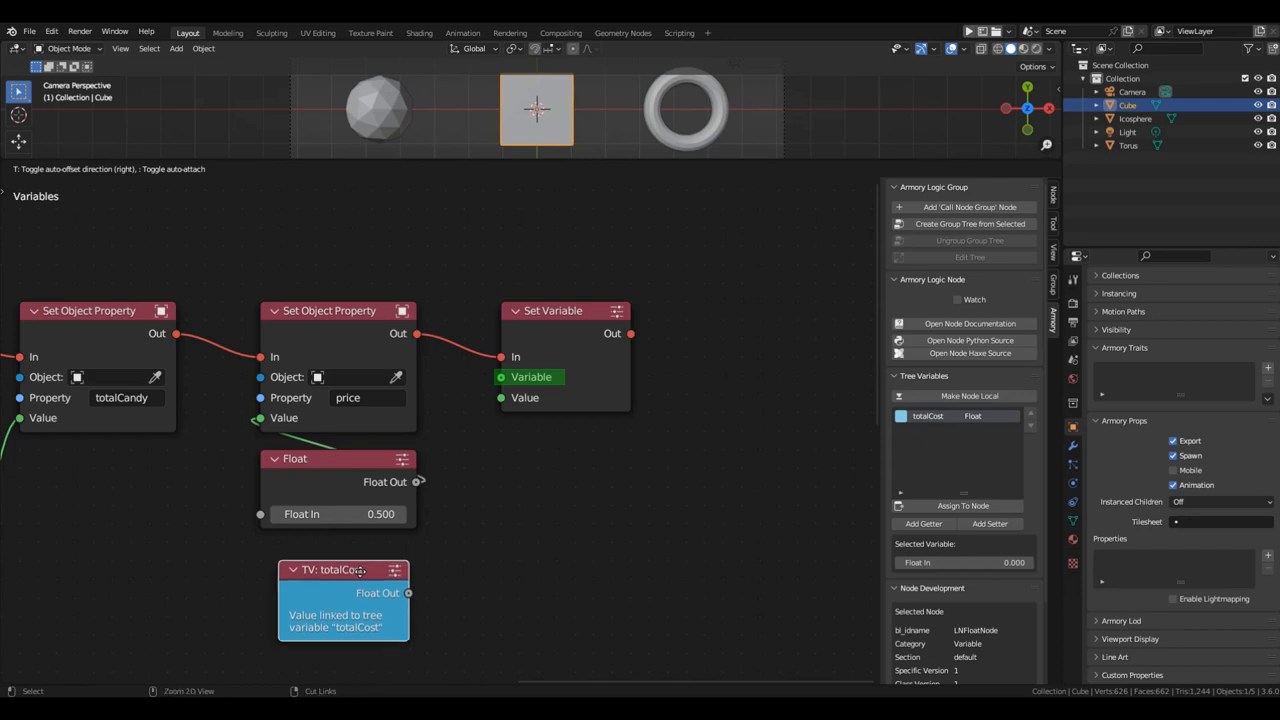
drag(408, 593, 498, 377)
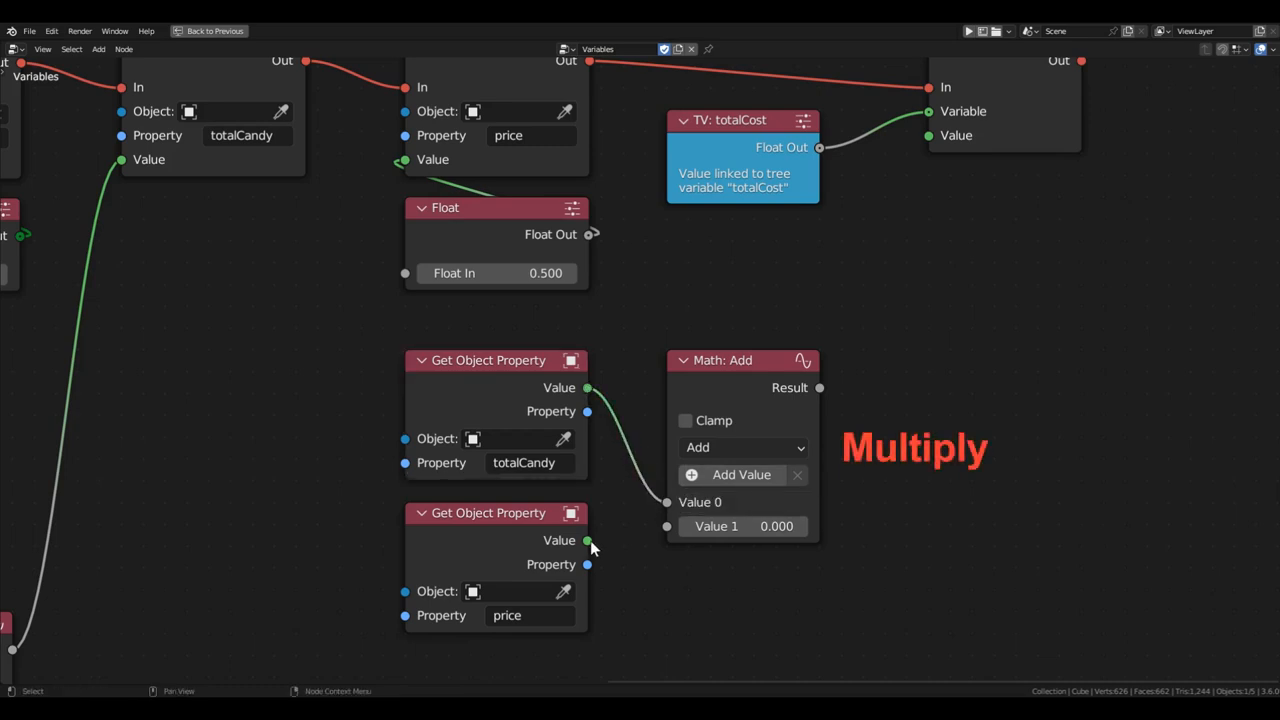
- Link price into the Multiply node and feed its result into totalCost's Value
click(745, 447)
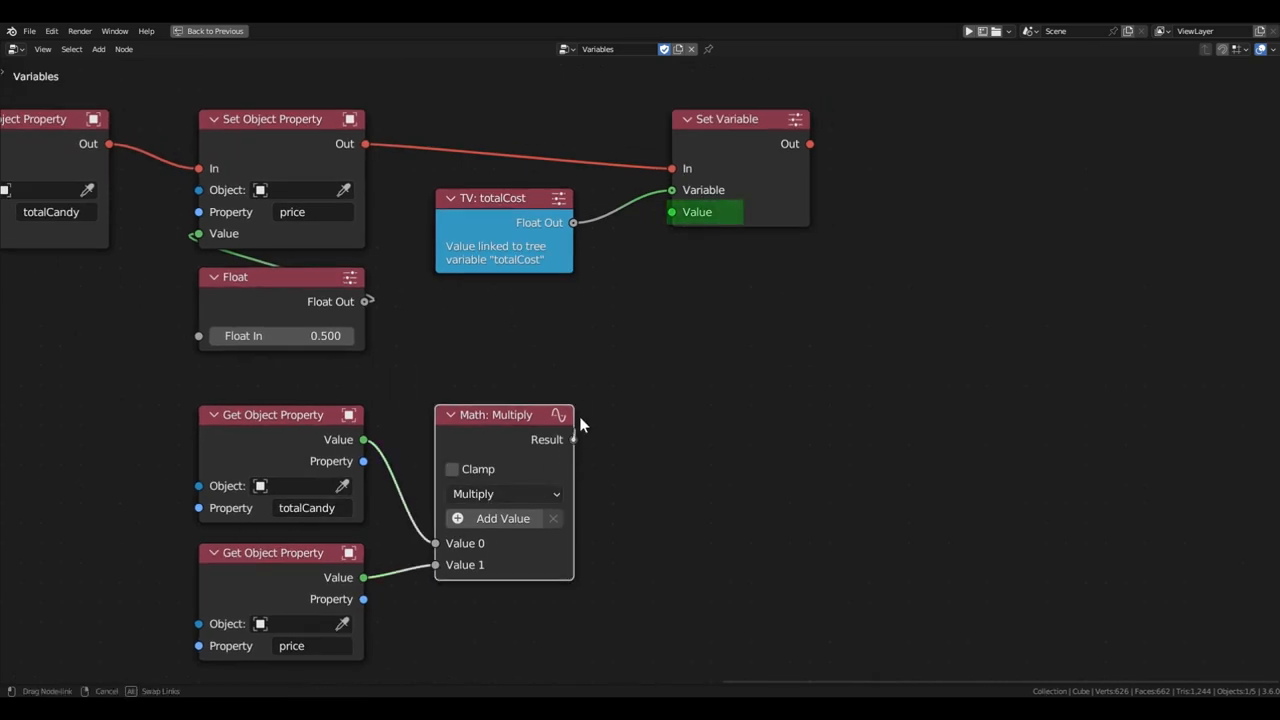
drag(573, 439, 697, 212)
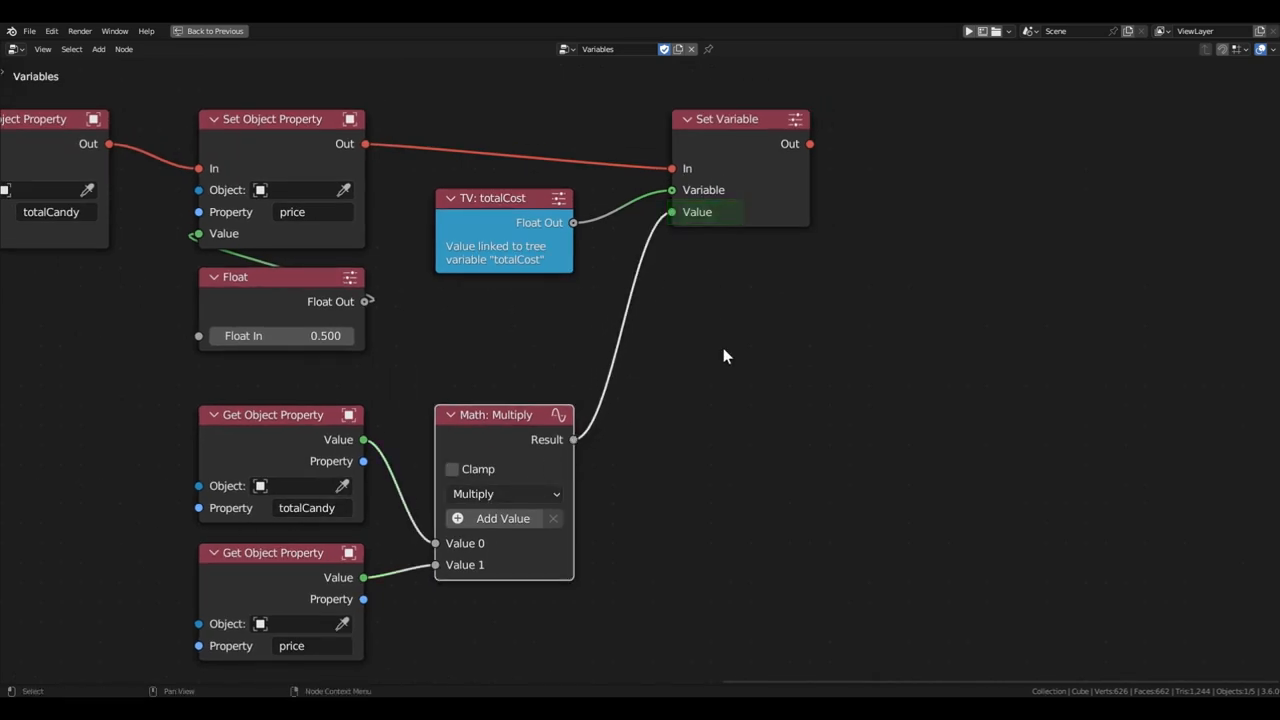
scroll(down, 3)
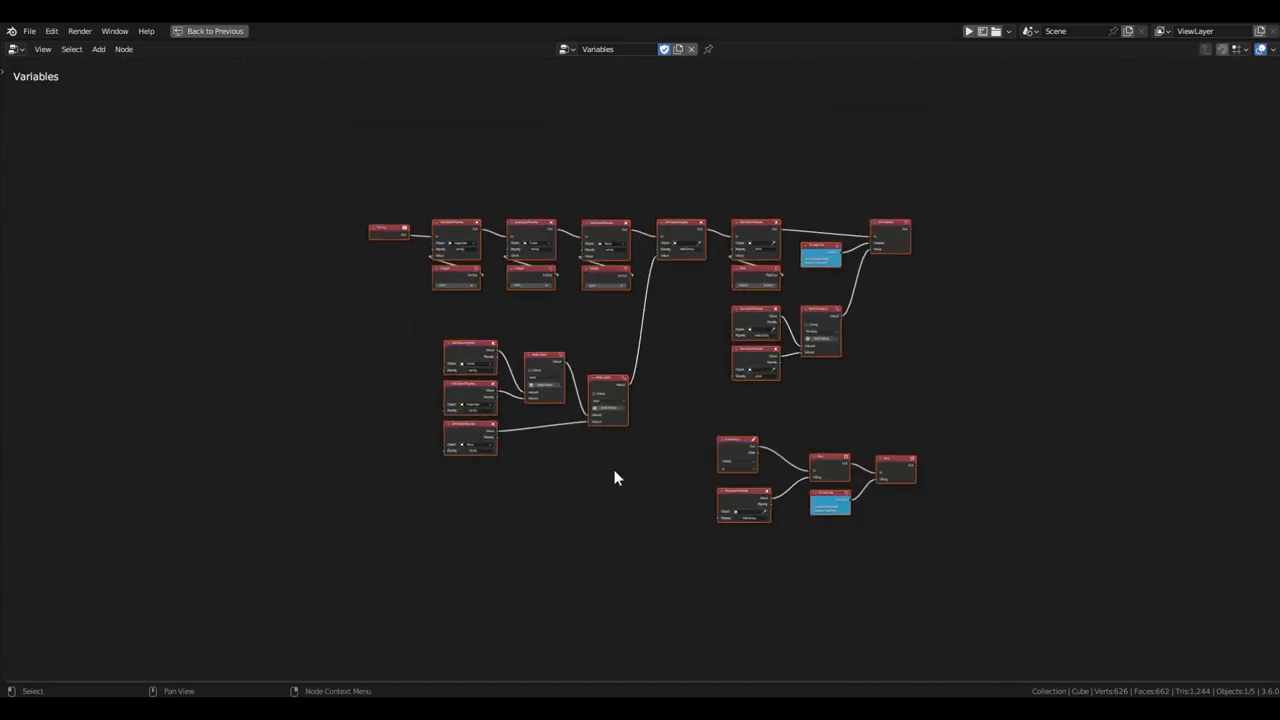
- Return to the full layout showing the Variables tree
click(214, 30)
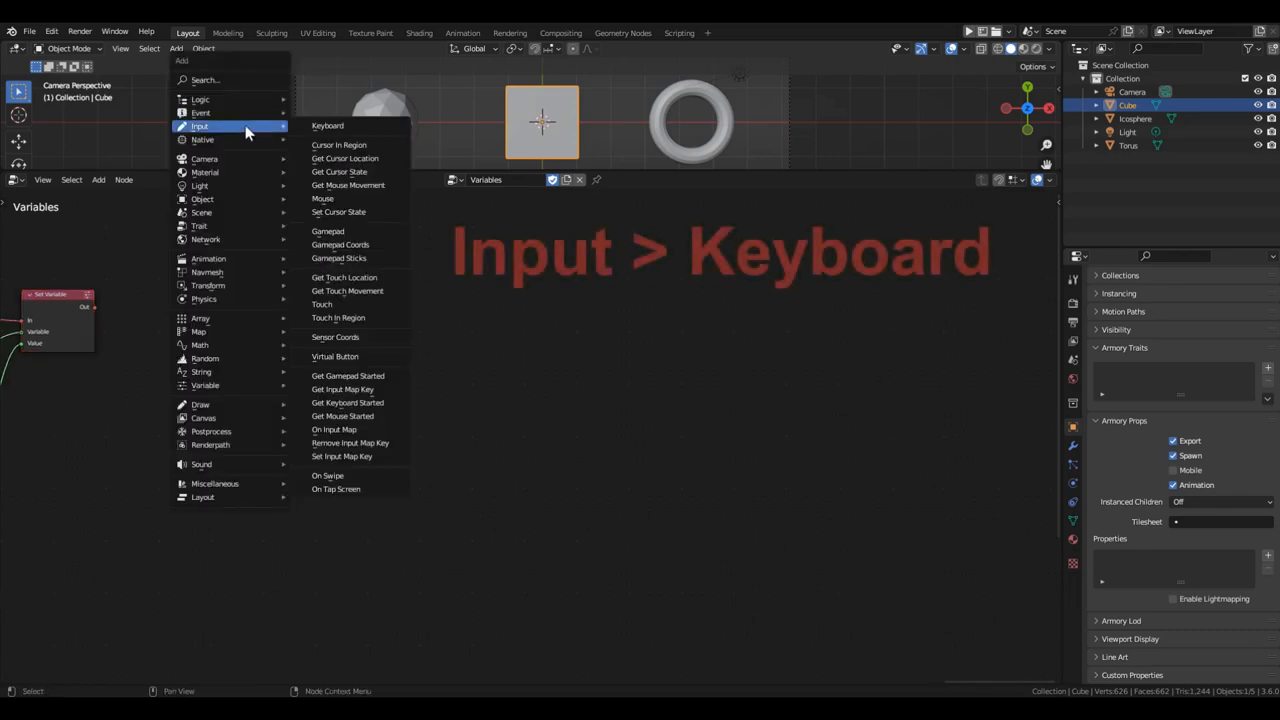
- Add an up-key Keyboard node and a Get Object Property reading Cube's candy
click(327, 125)
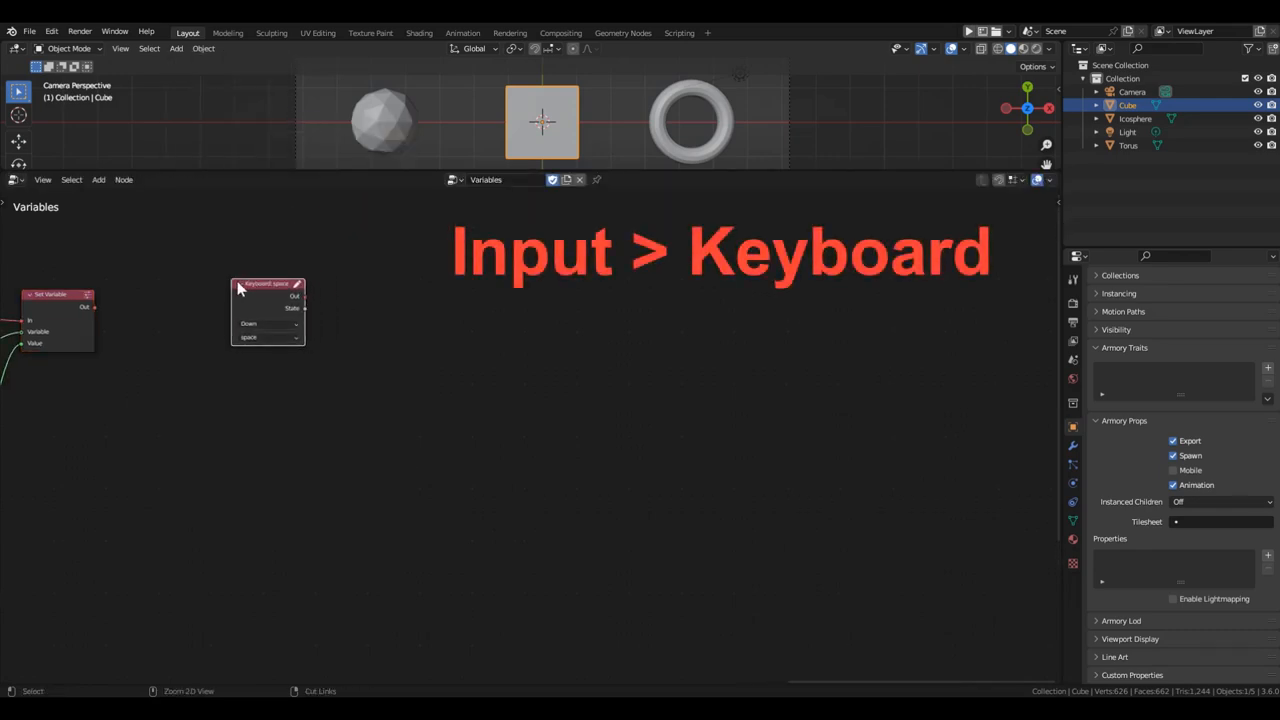
click(250, 325)
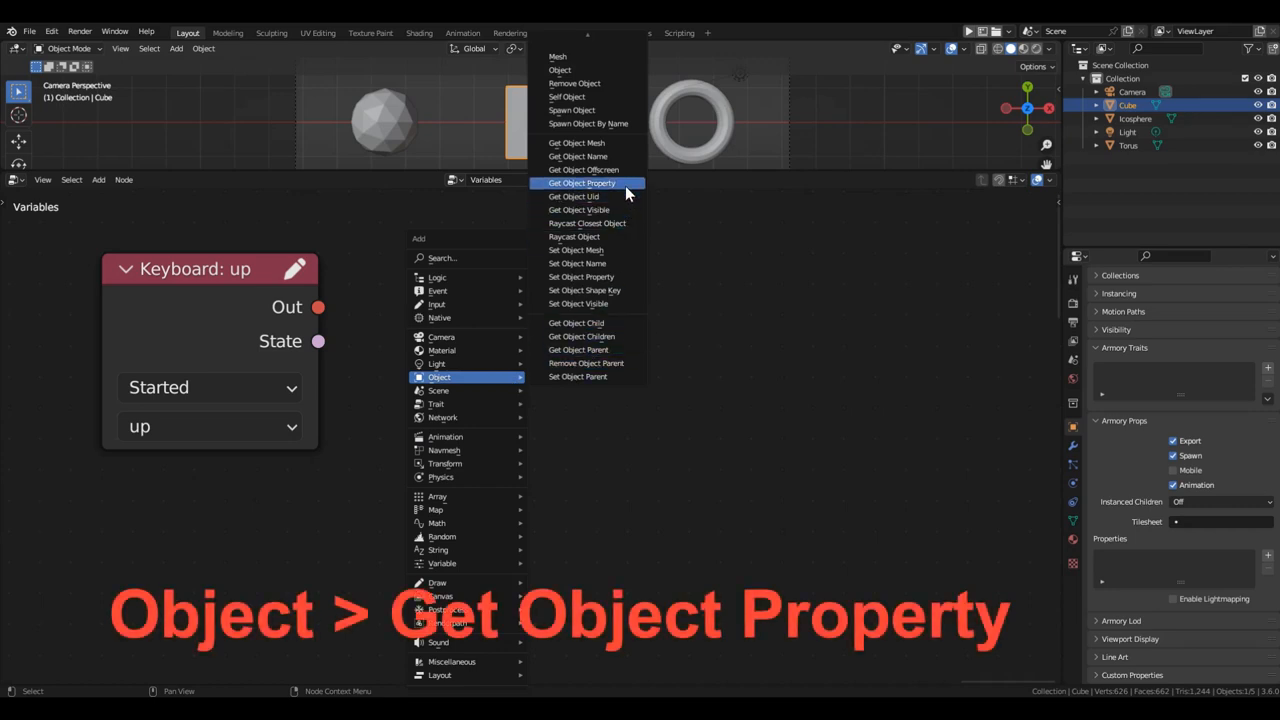
click(582, 183)
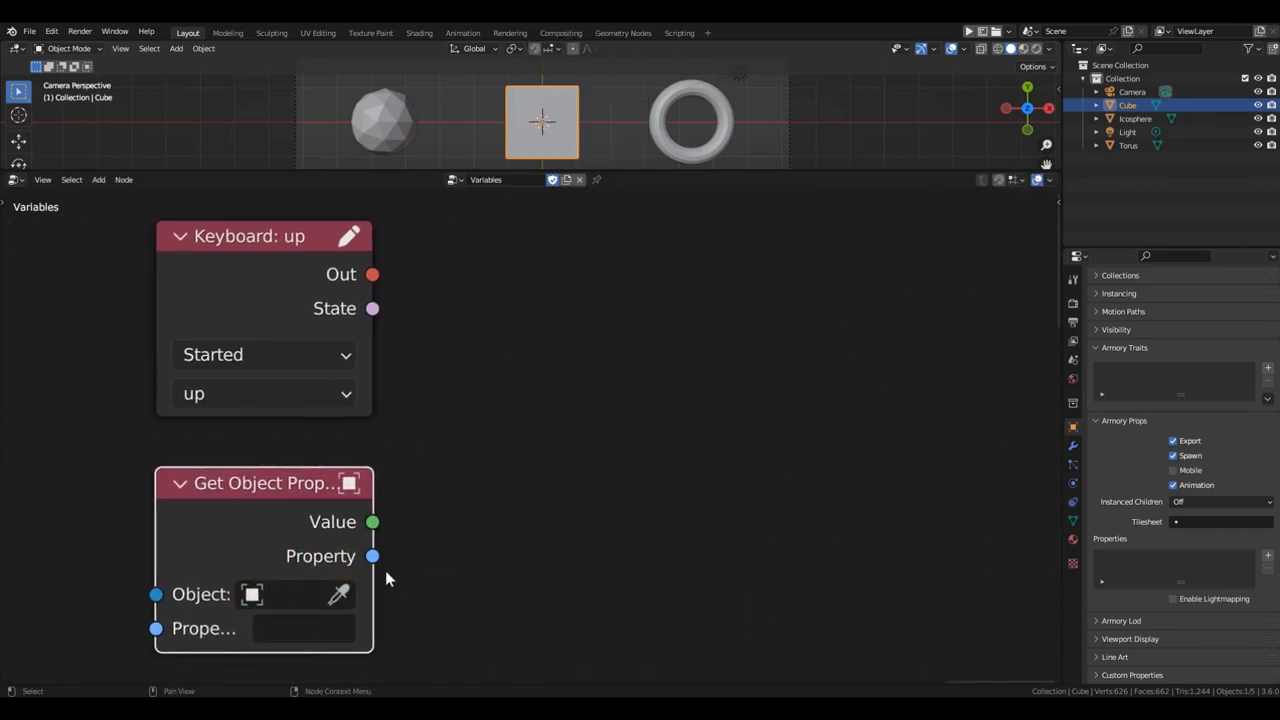
click(542, 122)
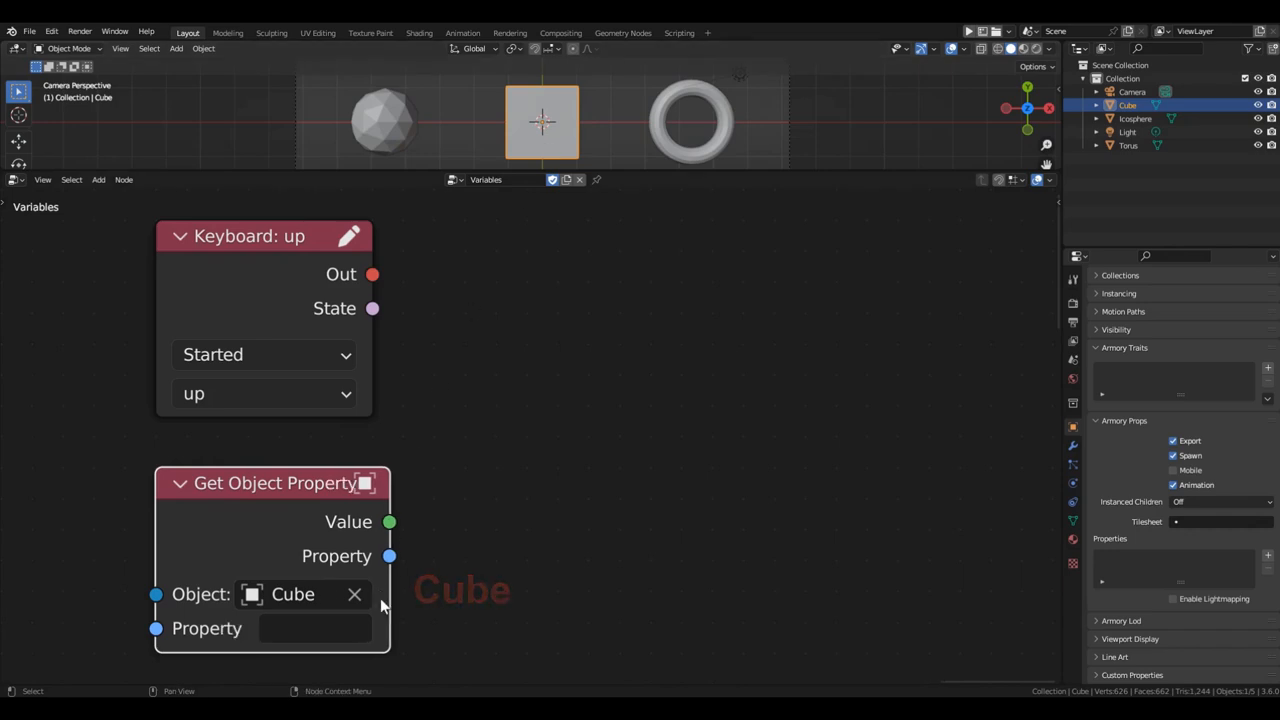
text(candy)
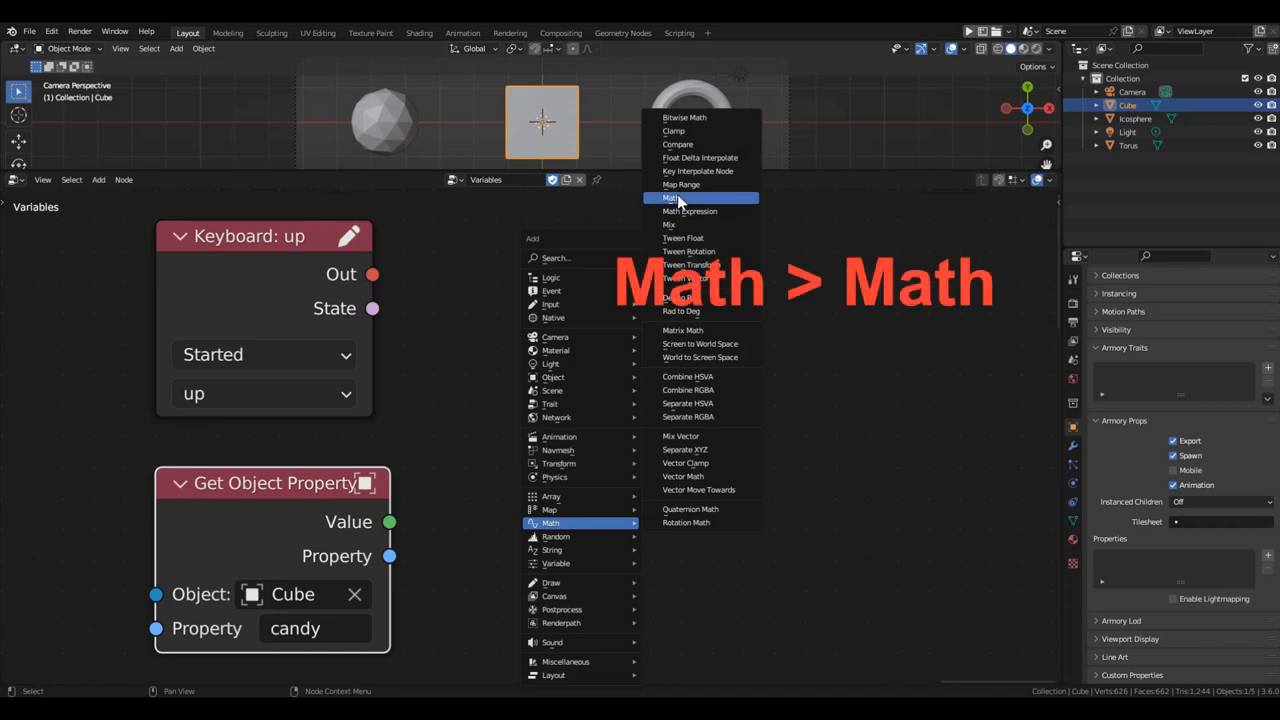
- Add a Math Add node summing the candy value and an Integer 1
click(670, 197)
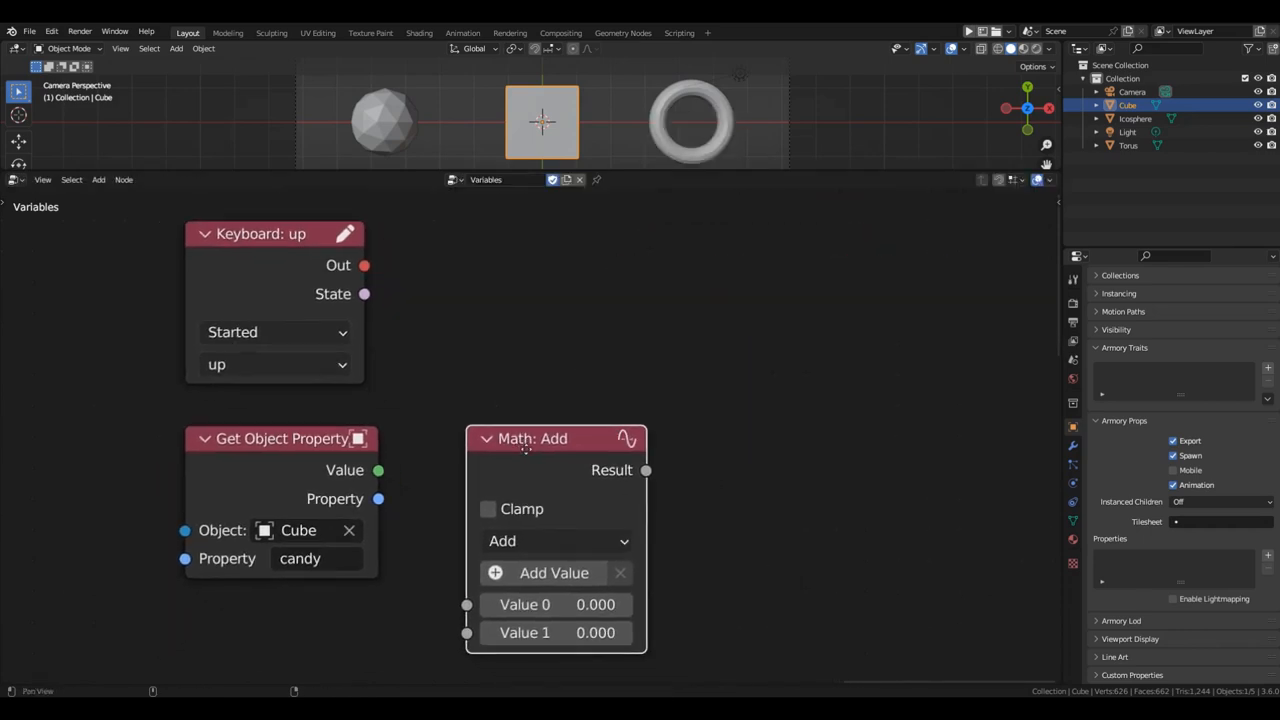
drag(378, 470, 430, 490)
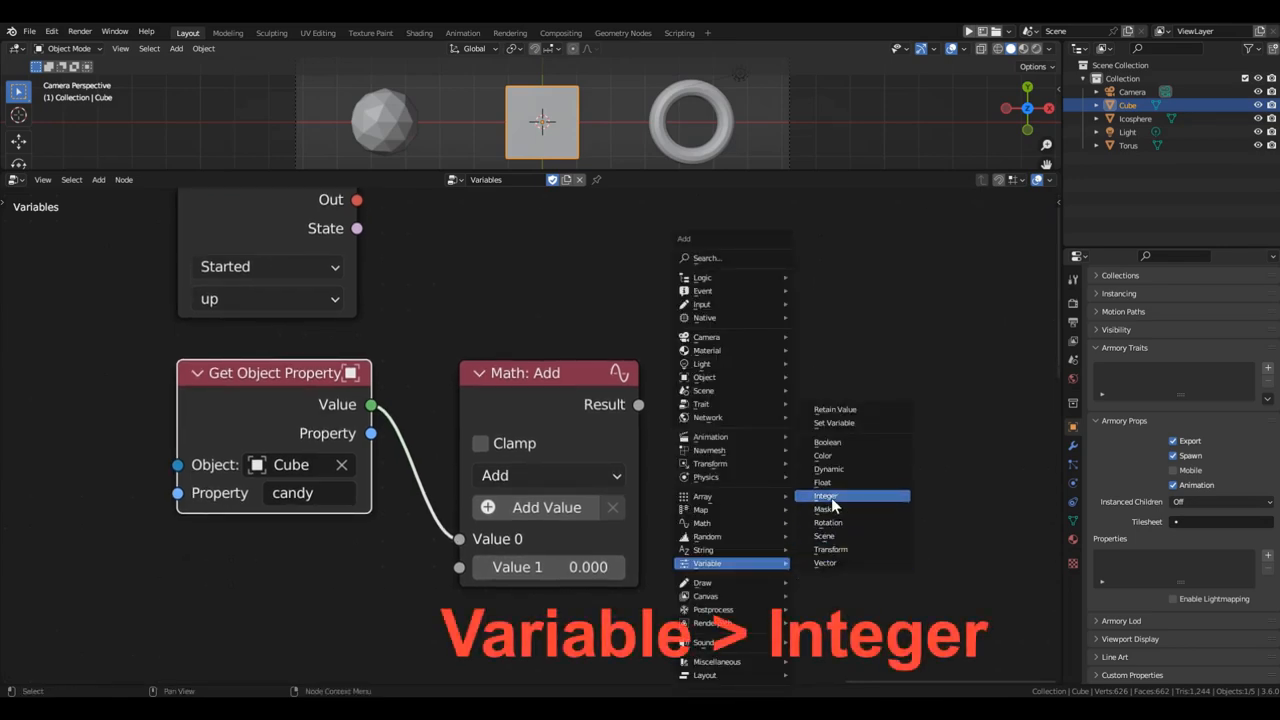
click(826, 496)
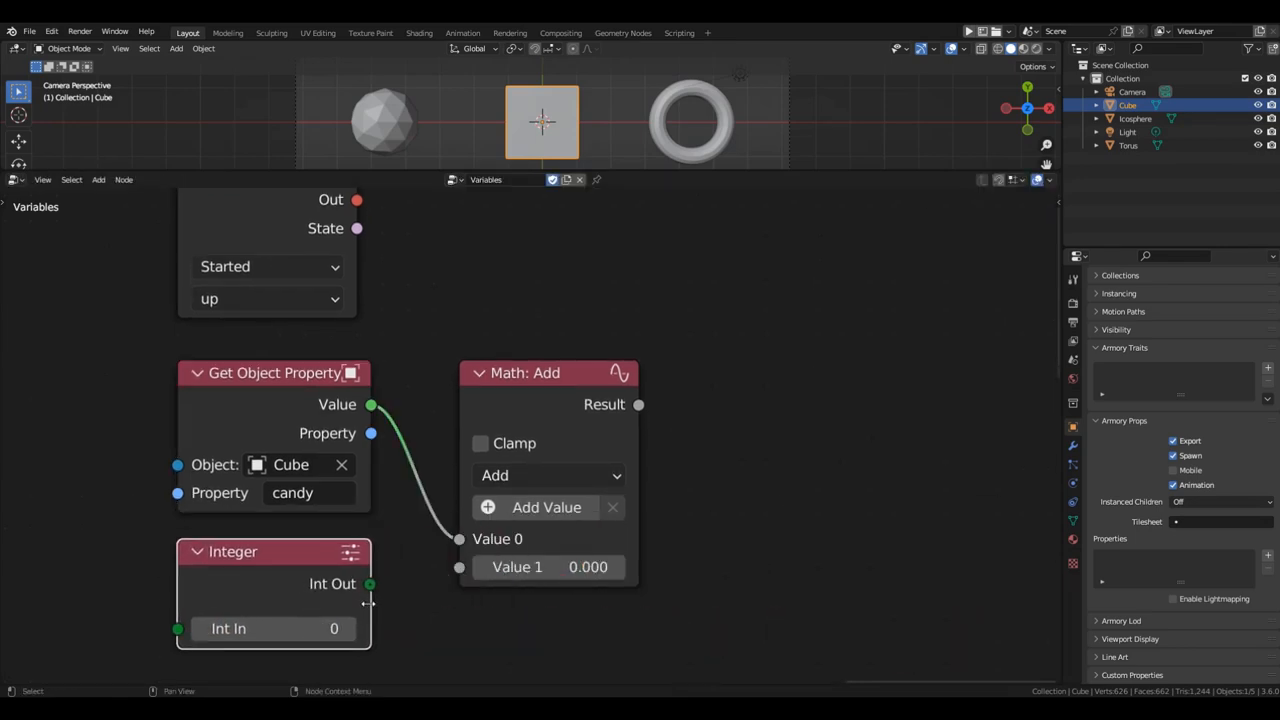
drag(370, 583, 459, 567)
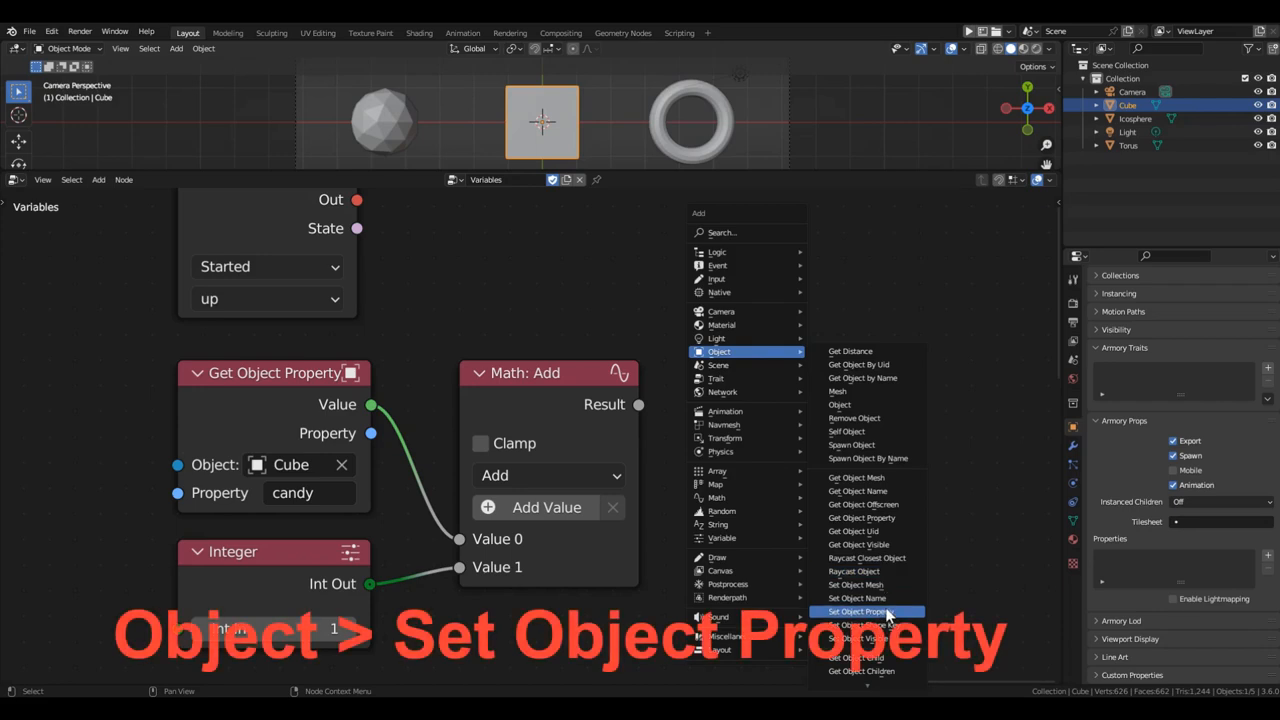
- Add a Set Object Property node writing the sum back to Cube's candy
click(858, 611)
text(candy)
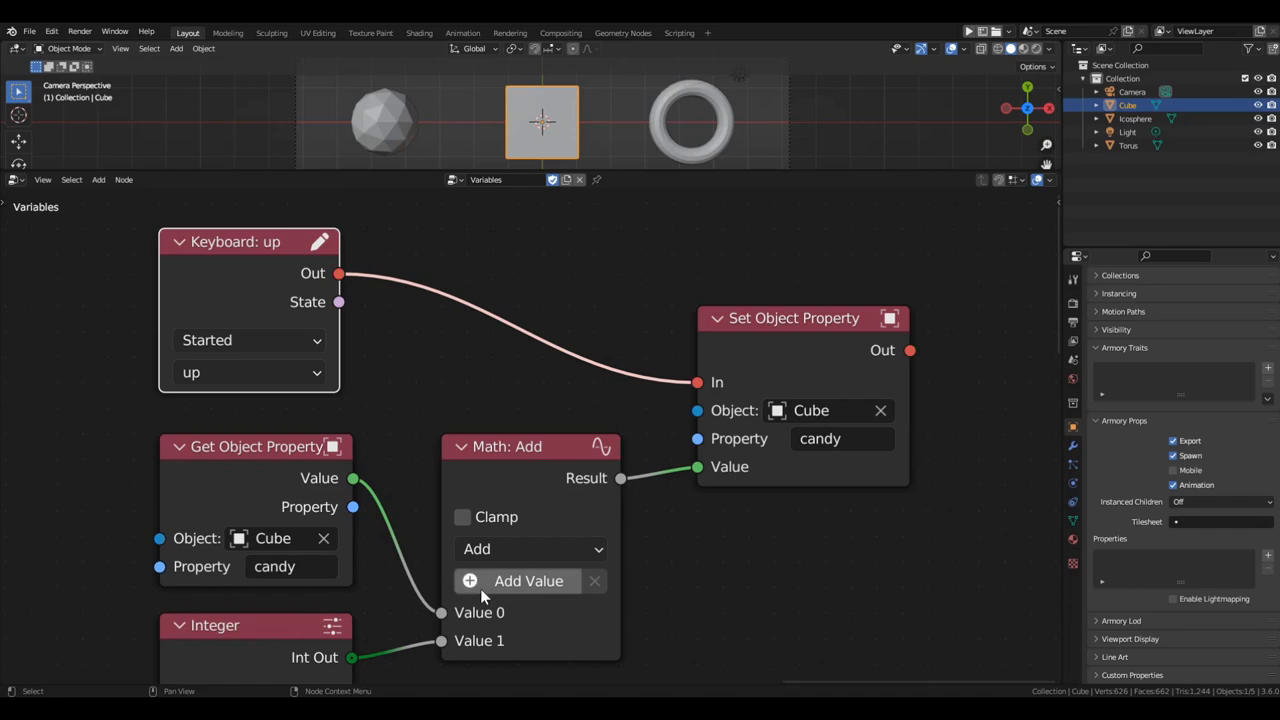
scroll(down, 3)
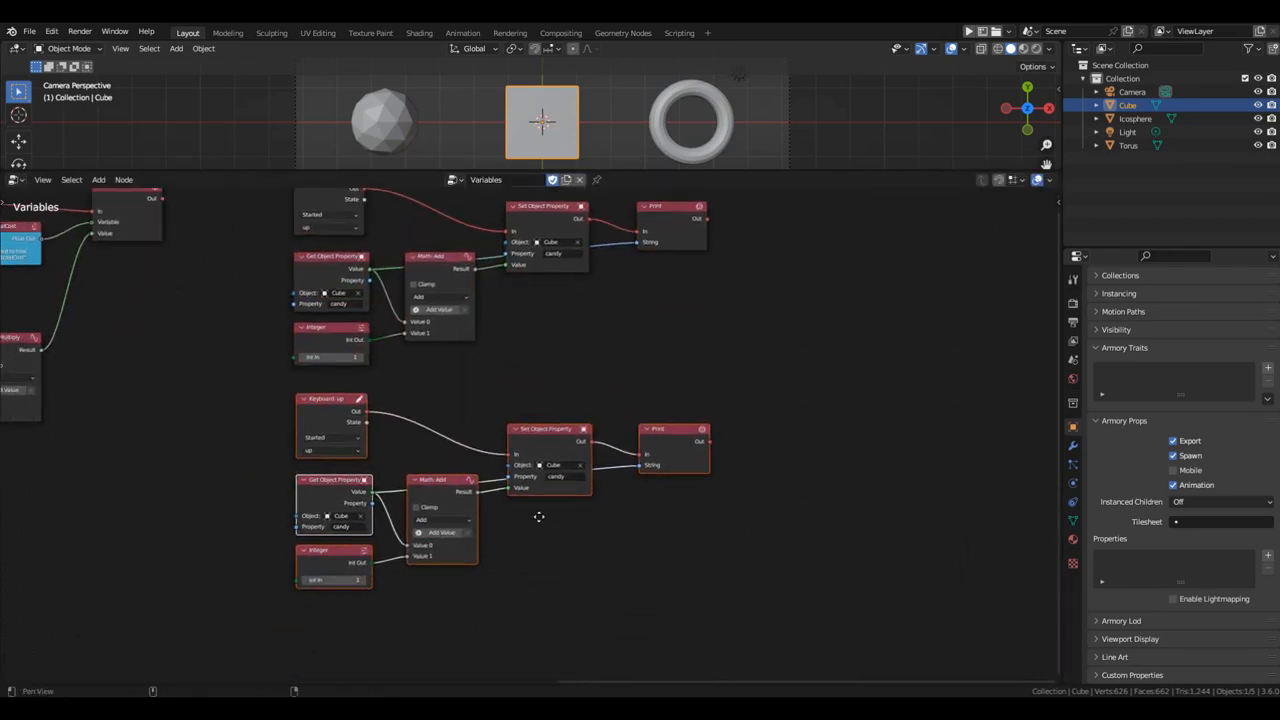
- Print the updated candy value and duplicate the up-arrow chain below it
click(308, 334)
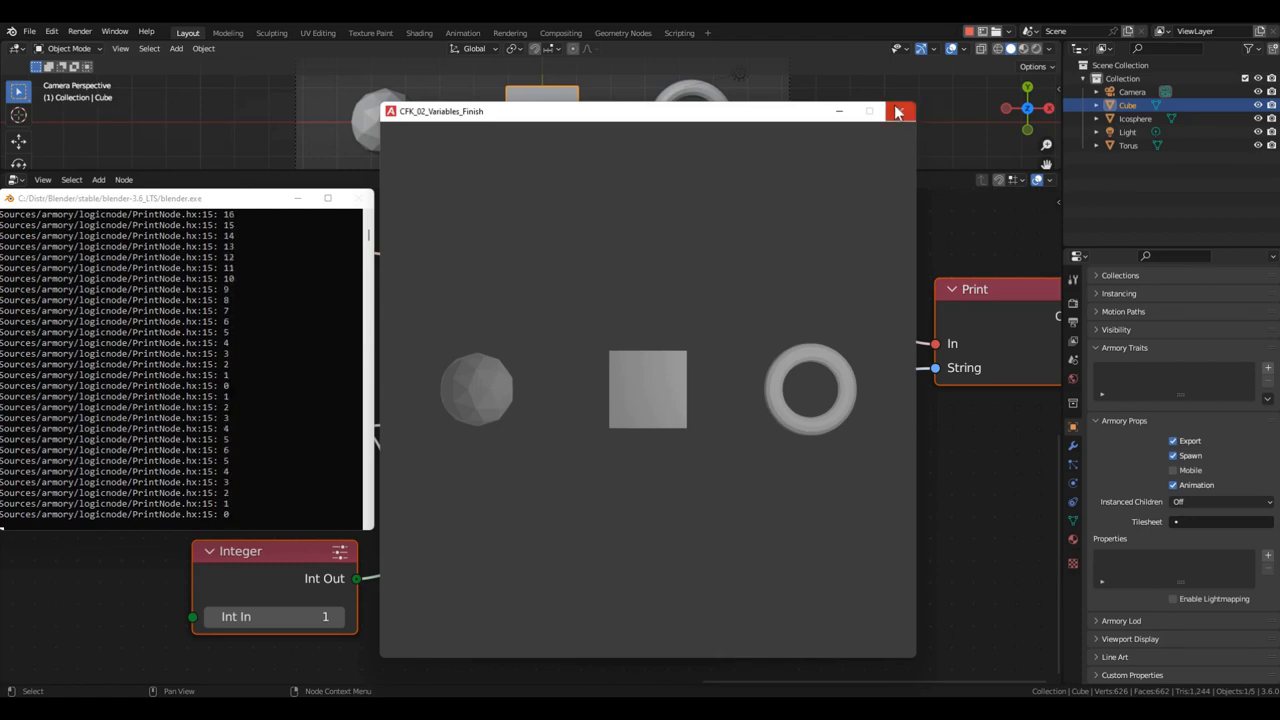
- Close the running game after checking the printed candy counts
click(898, 111)
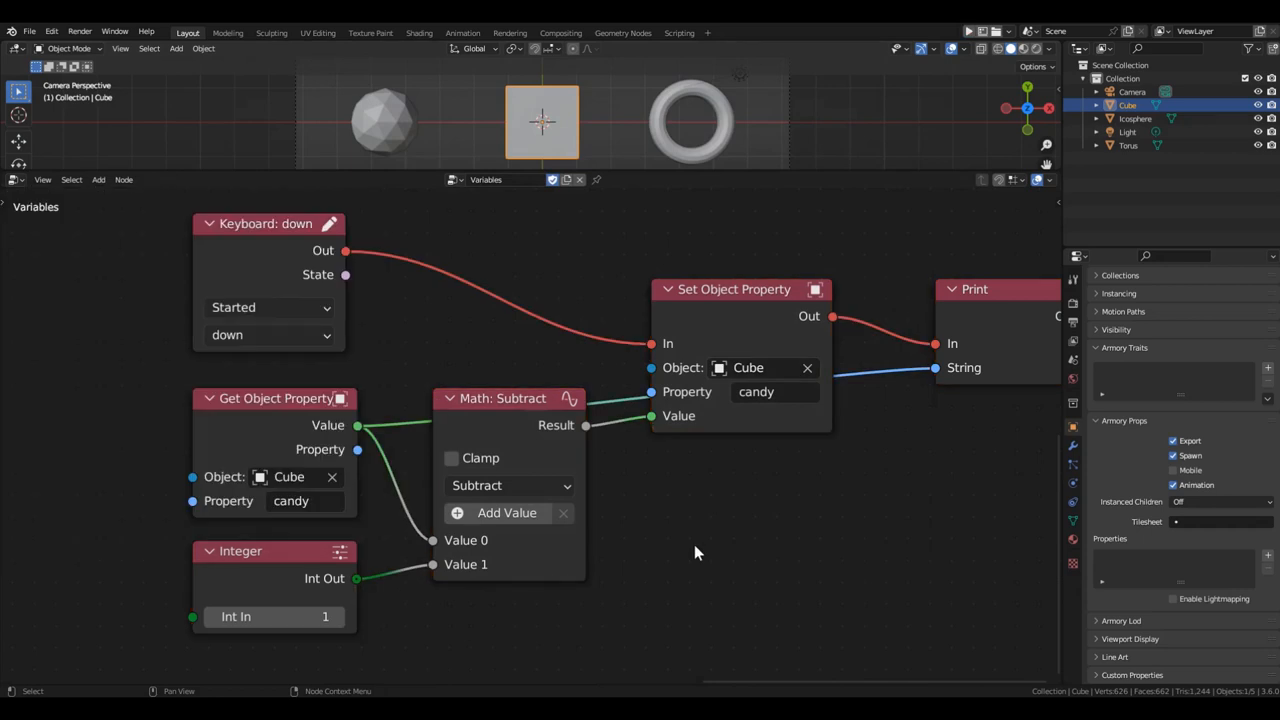